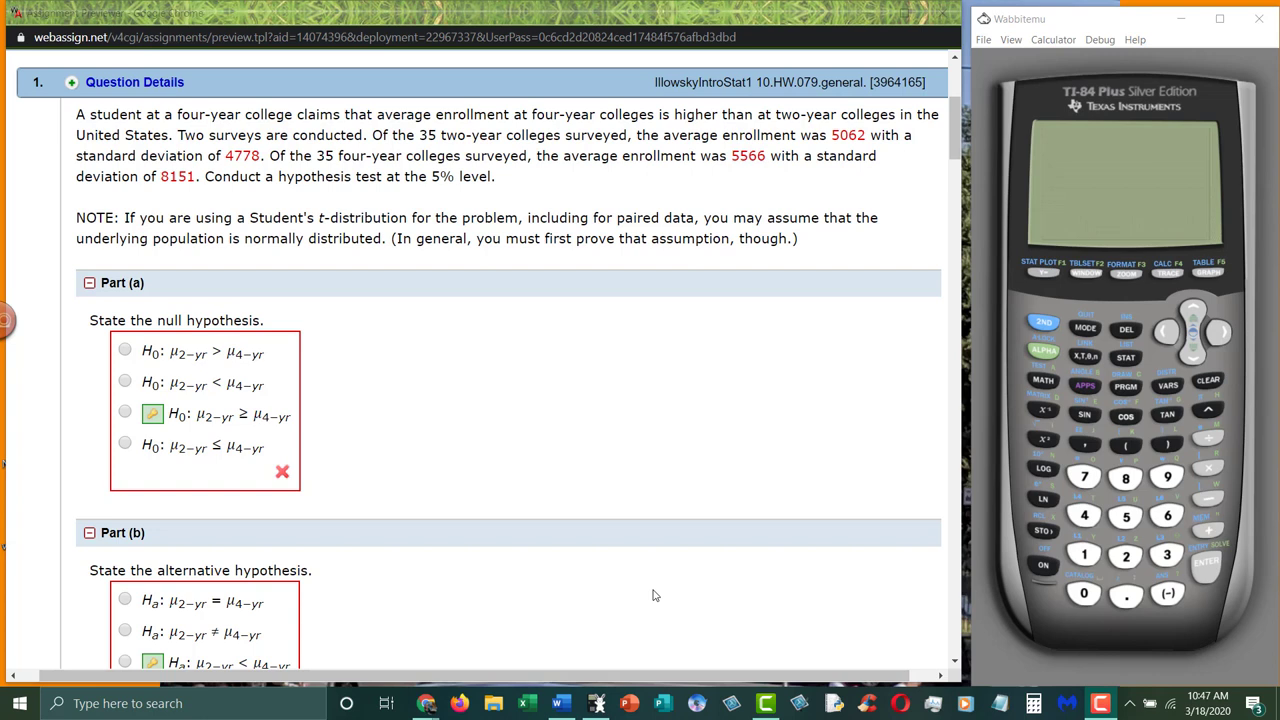
pyautogui.moveTo(658, 424)
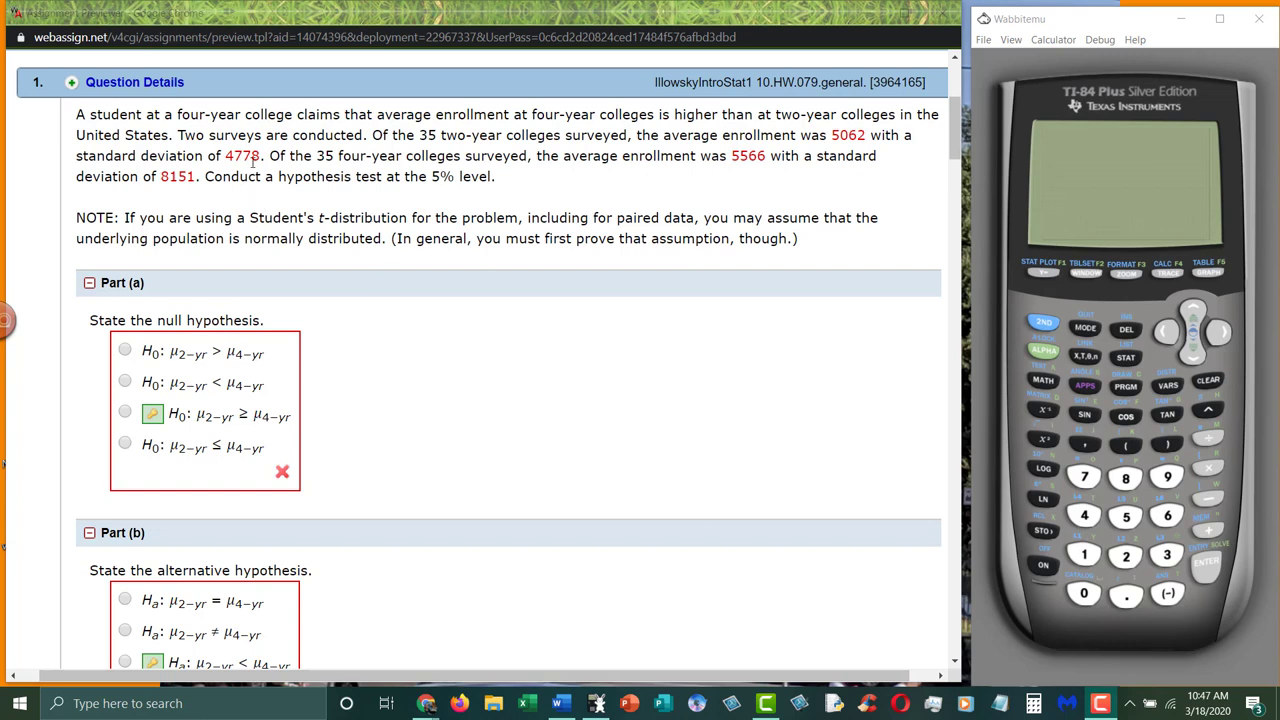
pyautogui.moveTo(735, 160)
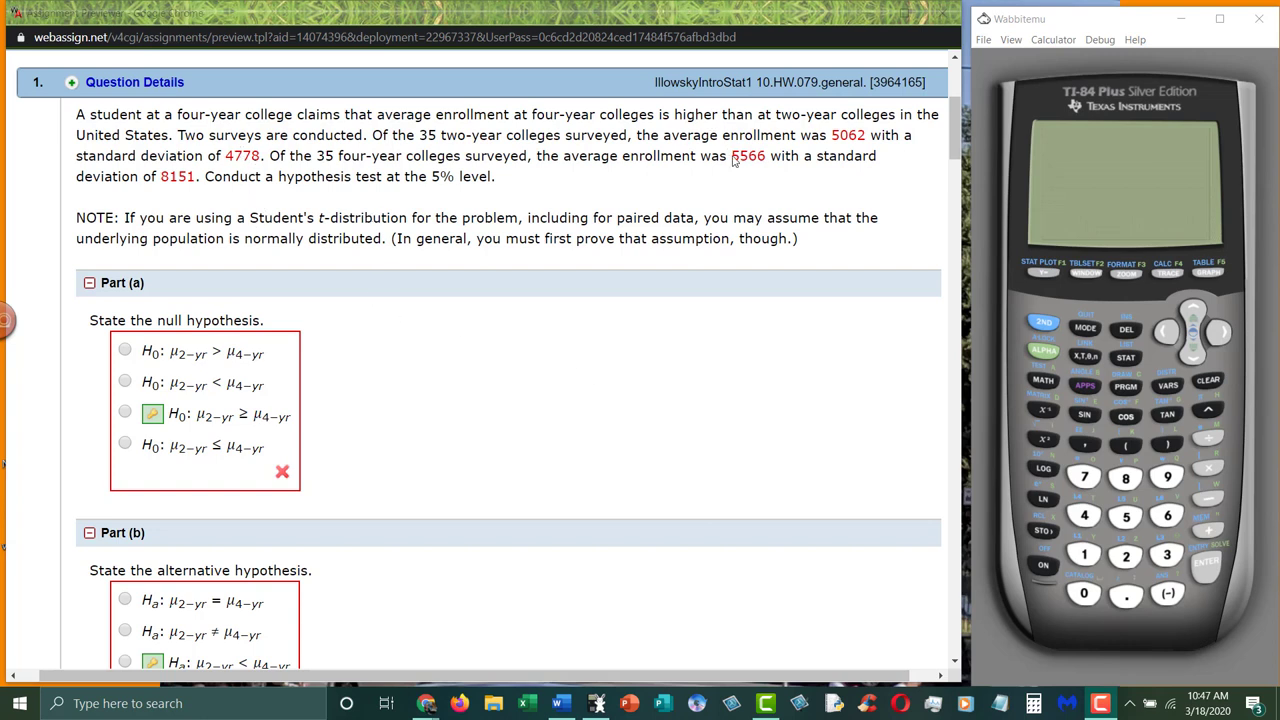
pyautogui.moveTo(722, 160)
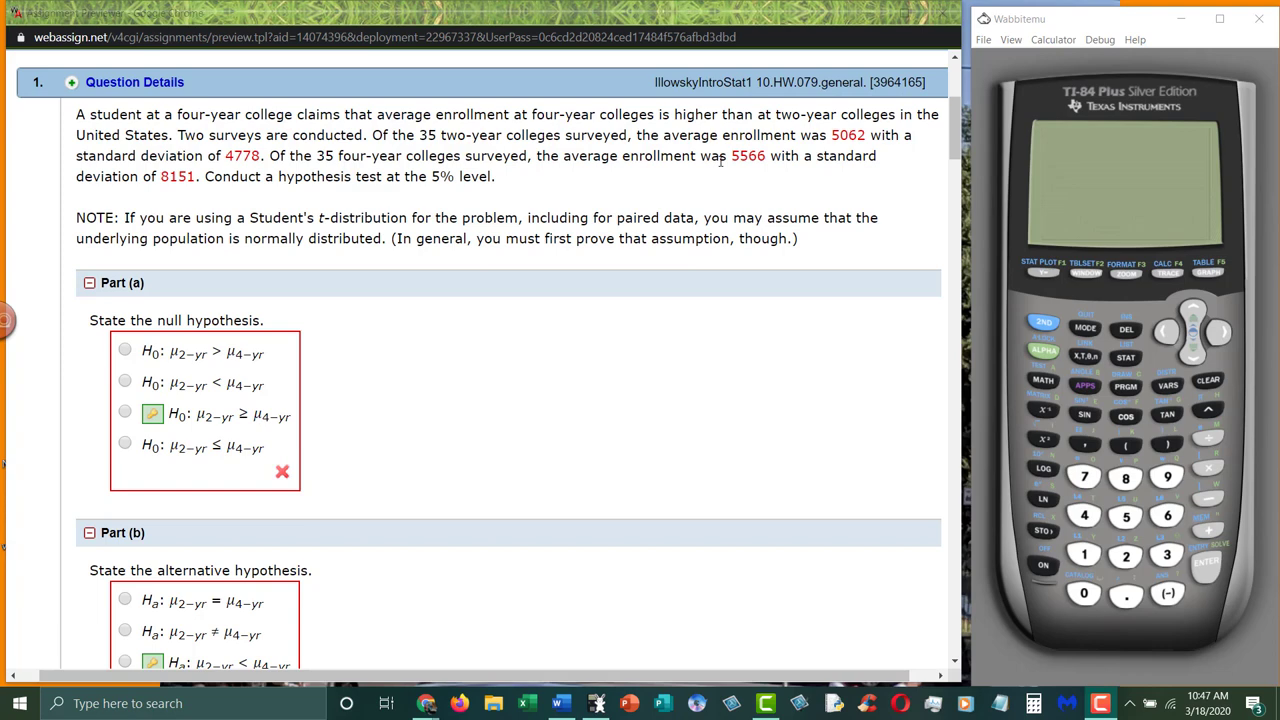
pyautogui.moveTo(448, 306)
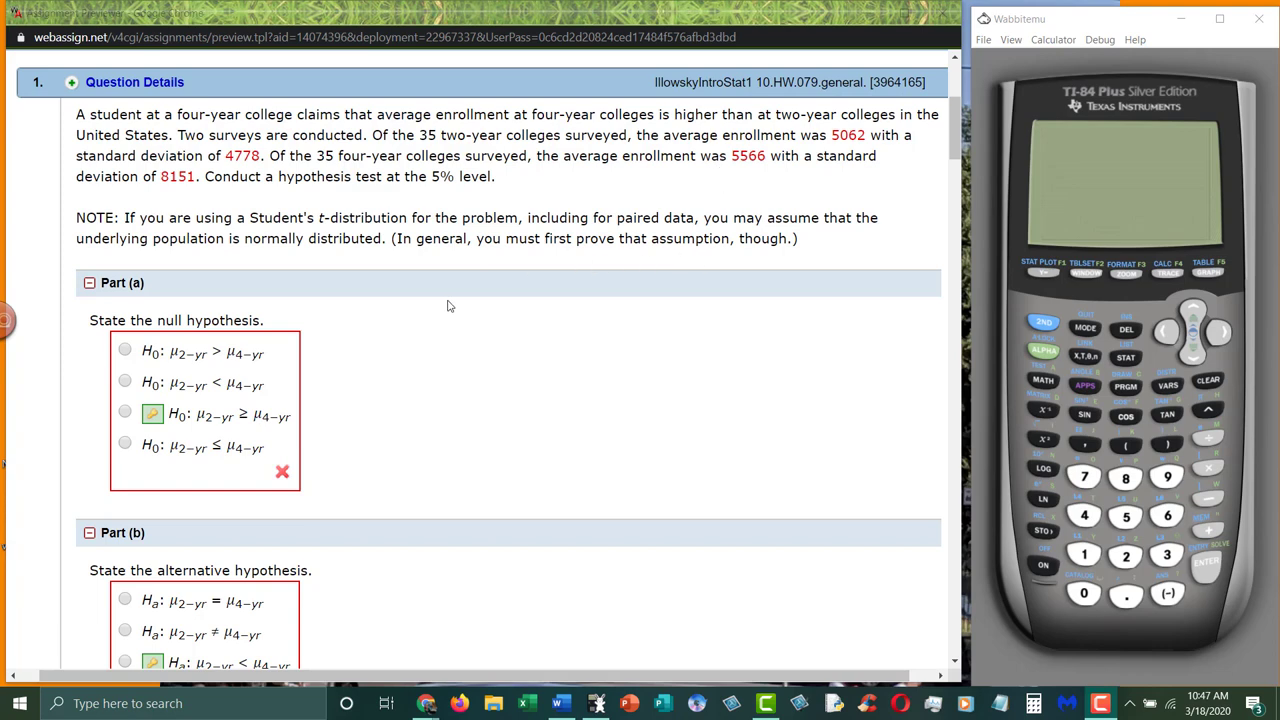
pyautogui.moveTo(343, 337)
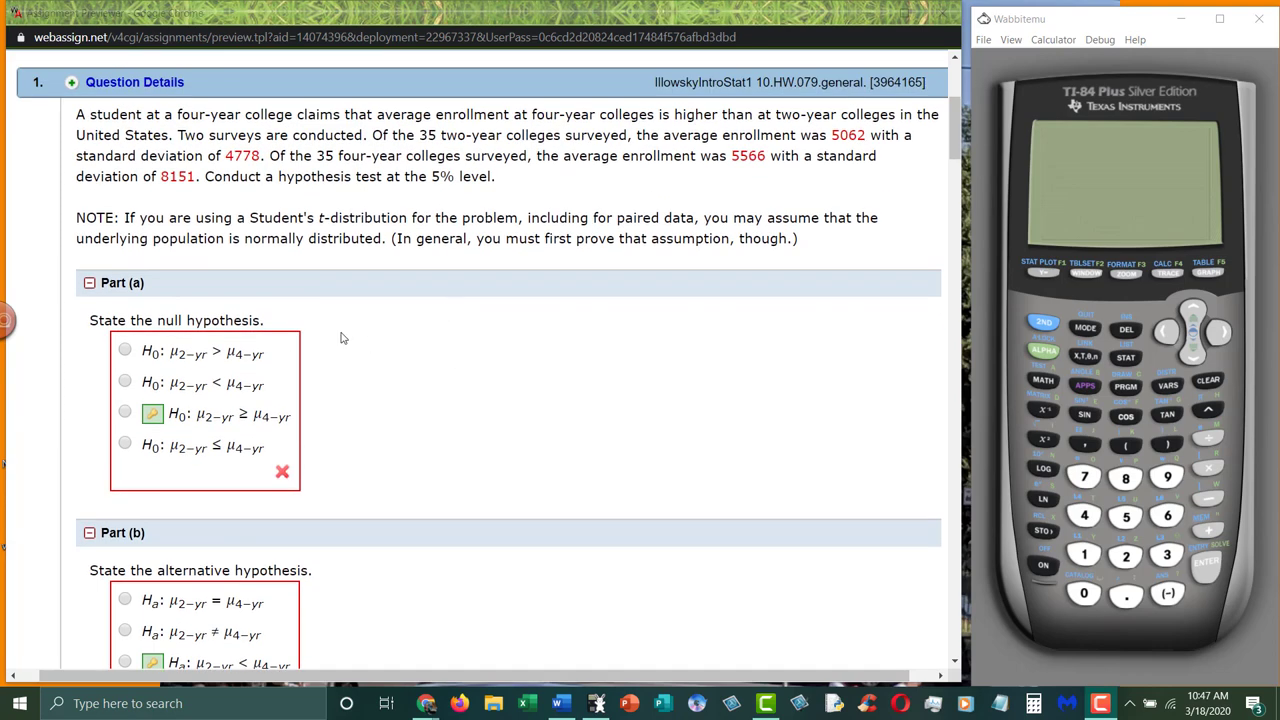
pyautogui.moveTo(459, 230)
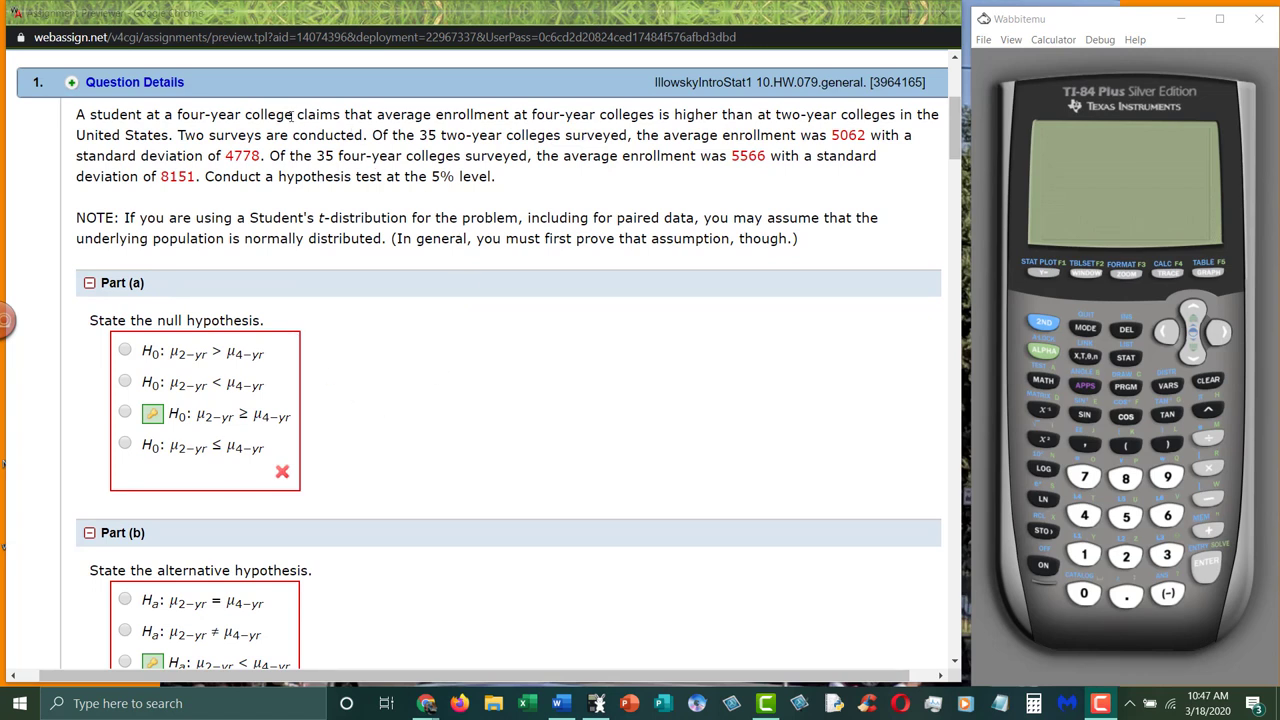
# - Highlight the claim sentence that four-year colleges have higher average enrollment
pyautogui.moveTo(308, 114); pyautogui.dragTo(672, 114)
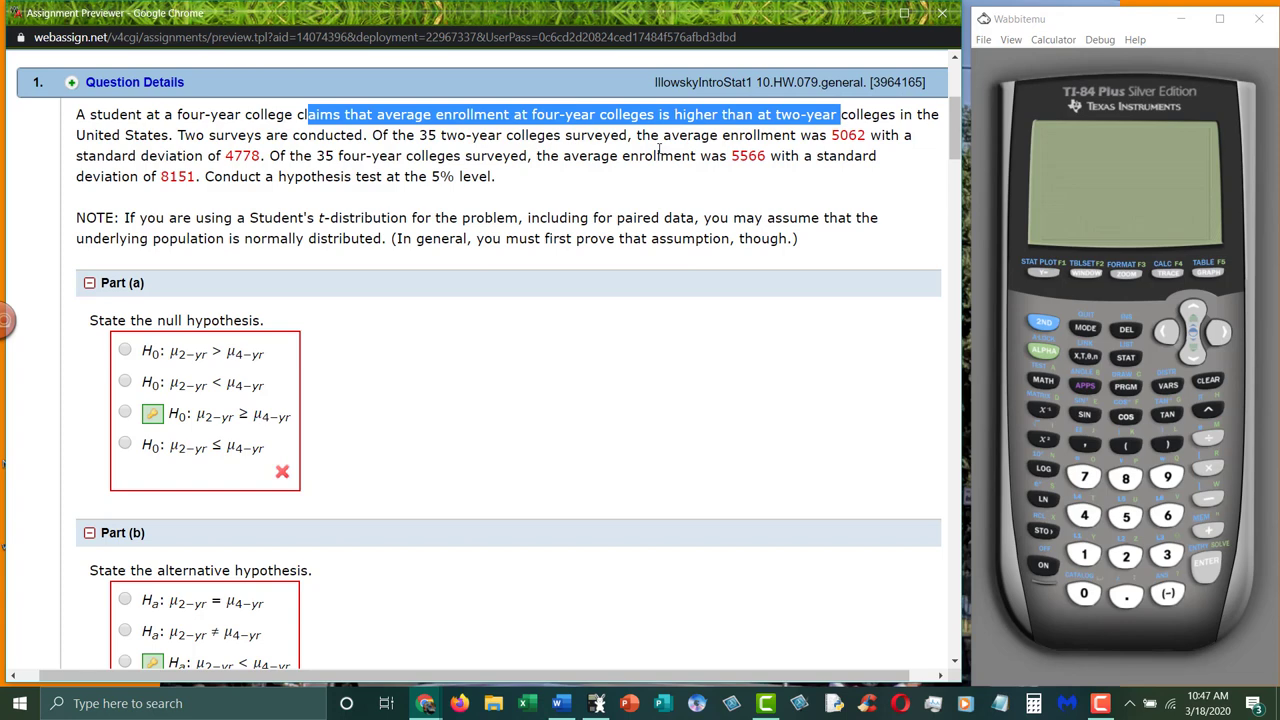
pyautogui.moveTo(680, 304)
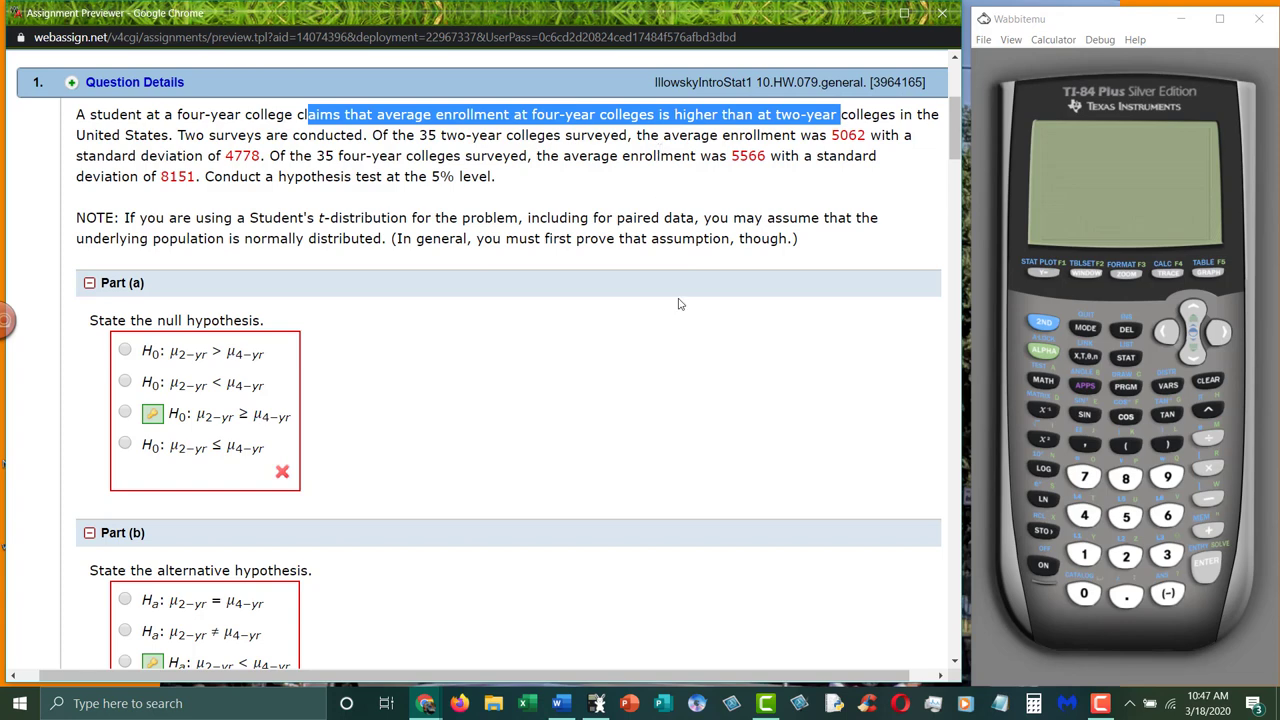
pyautogui.scroll(-3)
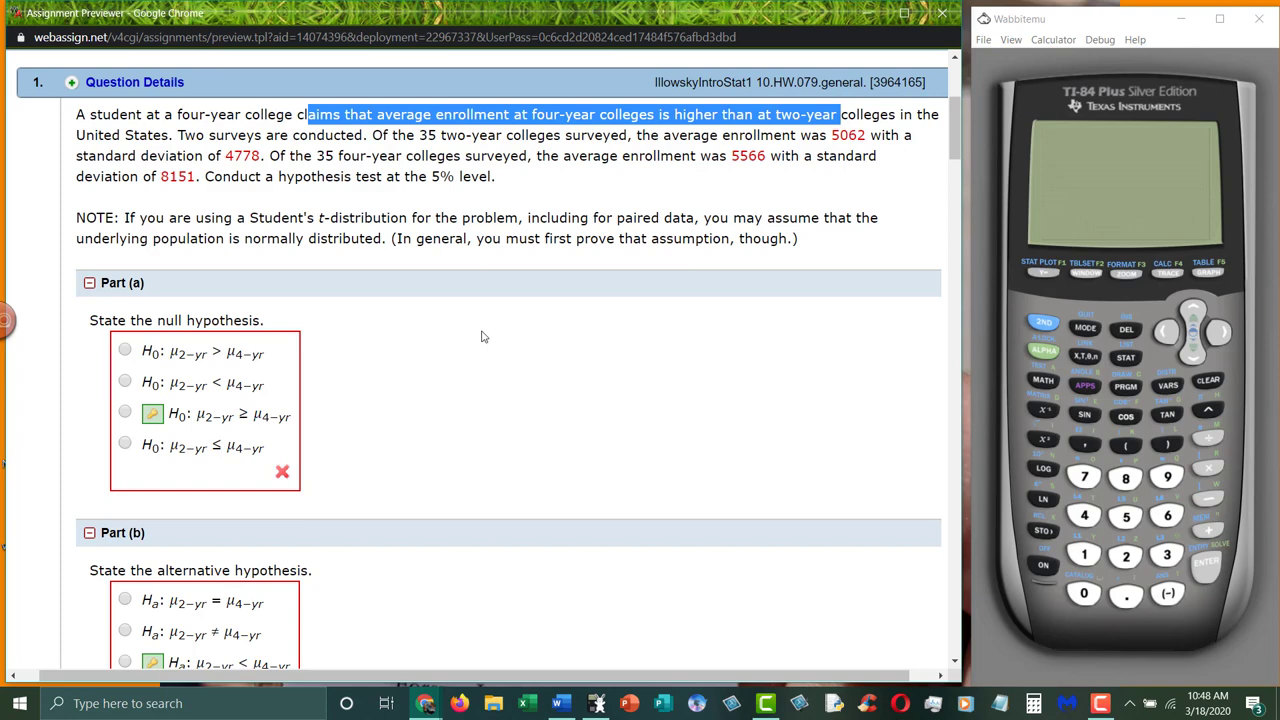
# - Choose Ha: μ2-yr < μ4-yr and H0: μ2-yr ≥ μ4-yr, then fold Part (a) away
pyautogui.scroll(-3)
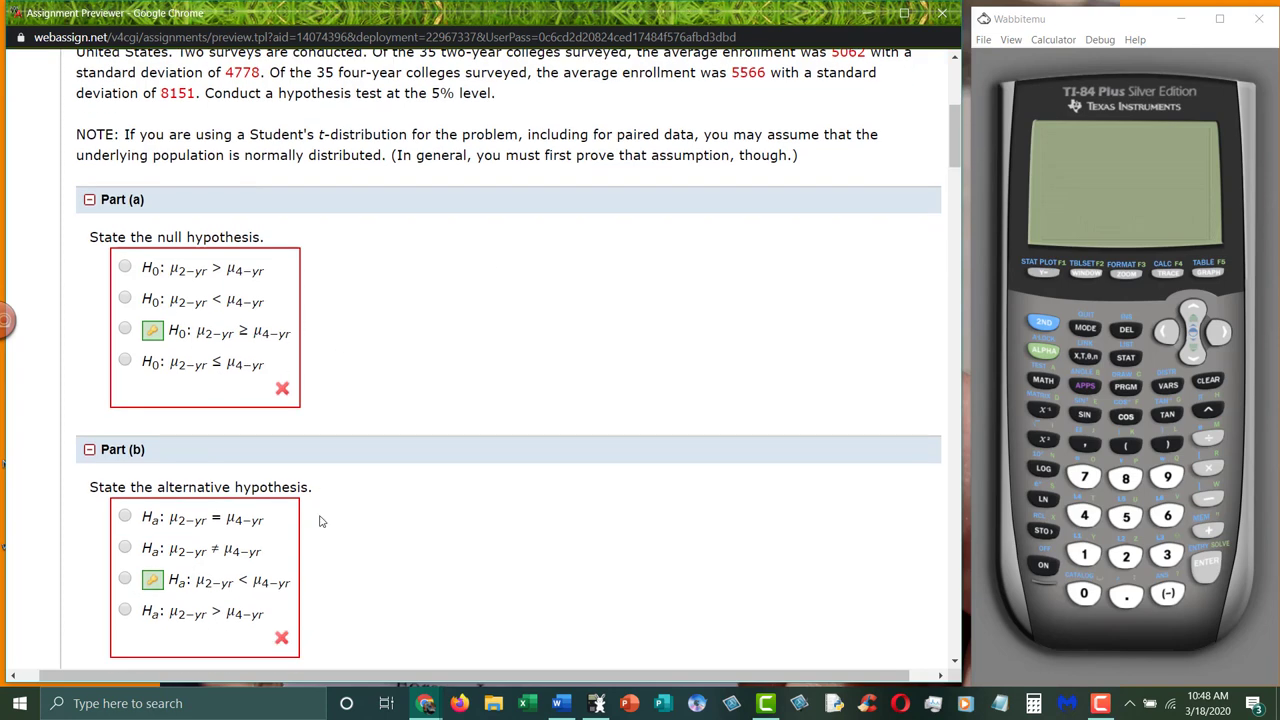
pyautogui.click(124, 580)
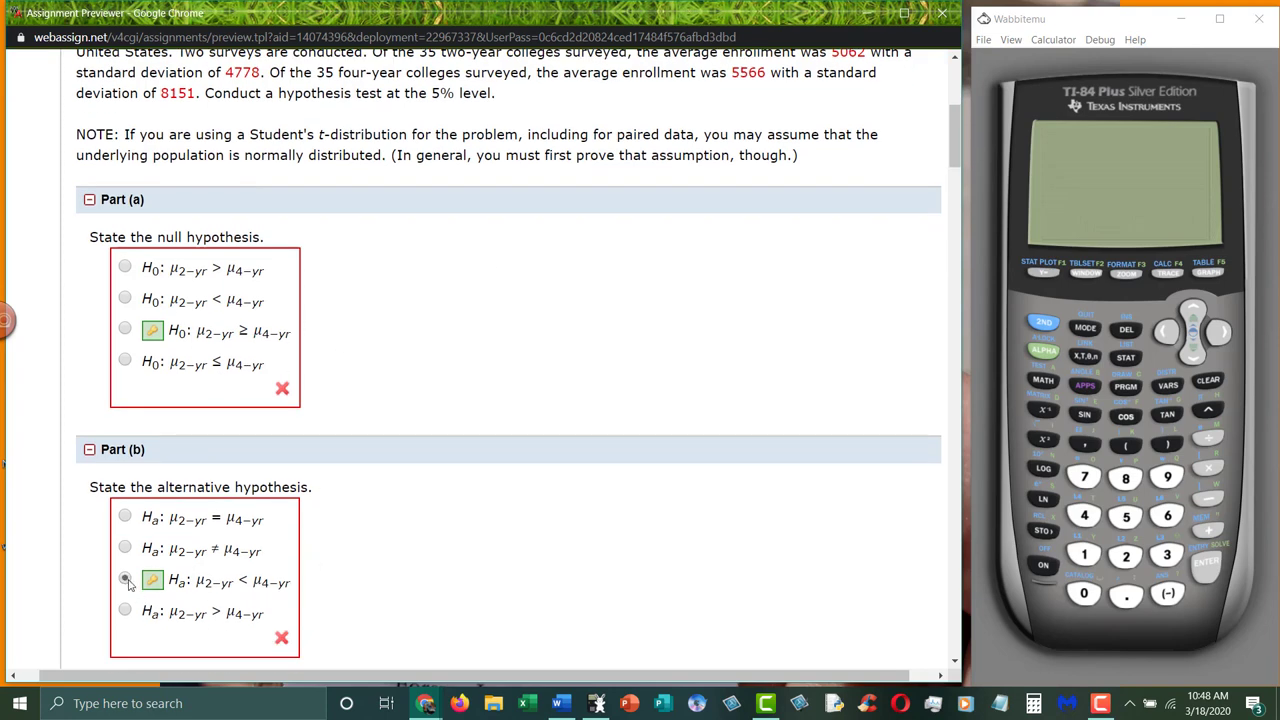
pyautogui.click(124, 578)
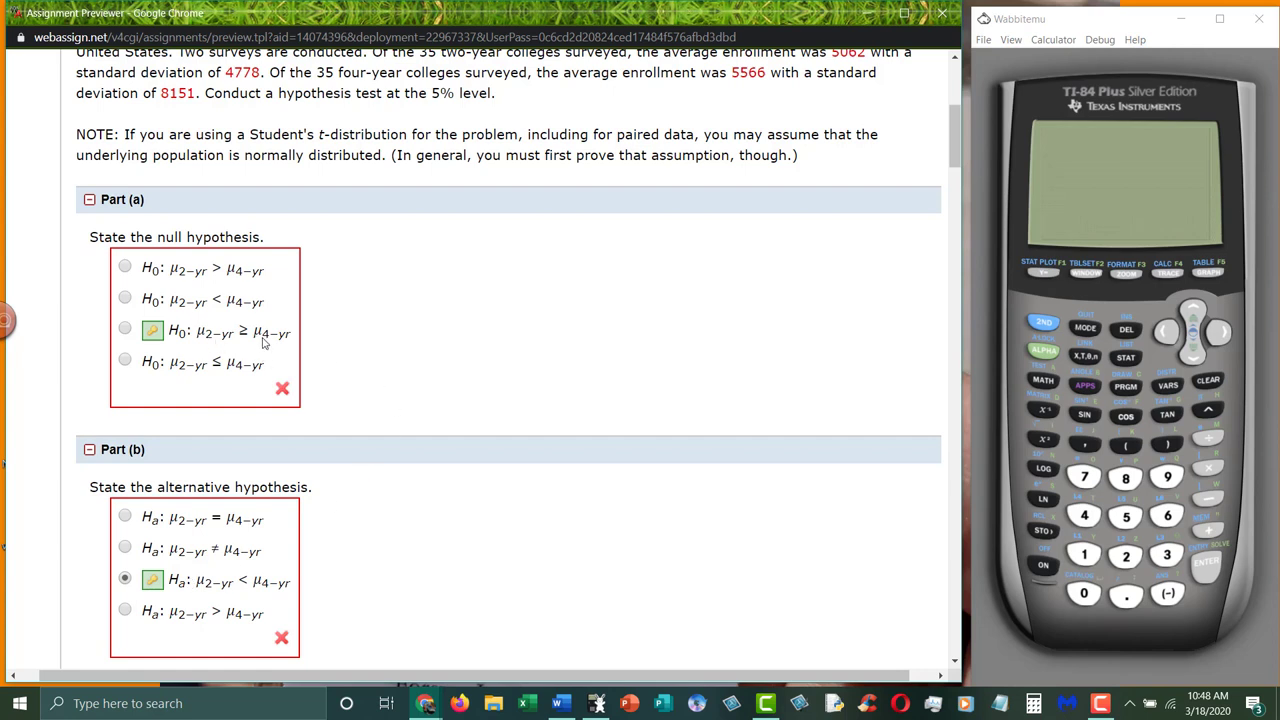
pyautogui.moveTo(222, 343)
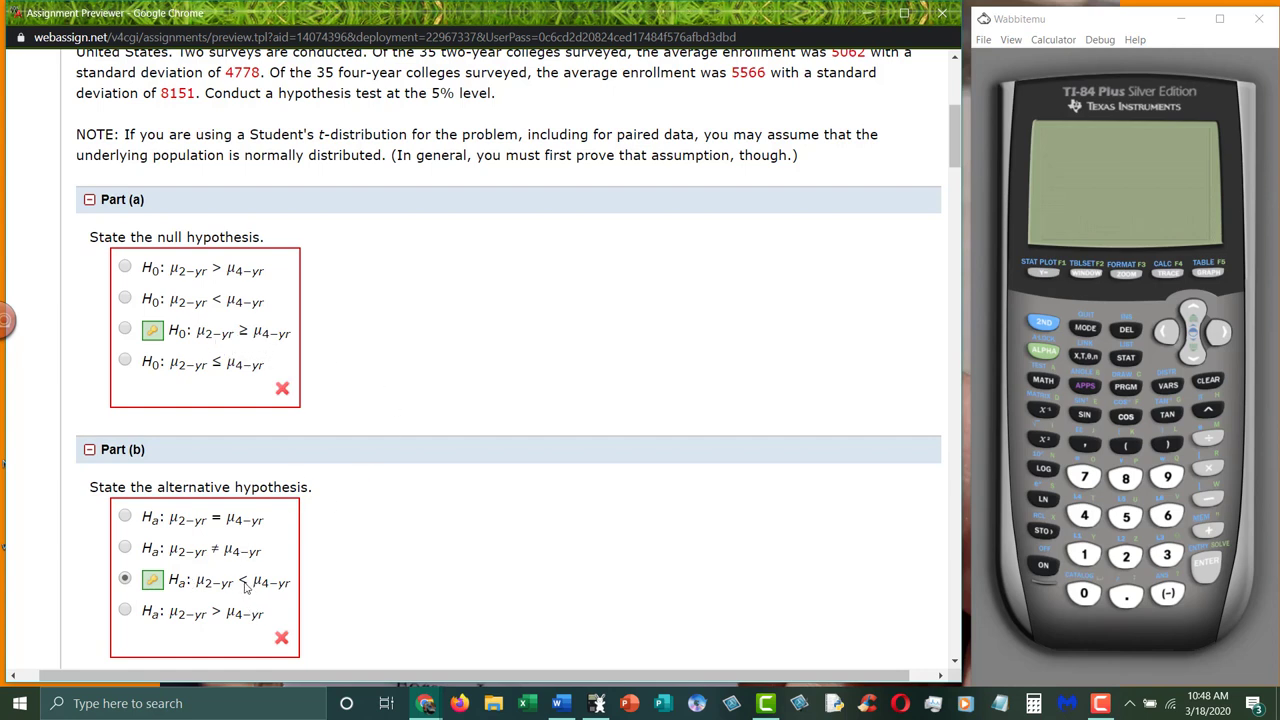
pyautogui.moveTo(230, 318)
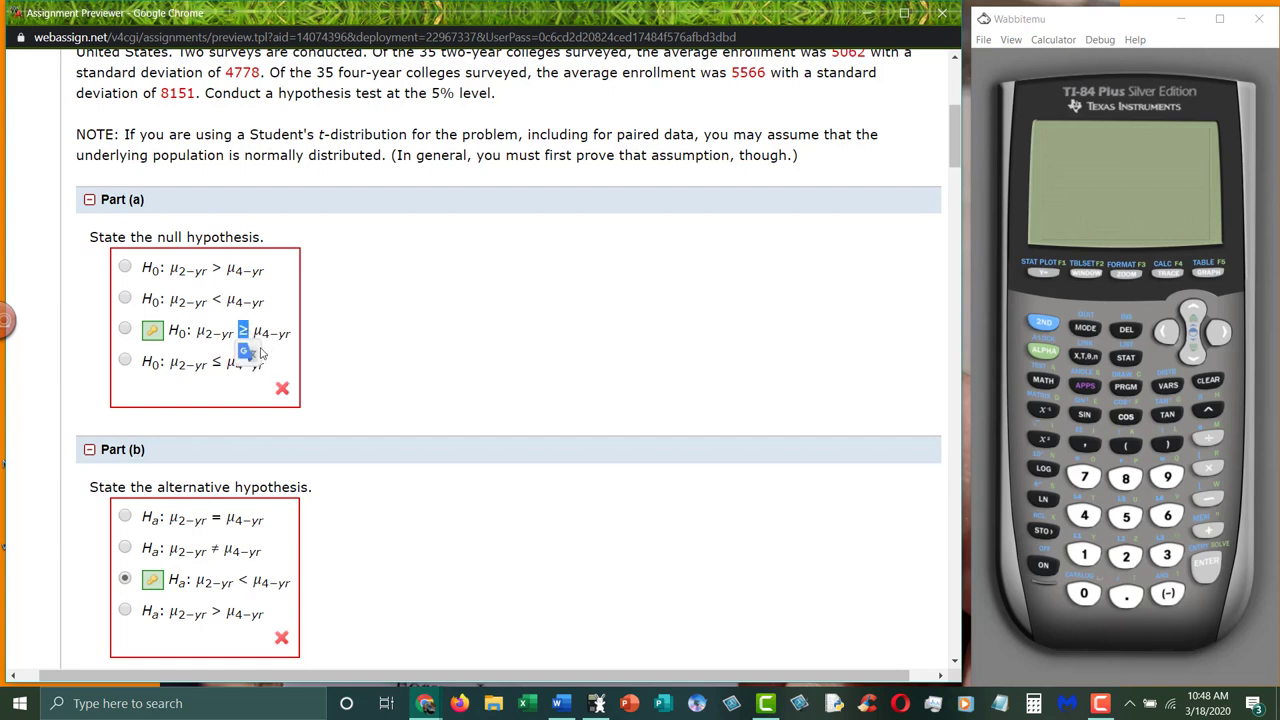
pyautogui.click(124, 329)
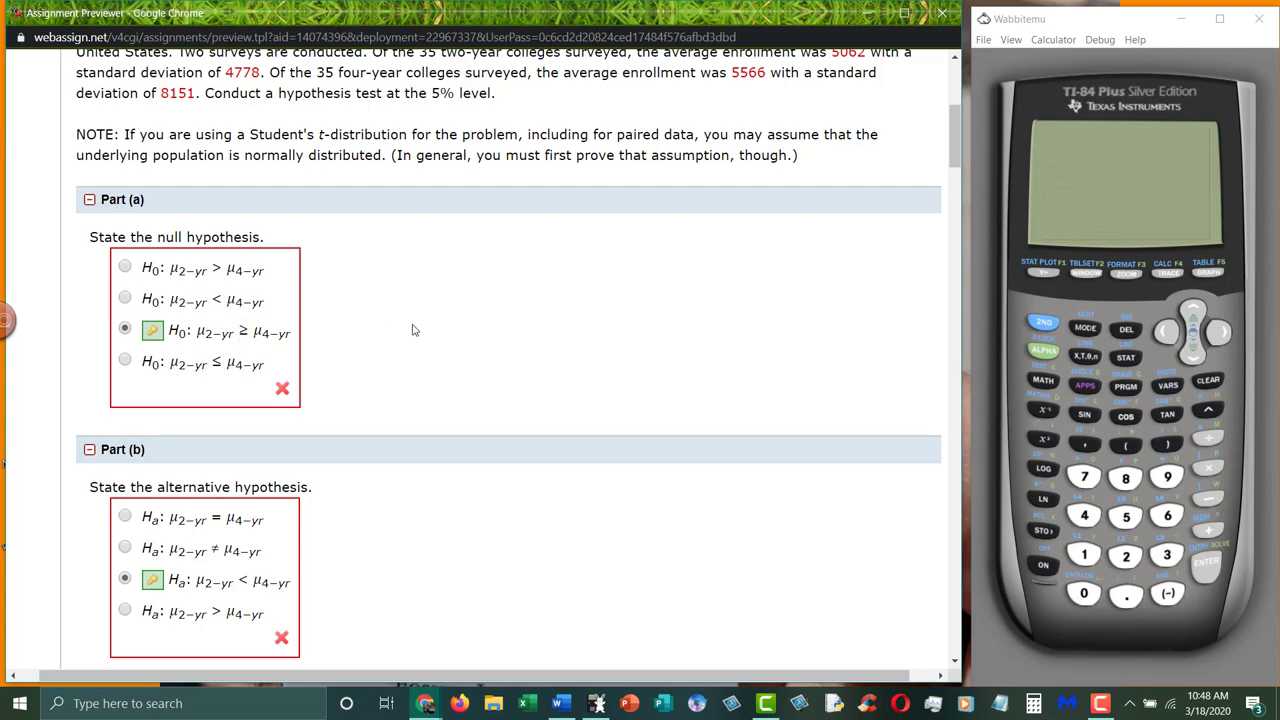
pyautogui.click(89, 199)
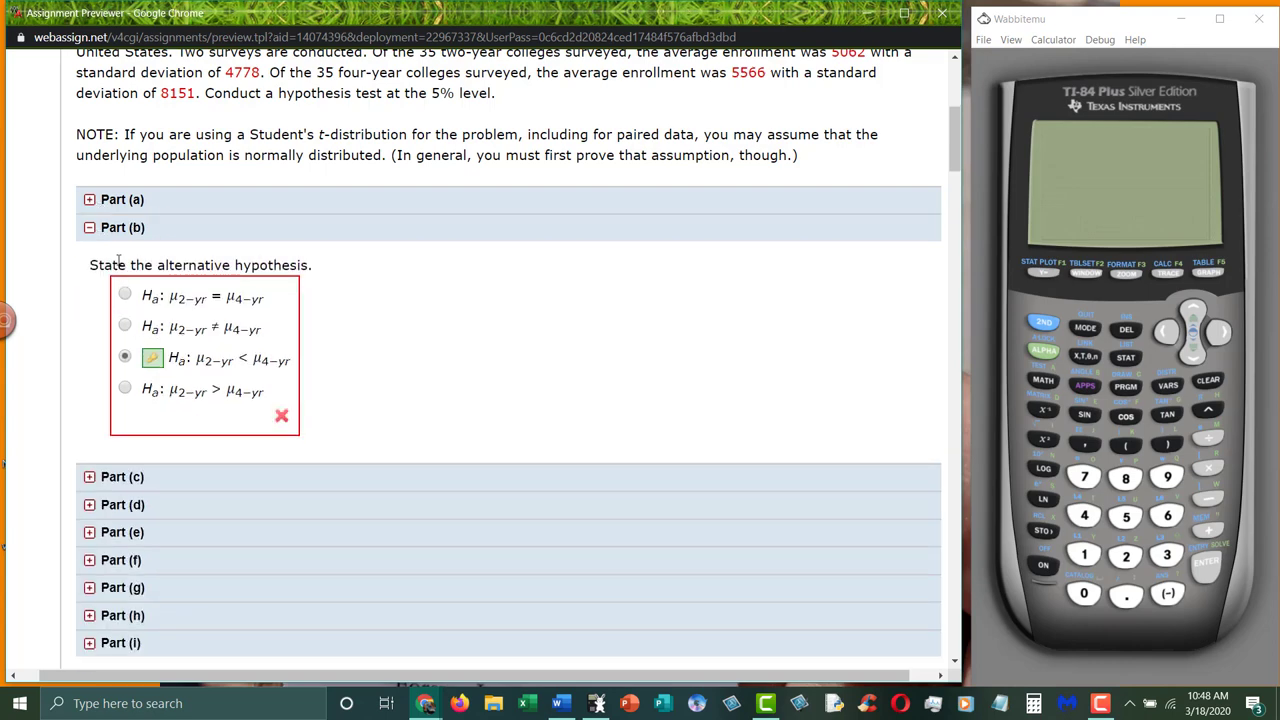
# - Fold Part (b), review Part (c)'s random-variable answer, then fold Part (c) too
pyautogui.click(89, 227)
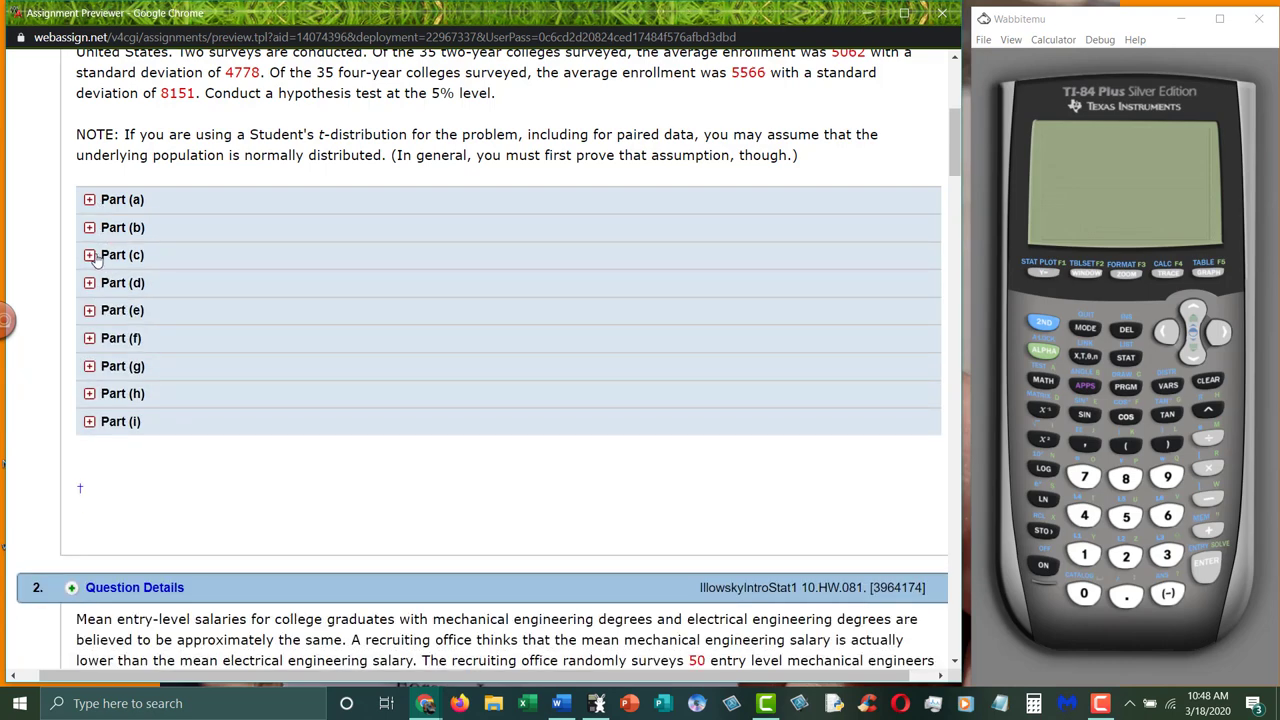
pyautogui.click(89, 255)
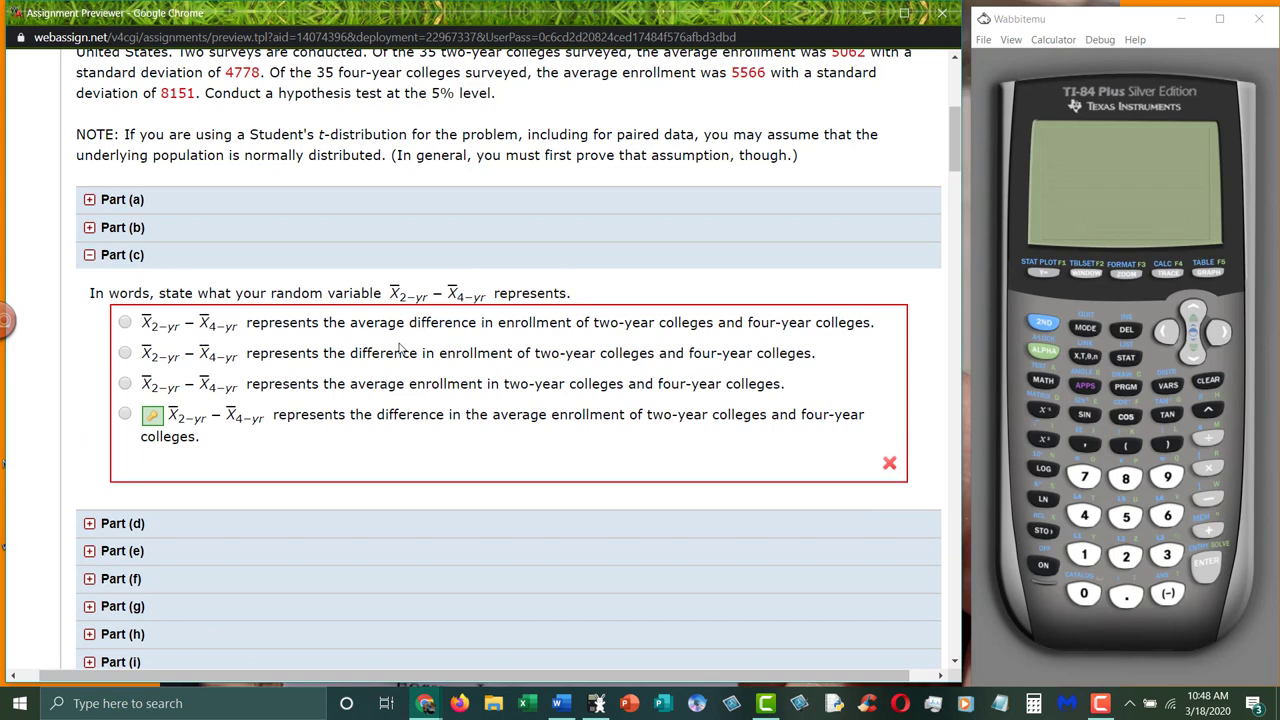
pyautogui.scroll(3)
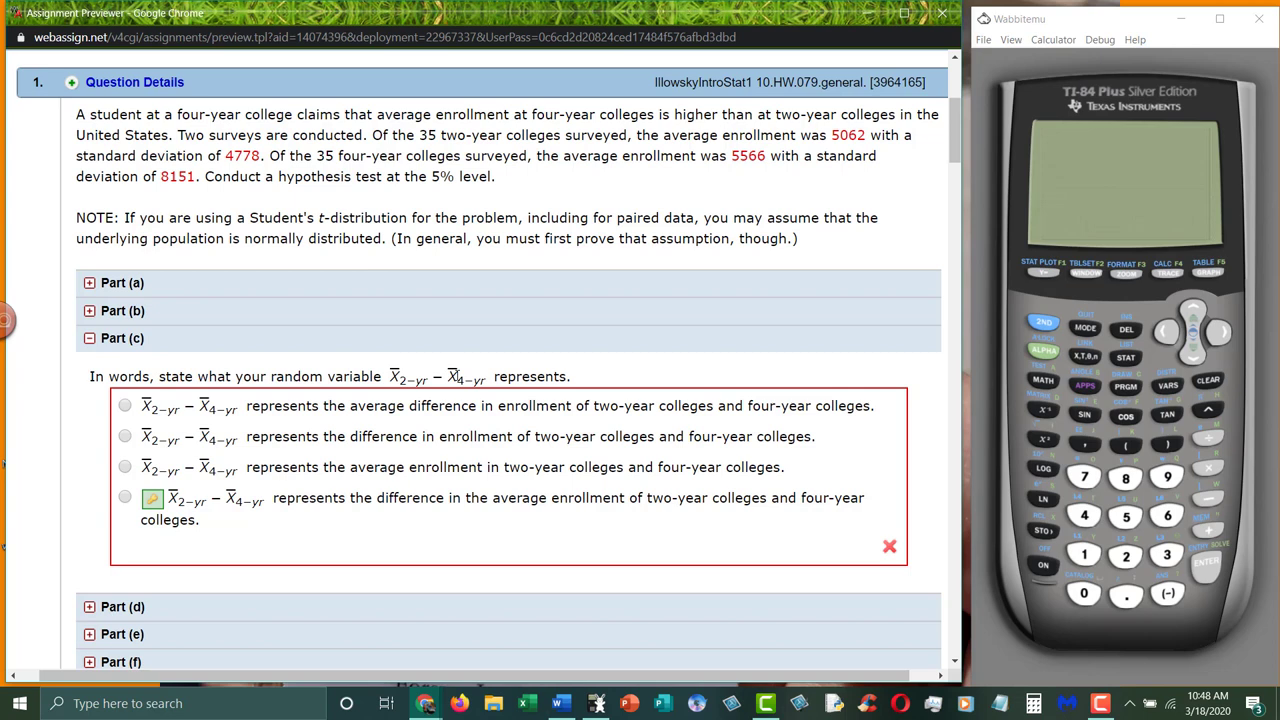
pyautogui.moveTo(382, 449)
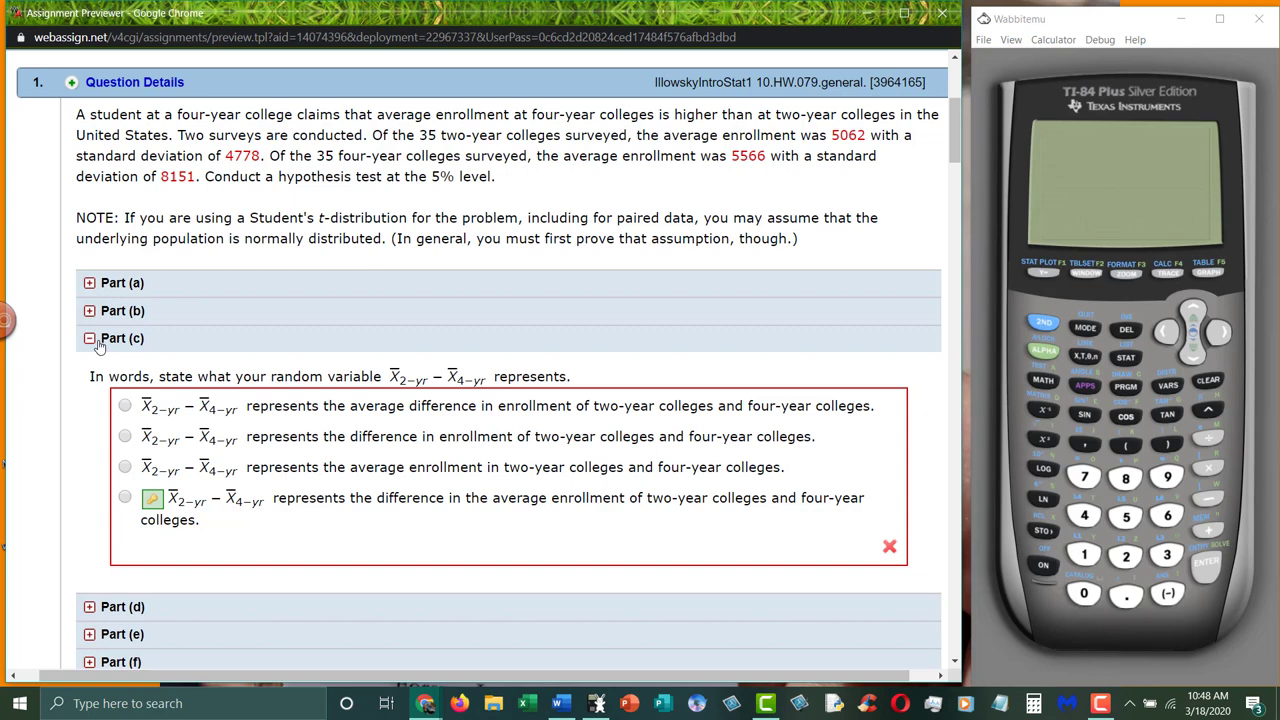
pyautogui.moveTo(724, 105)
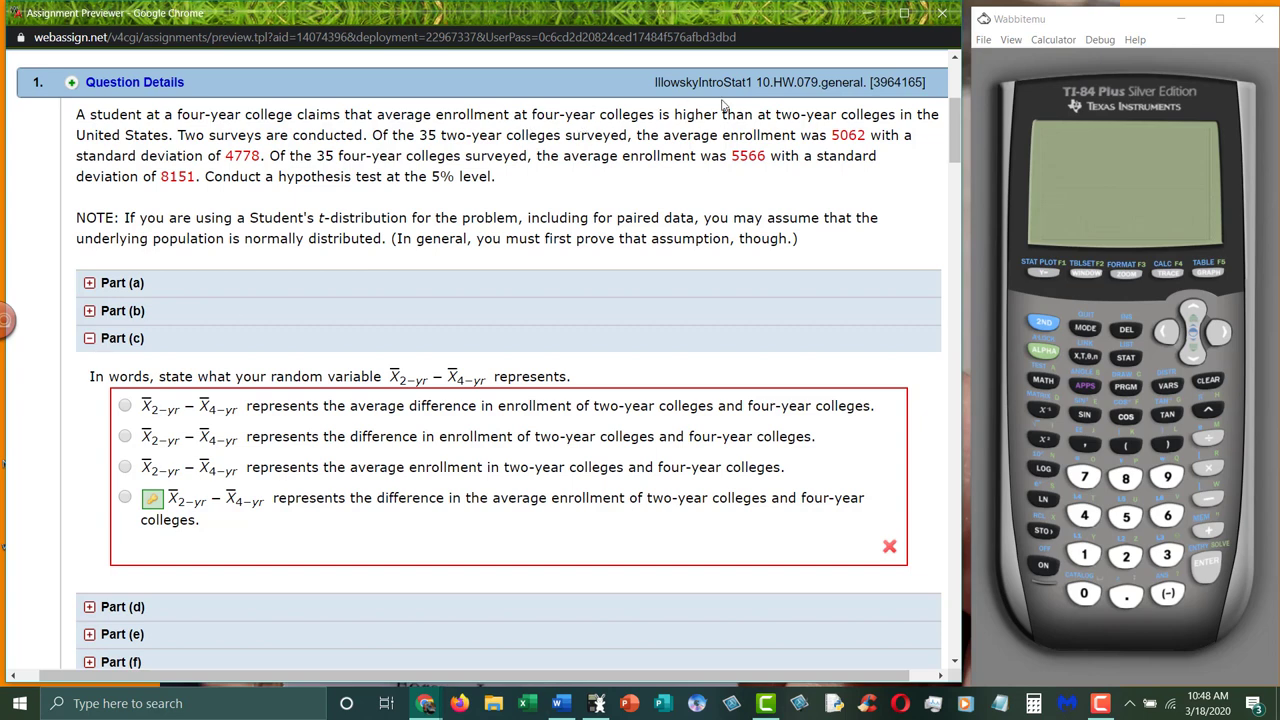
pyautogui.moveTo(191, 332)
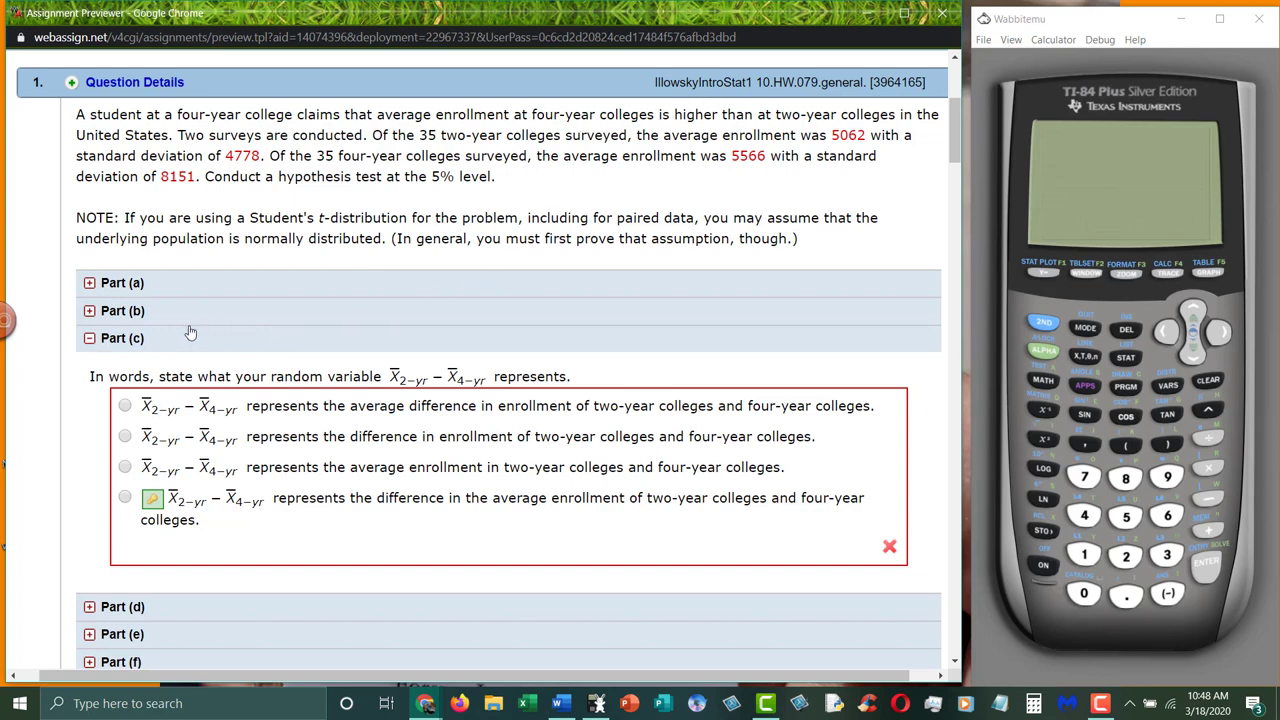
pyautogui.click(122, 338)
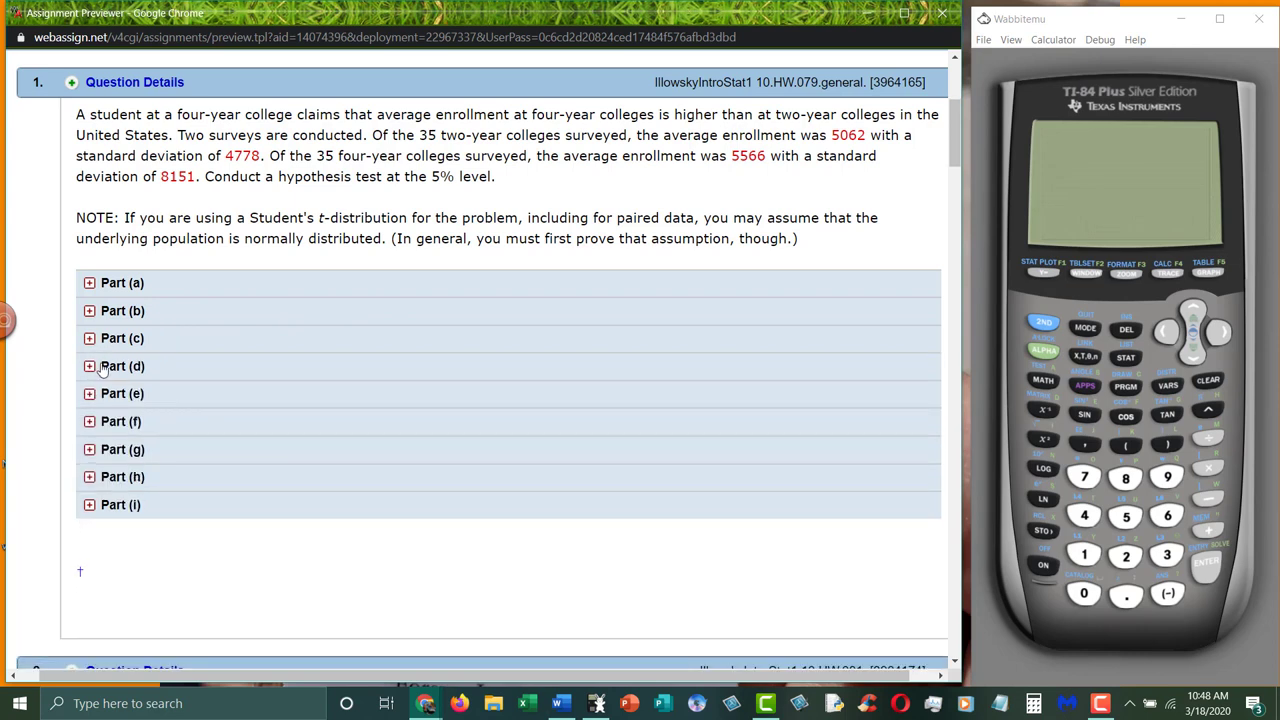
# - Expand Part (d)'s distribution question and scroll it into view
pyautogui.click(89, 366)
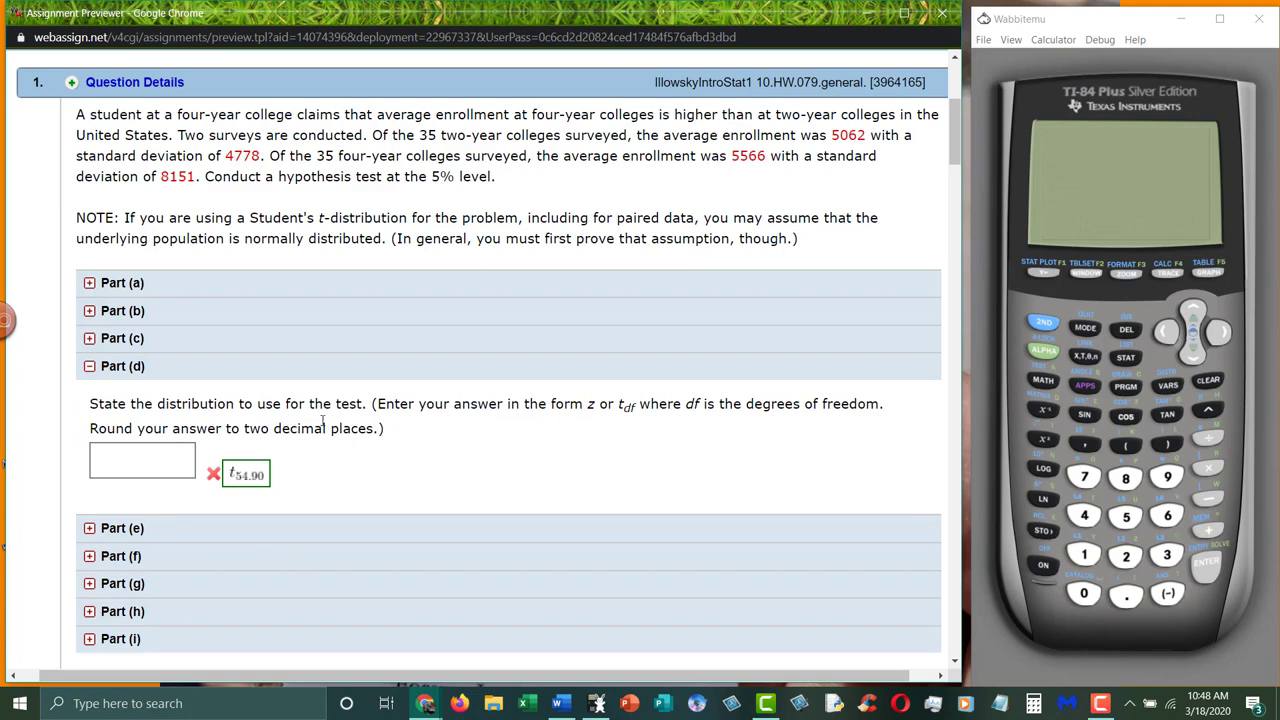
pyautogui.scroll(3)
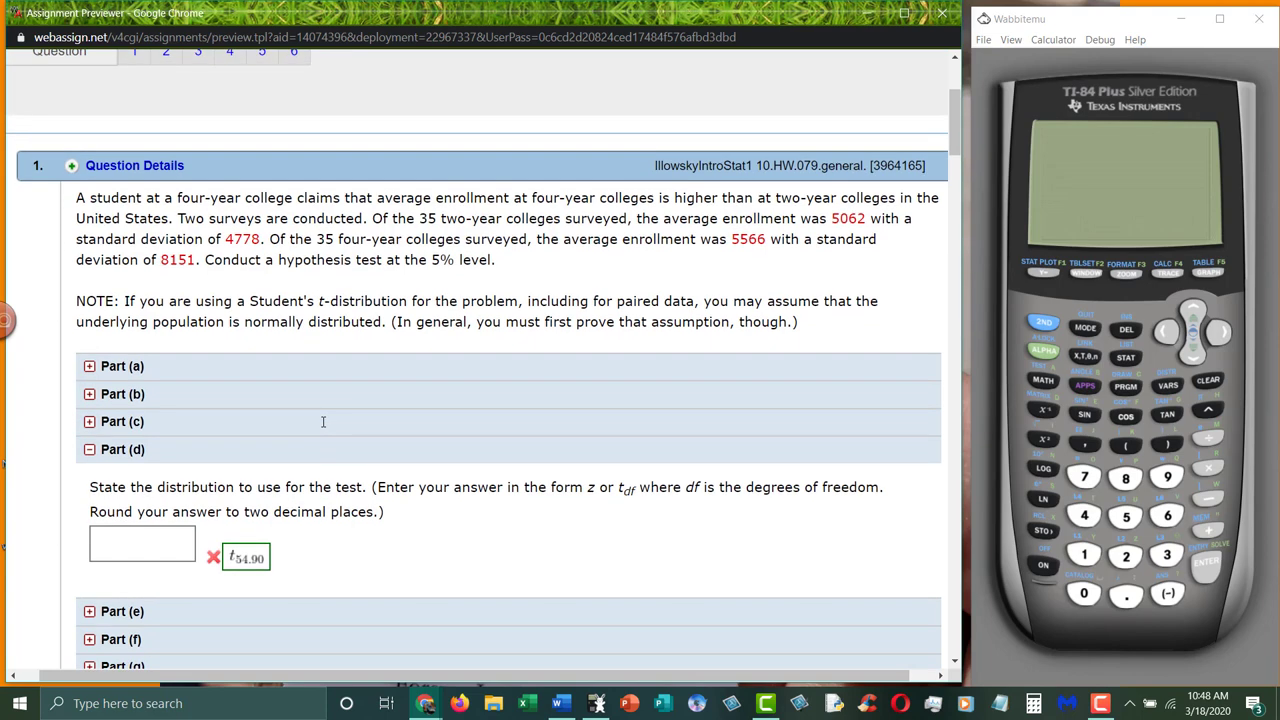
pyautogui.scroll(3)
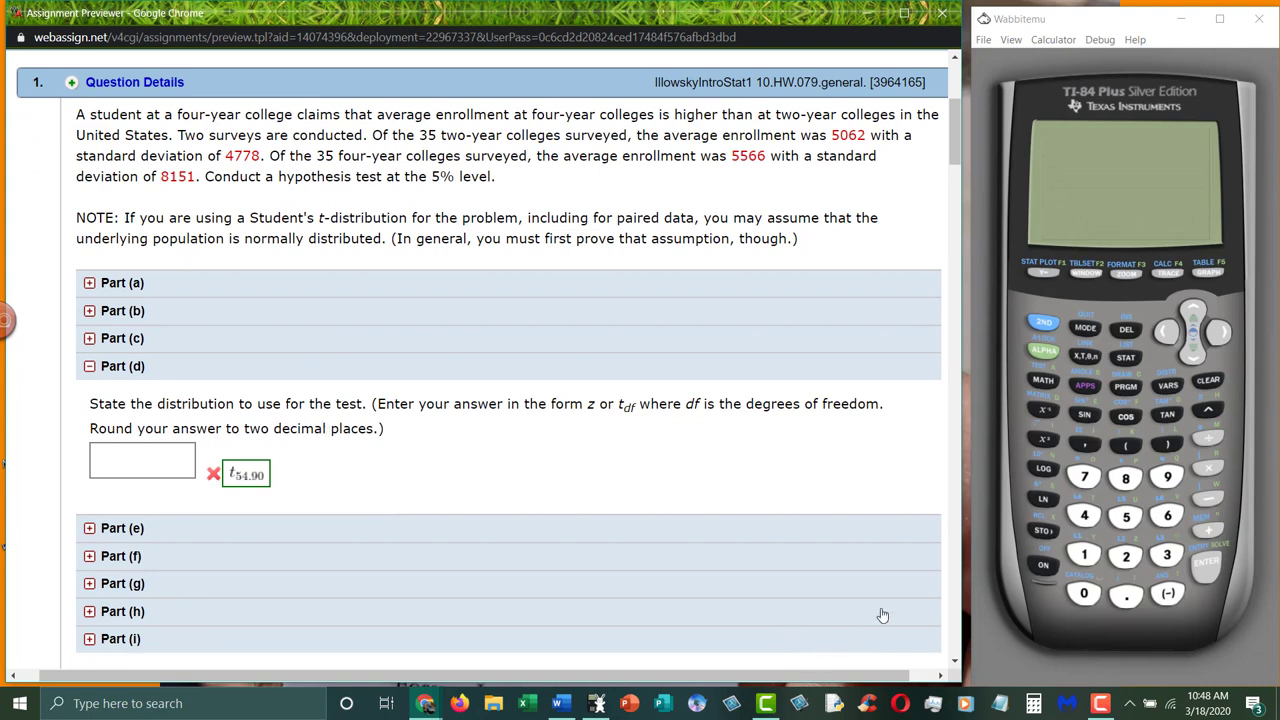
pyautogui.moveTo(879, 604)
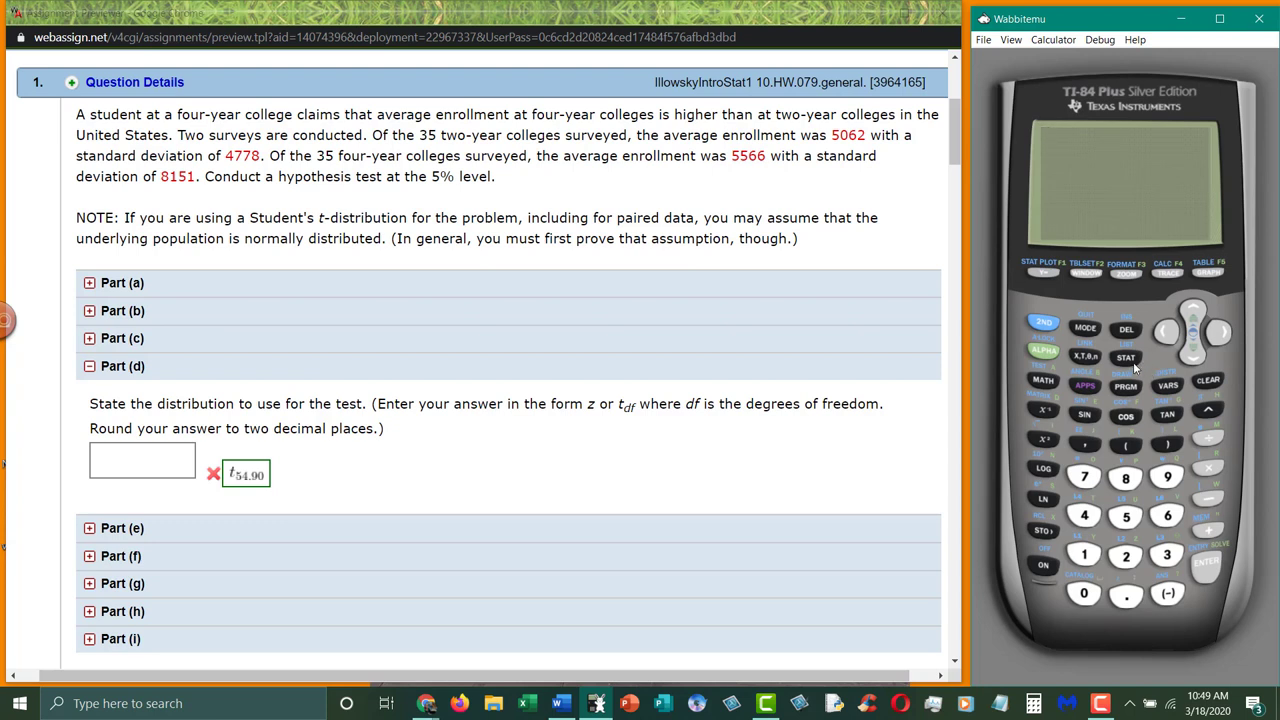
# - Start 2-SampTTest from STAT TESTS with Stats input instead of data lists
pyautogui.click(1125, 357)
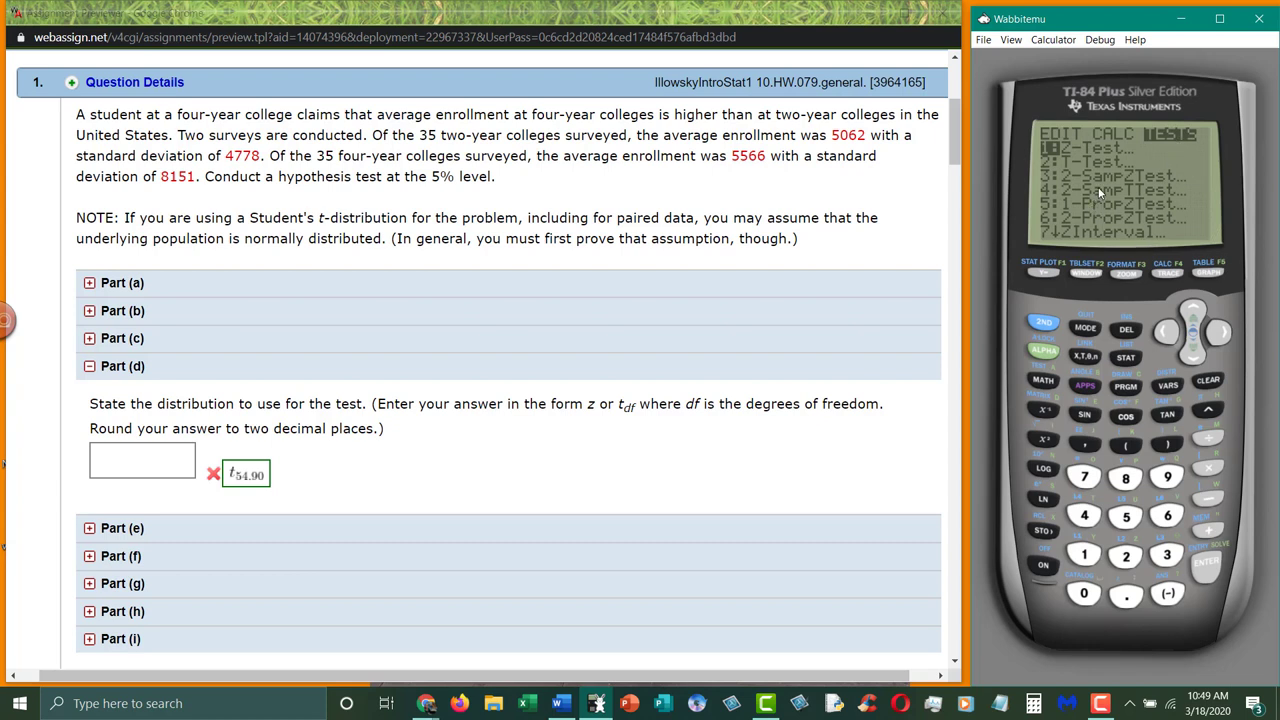
pyautogui.moveTo(1155, 324)
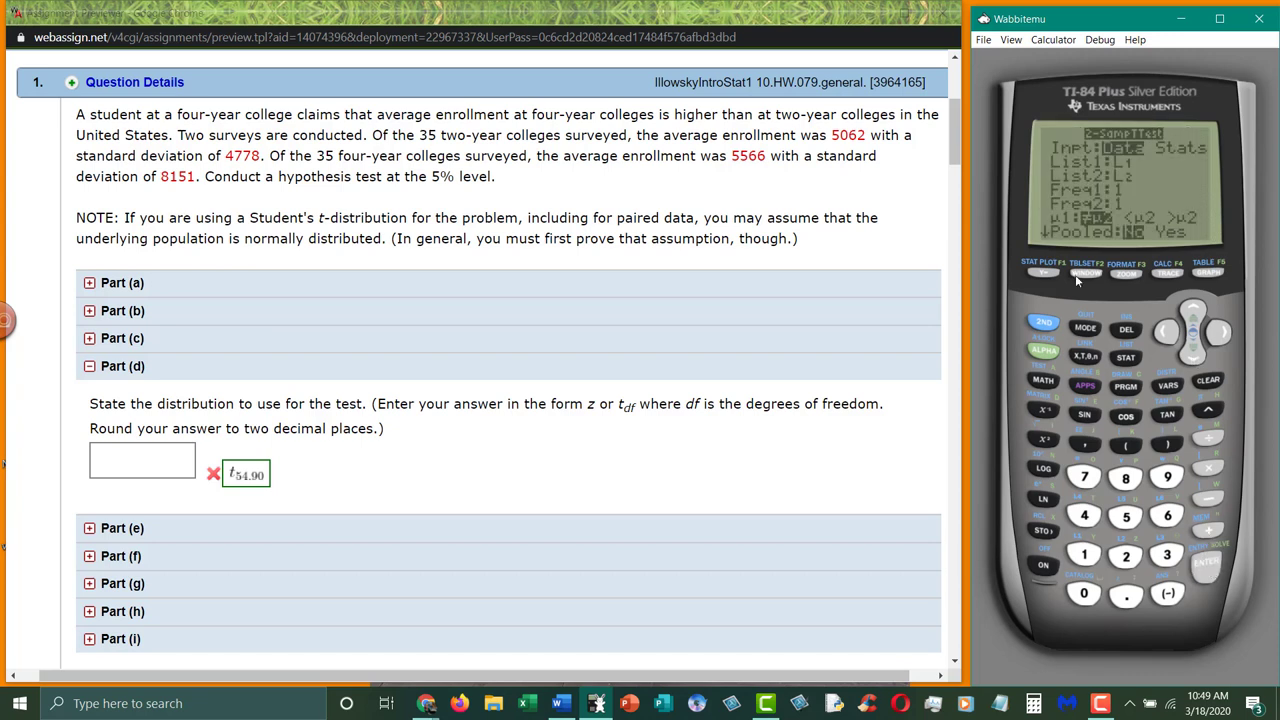
pyautogui.moveTo(1220, 335)
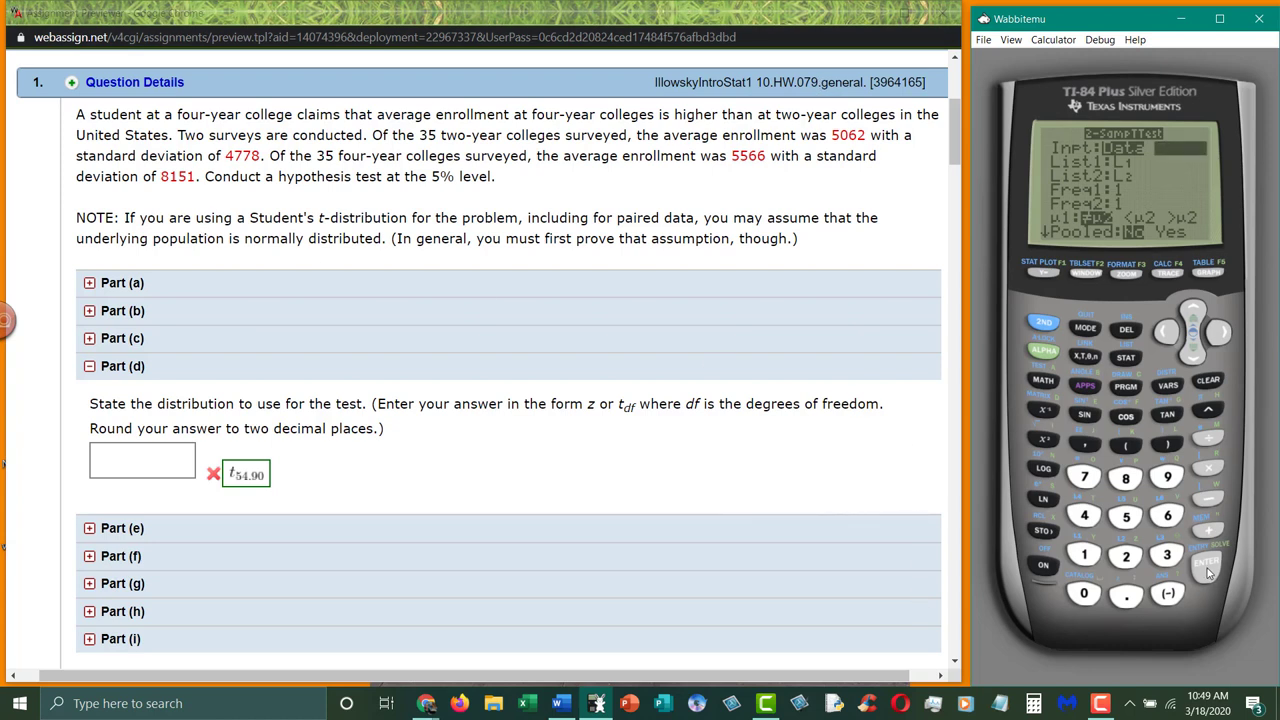
pyautogui.click(1207, 562)
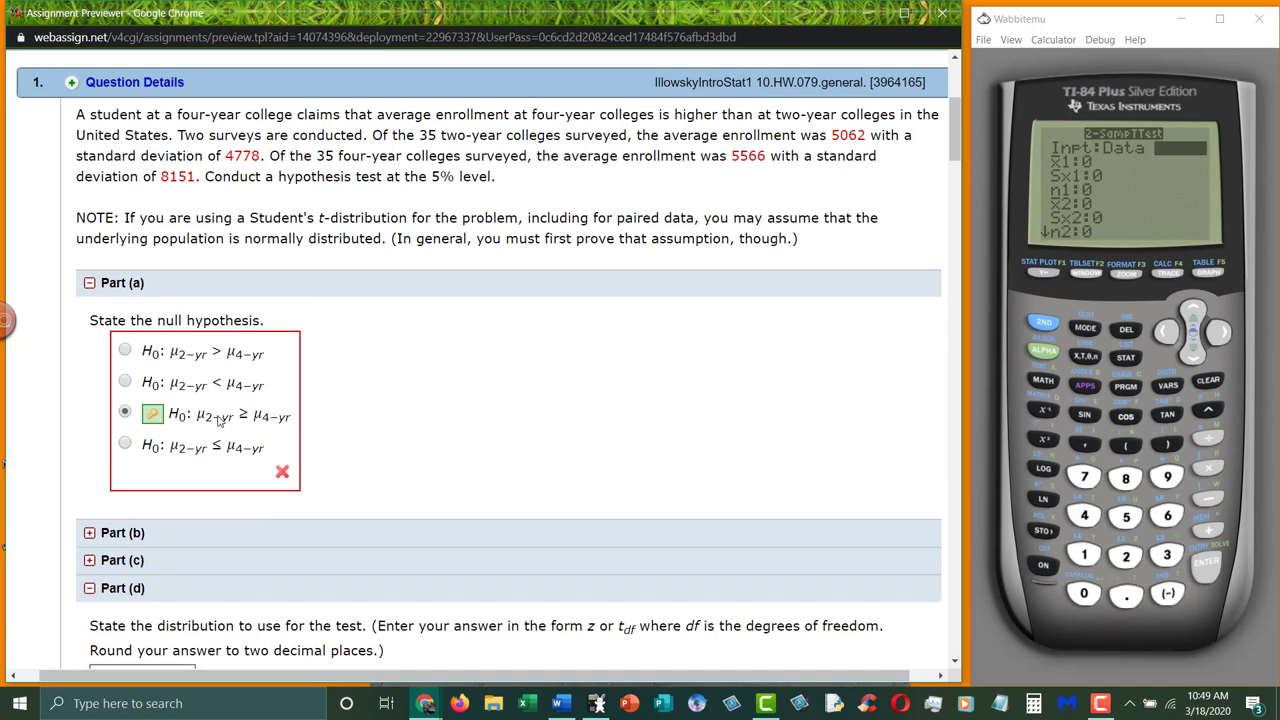
pyautogui.moveTo(871, 141)
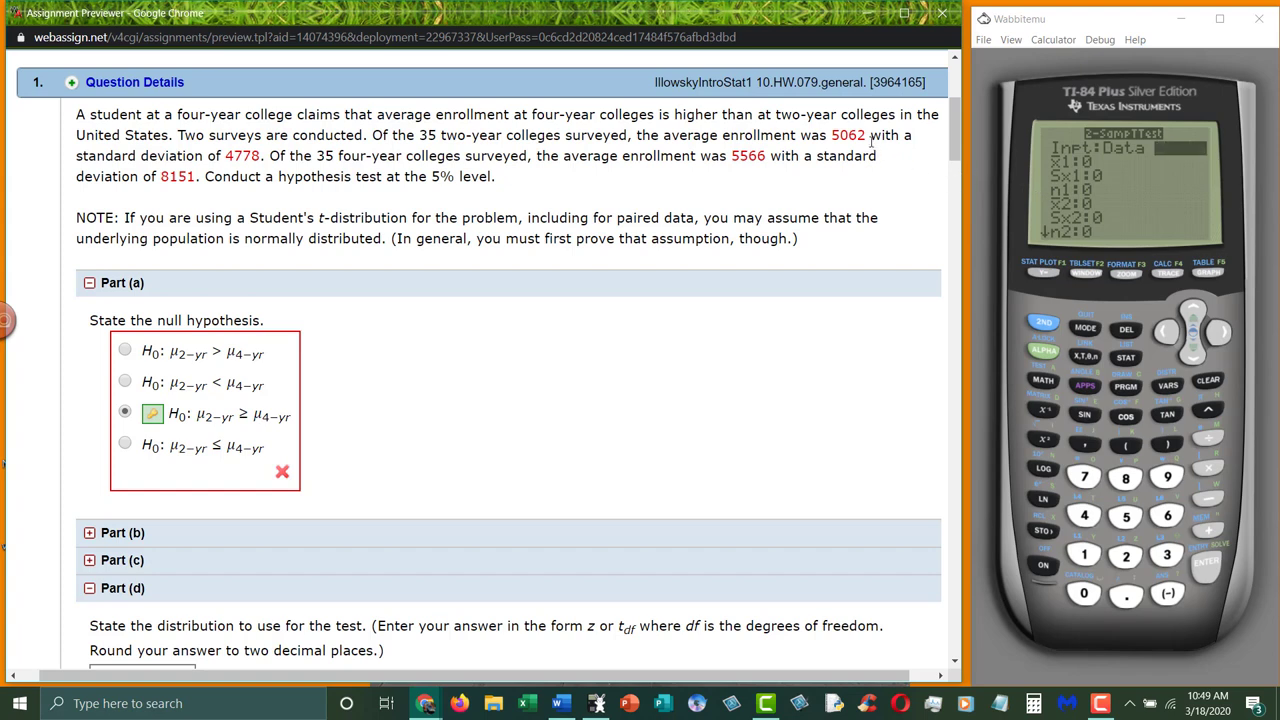
pyautogui.moveTo(1190, 358)
pyautogui.write('5062')
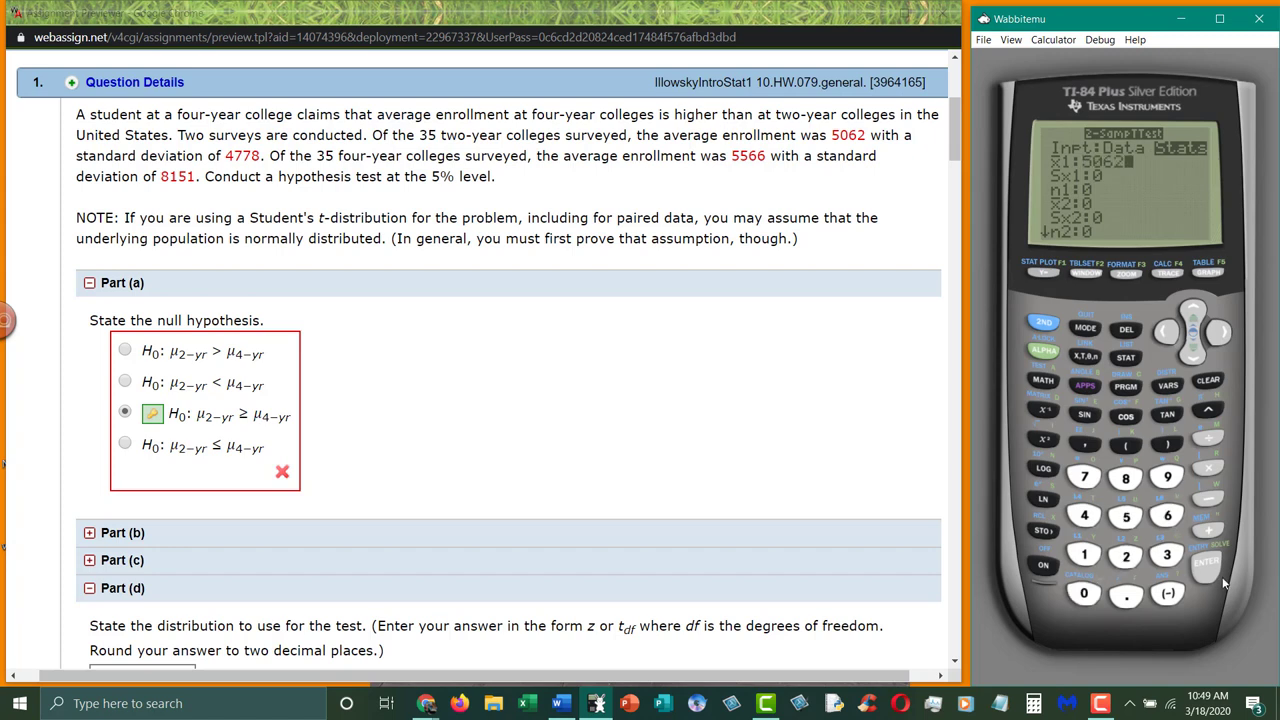
pyautogui.moveTo(745, 172)
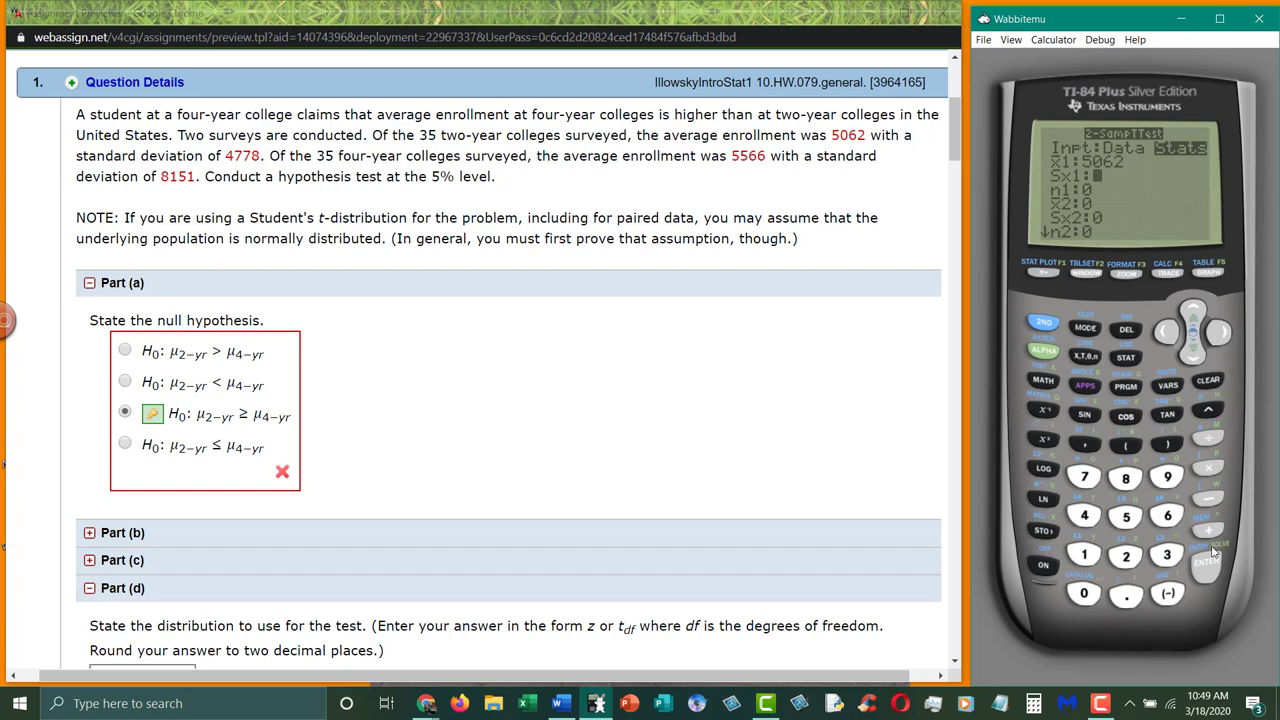
# - Enter sample 1 as mean 5062, Sx 4778, n 35 and move to sample 2's mean
pyautogui.click(1084, 476)
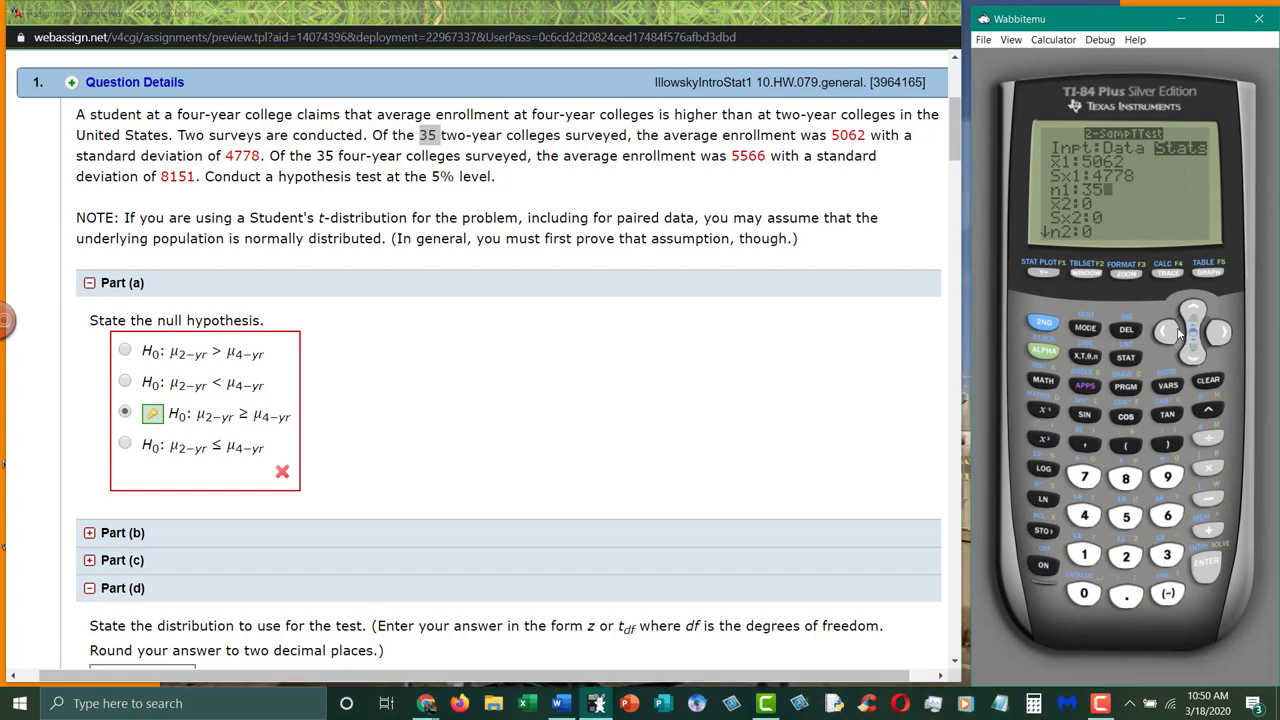
pyautogui.click(1193, 345)
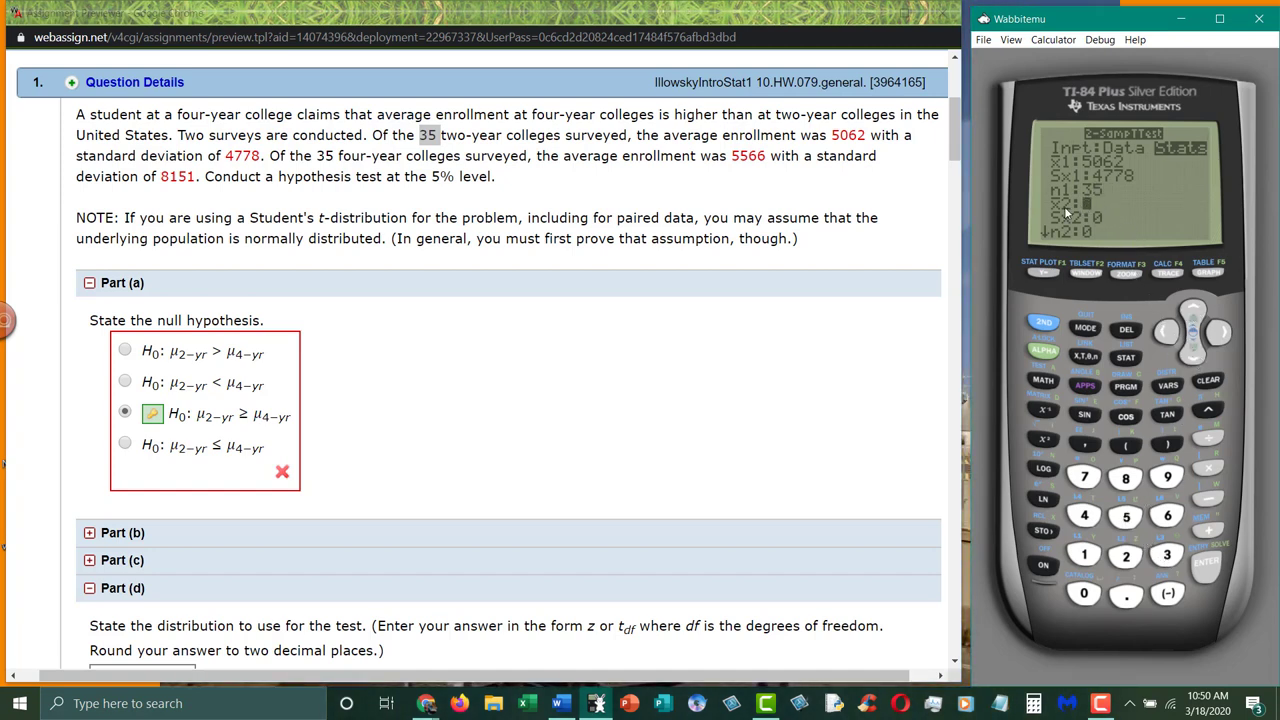
pyautogui.moveTo(730, 177)
pyautogui.write('5566')
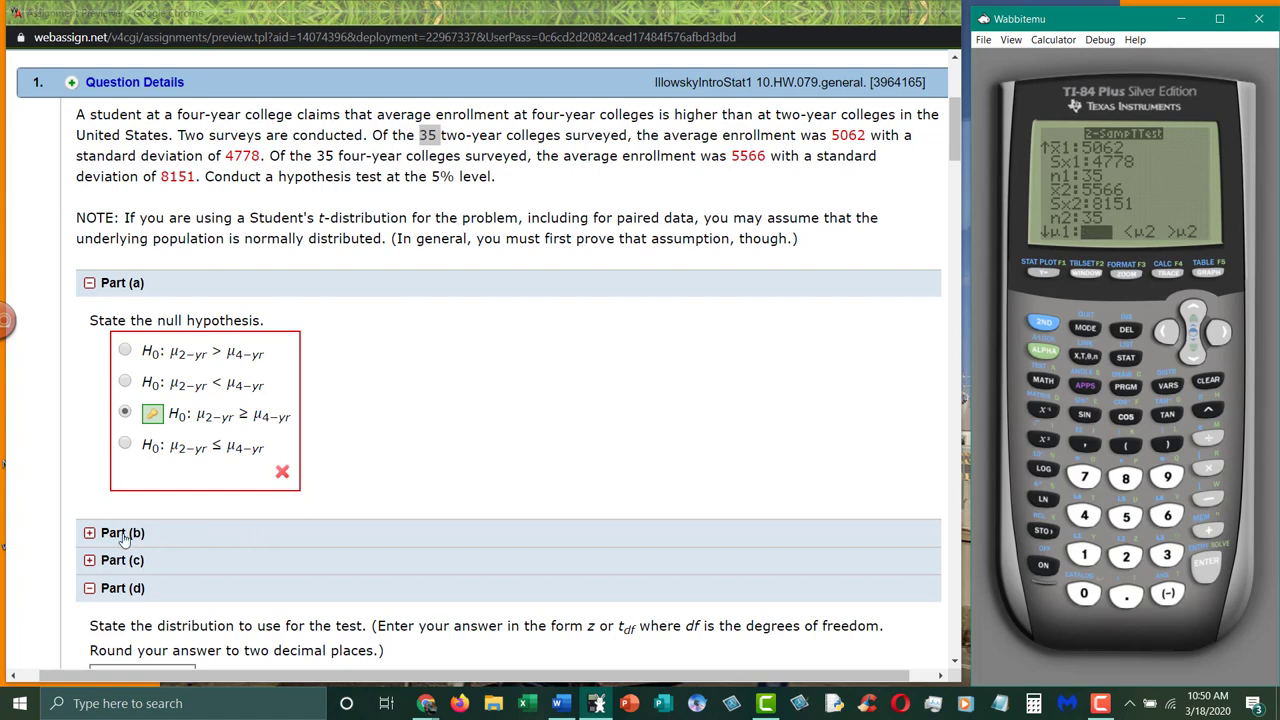
# - Set the alternative to μ1 < μ2 with Pooled left on No
pyautogui.scroll(-3)
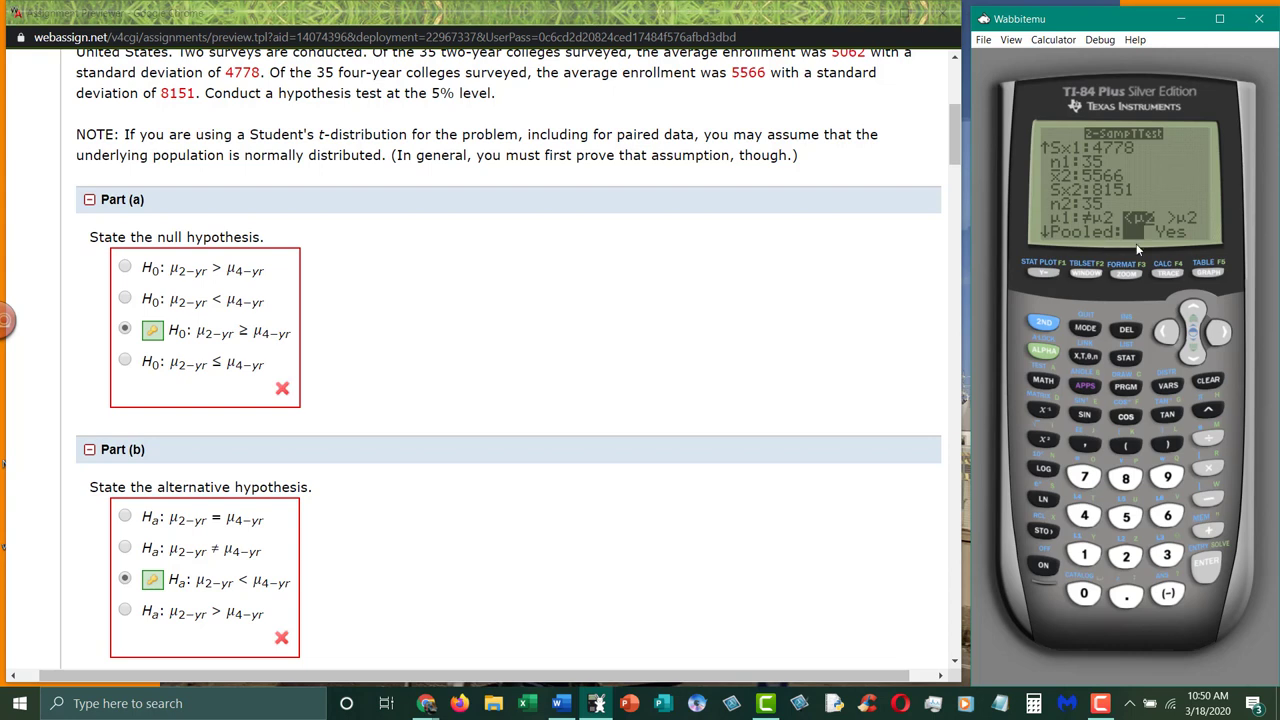
pyautogui.moveTo(1137, 248)
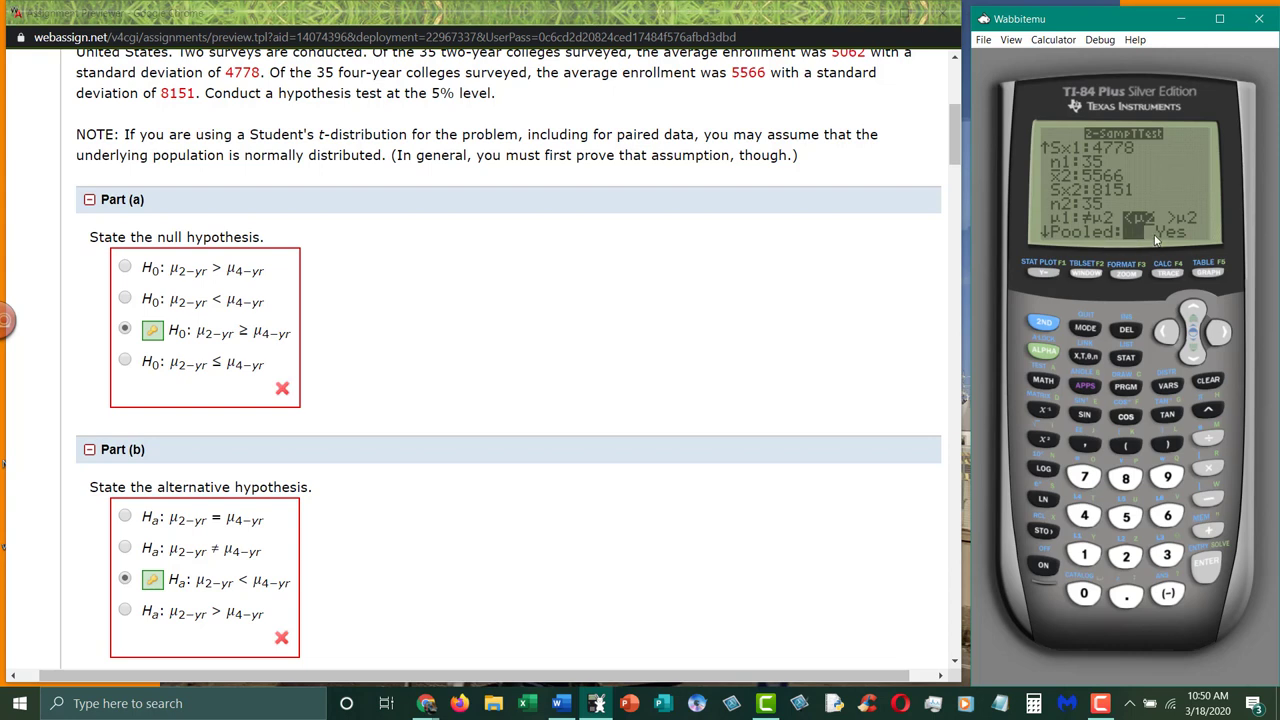
pyautogui.moveTo(1229, 350)
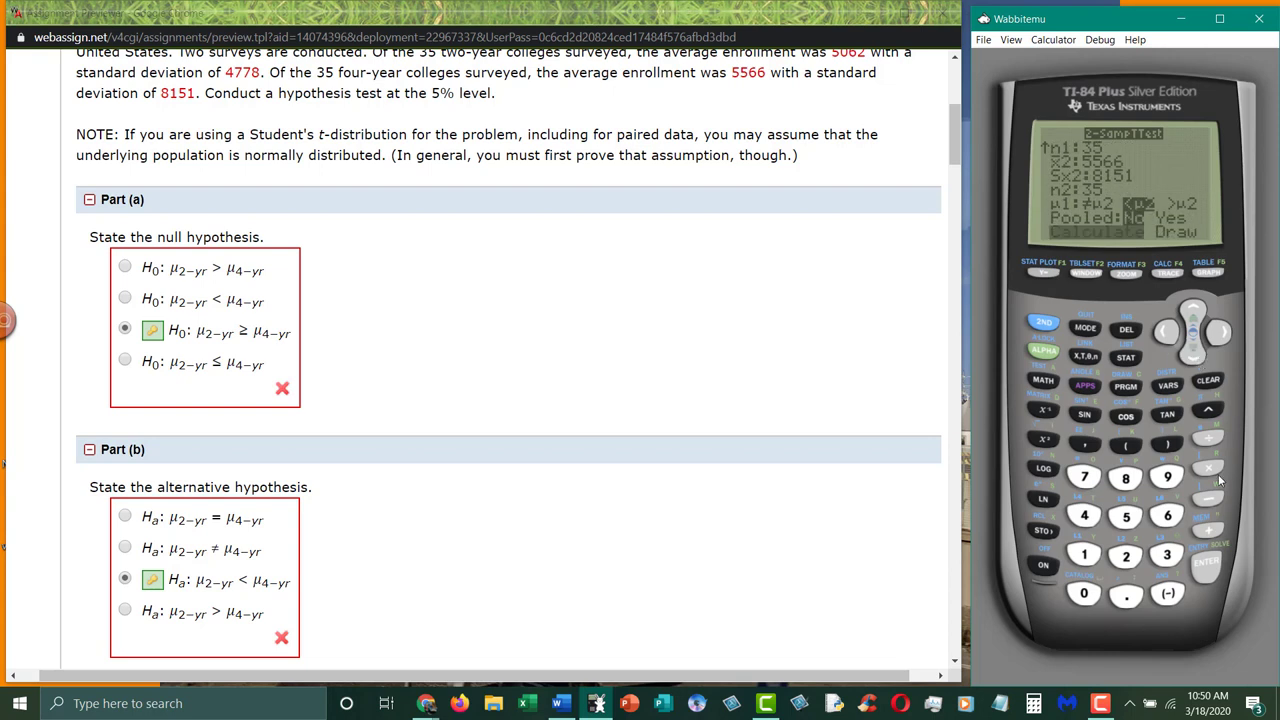
# - Calculate the test, giving t ≈ −0.316, p ≈ 0.377 and df ≈ 54.90
pyautogui.click(1205, 565)
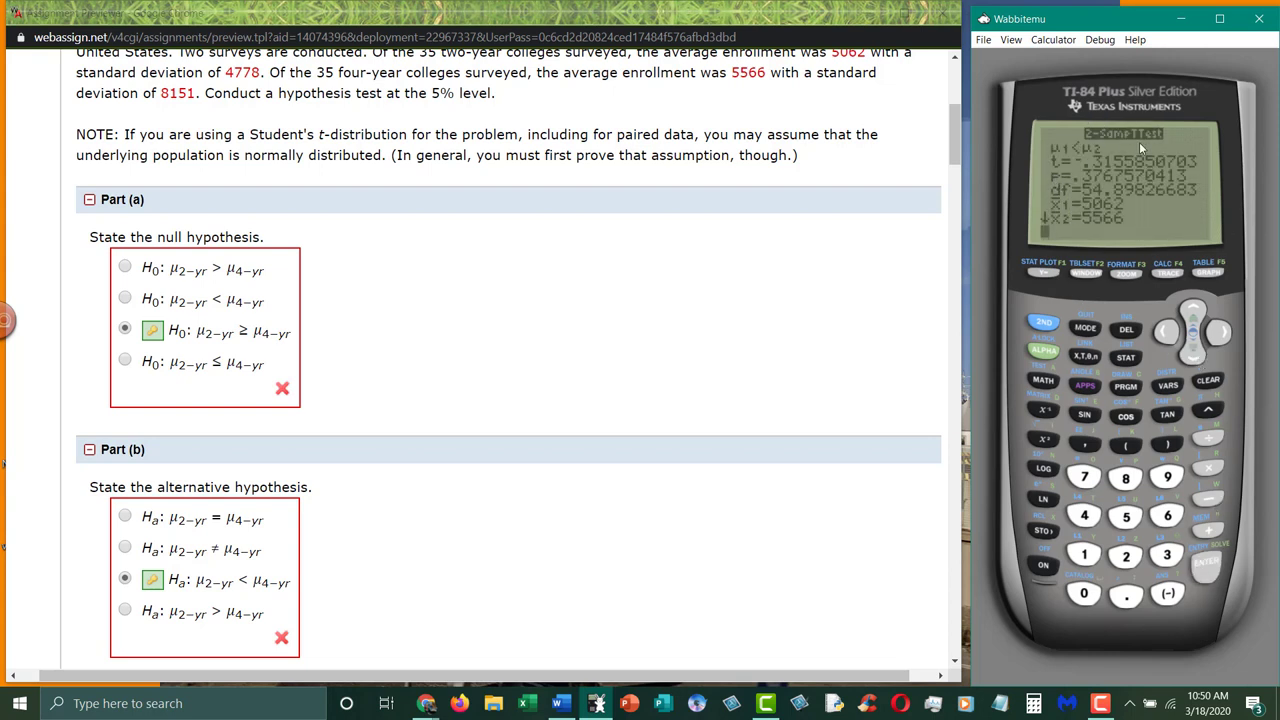
pyautogui.moveTo(1085, 200)
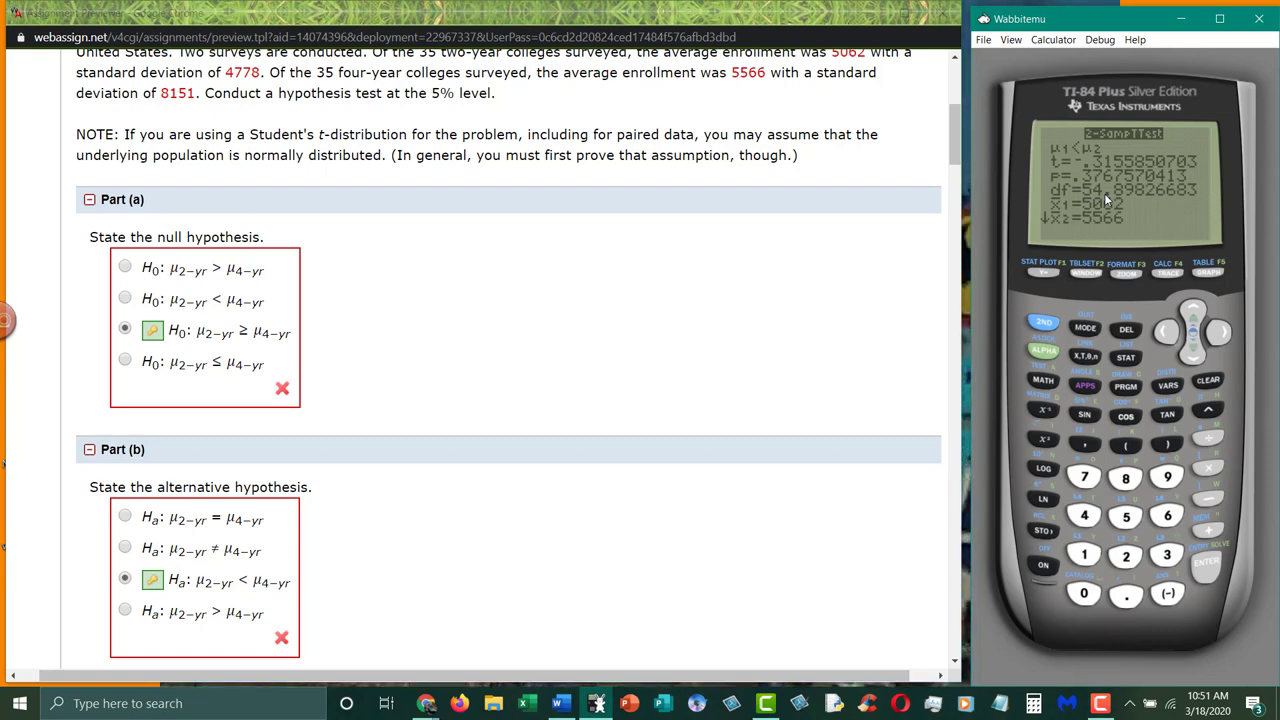
pyautogui.scroll(-3)
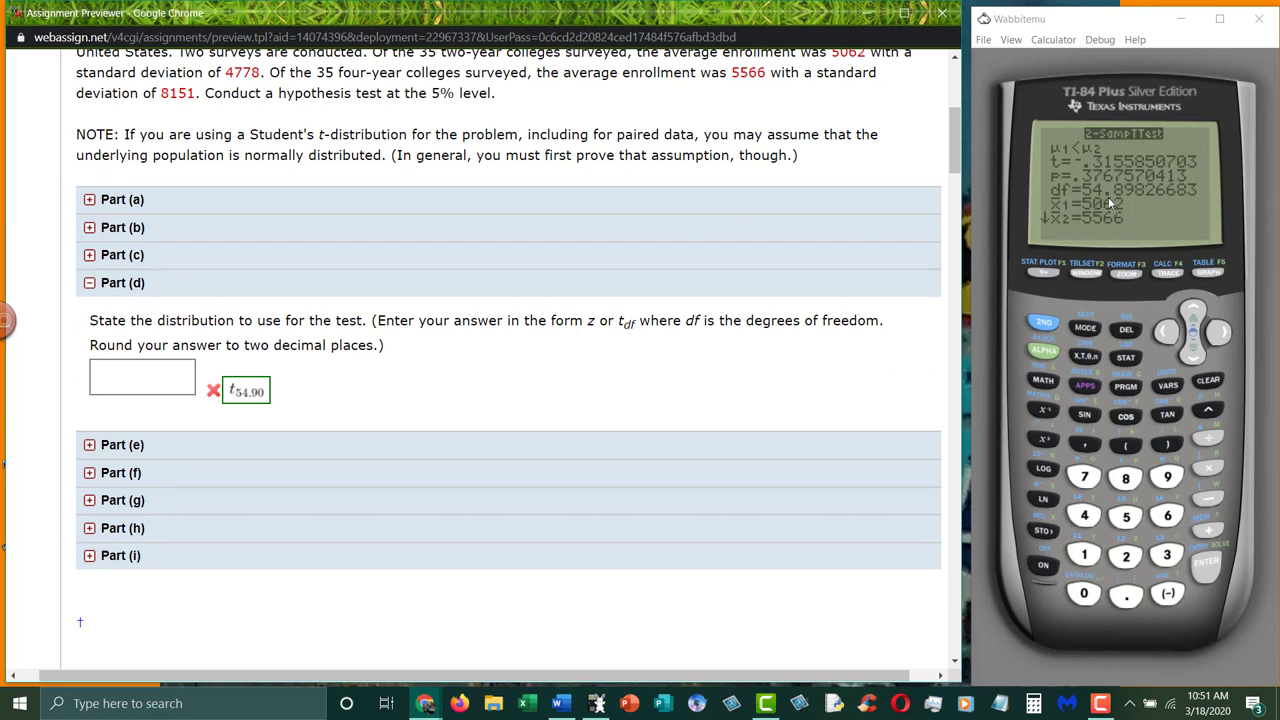
pyautogui.moveTo(1138, 200)
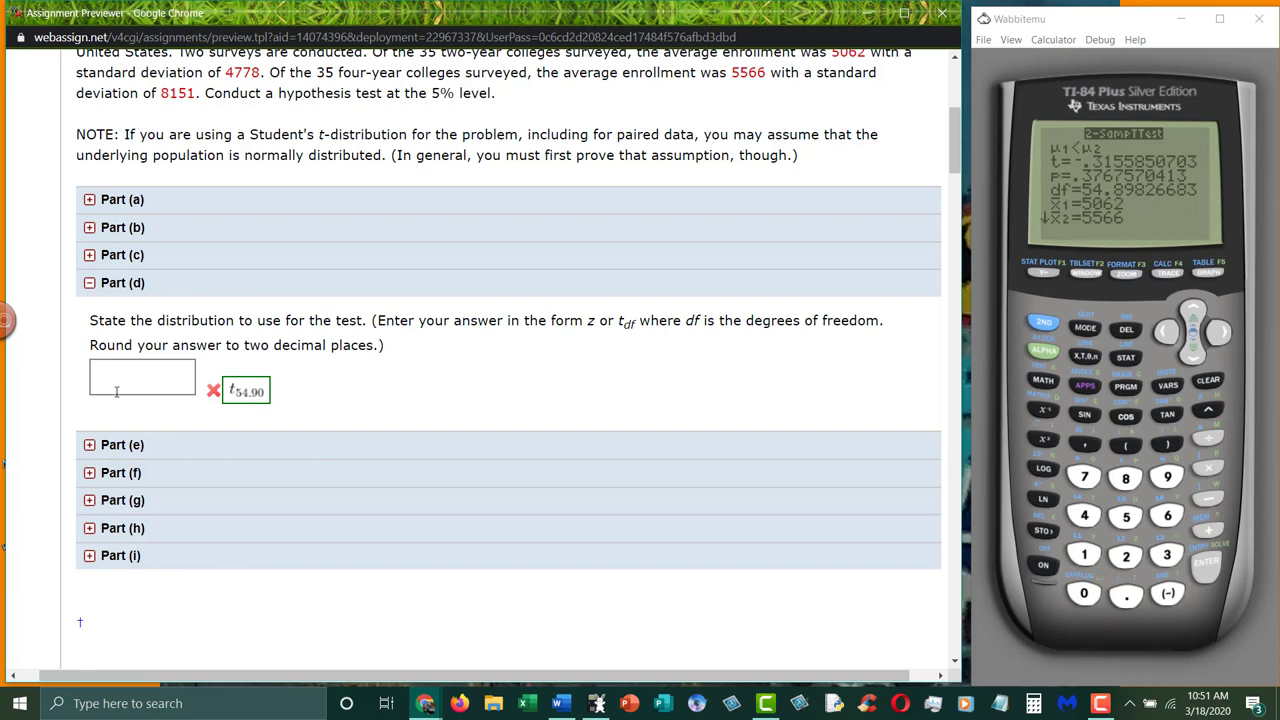
# - Enter t with subscript 54.90 in the Part (d) answer box via a mathPad subscript template
pyautogui.click(142, 377)
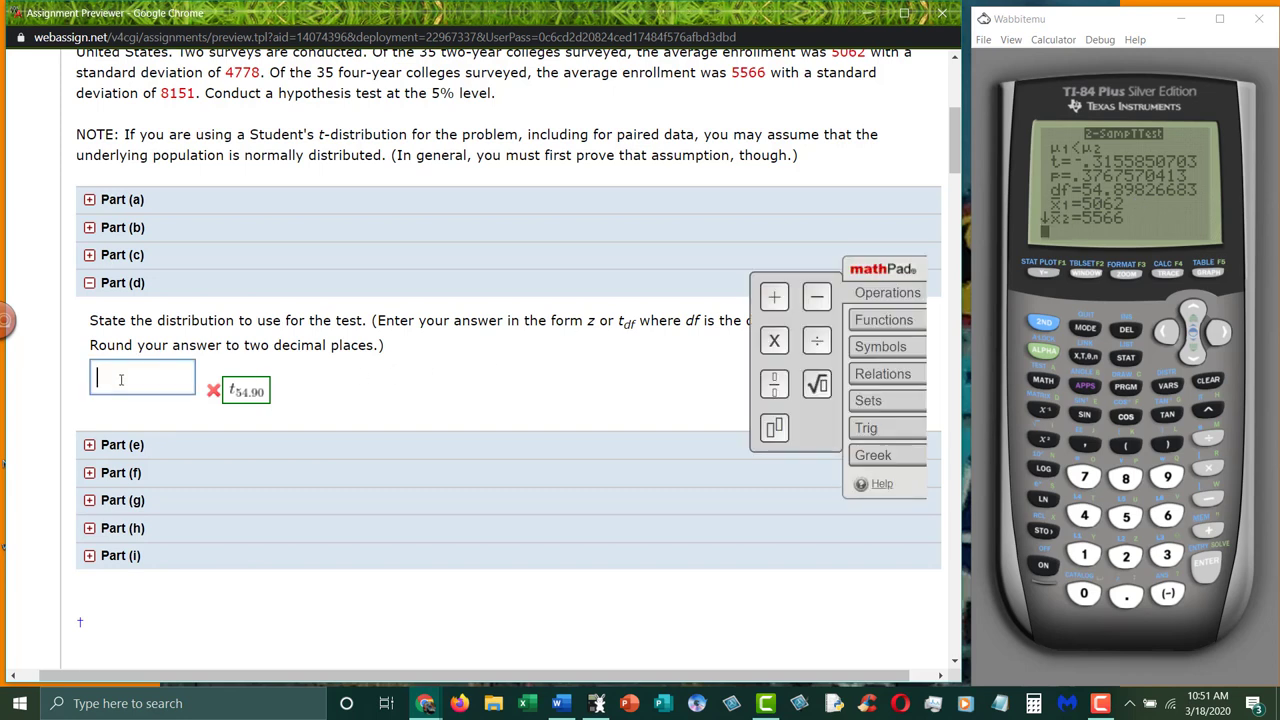
pyautogui.write('t')
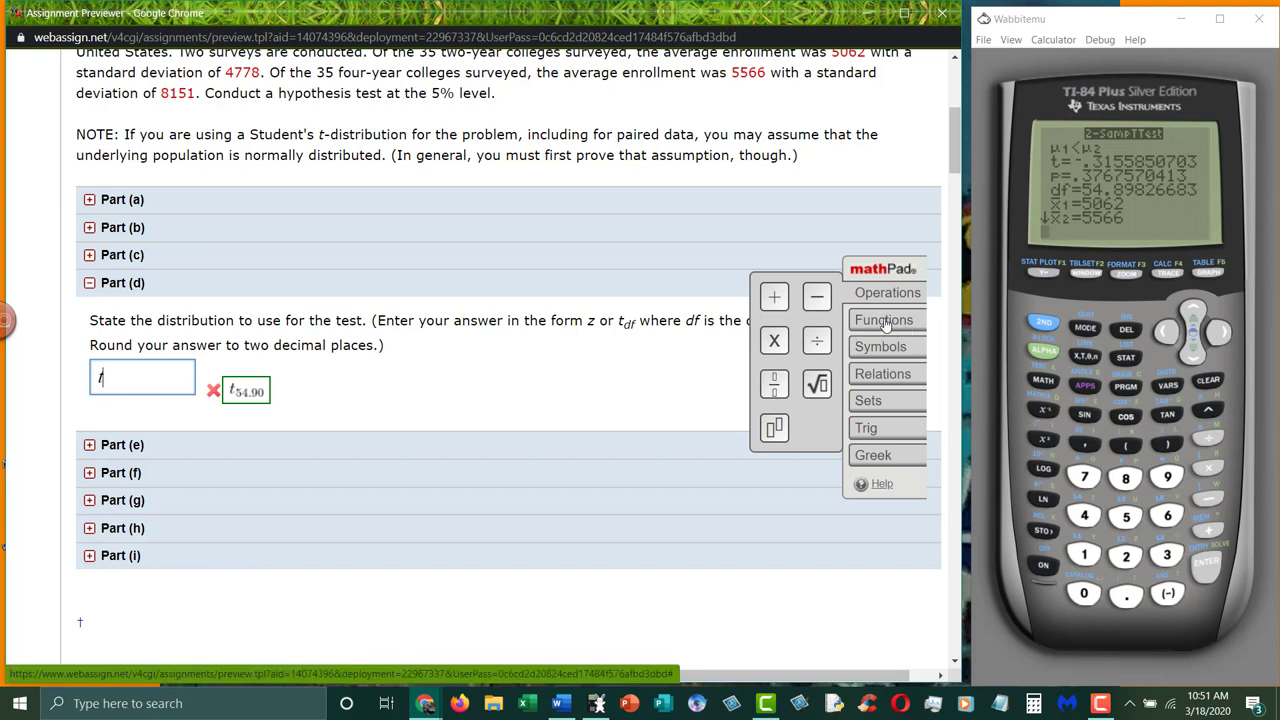
pyautogui.click(884, 319)
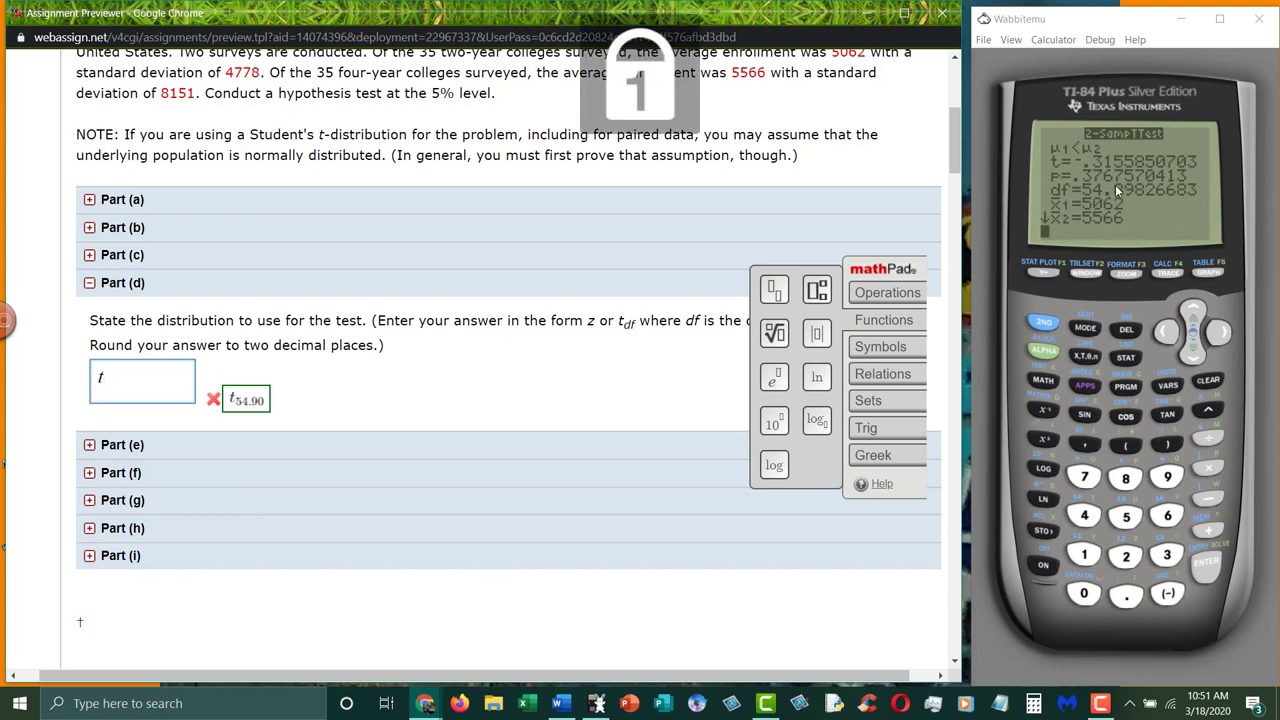
pyautogui.write('54')
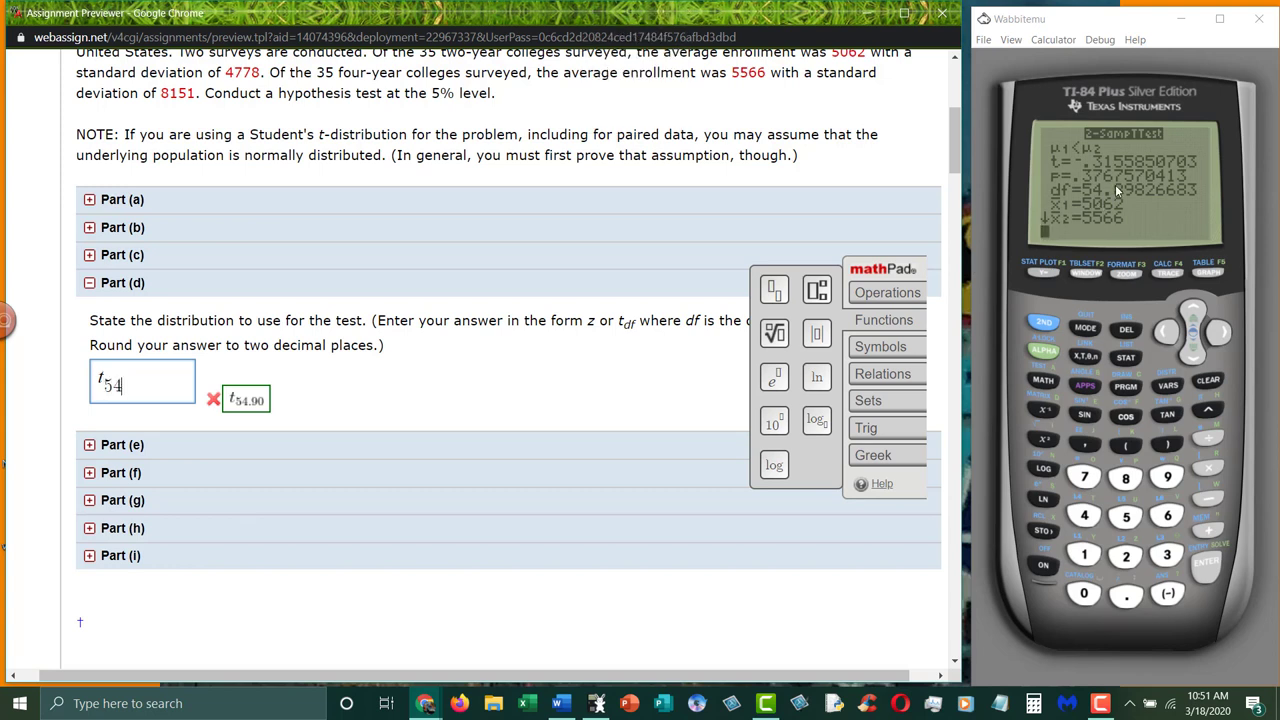
pyautogui.write('.')
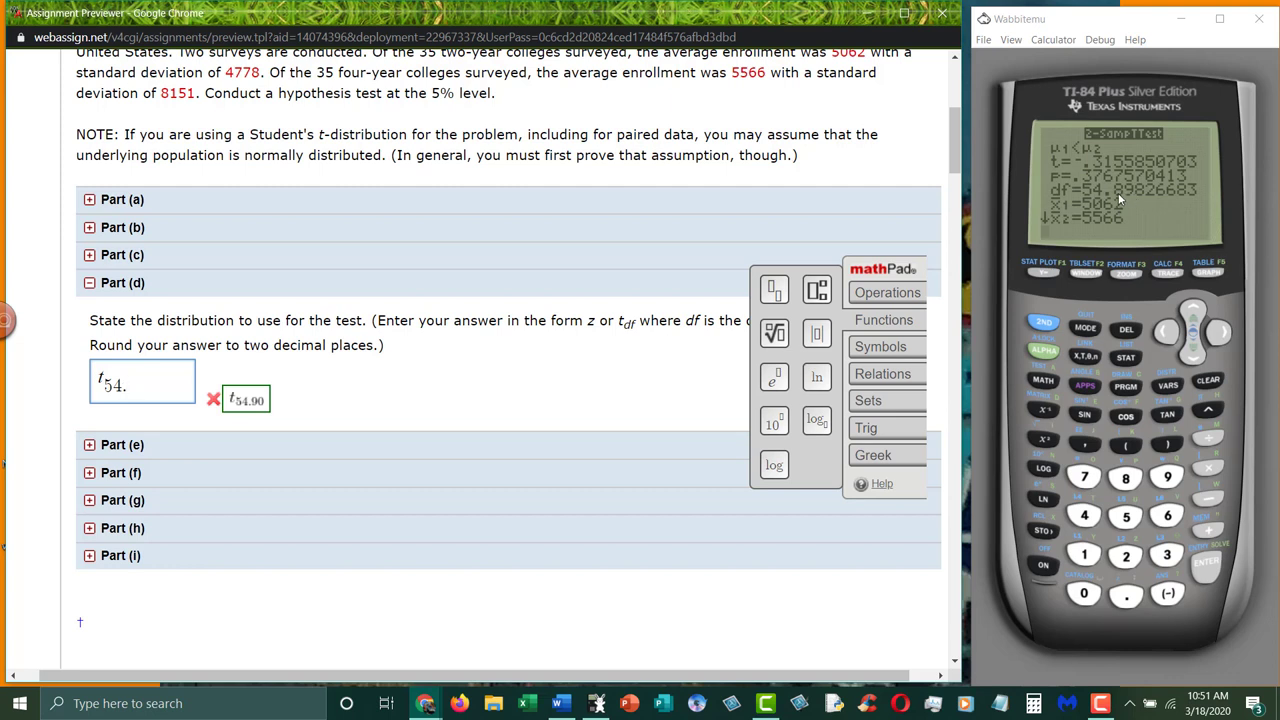
pyautogui.write('90')
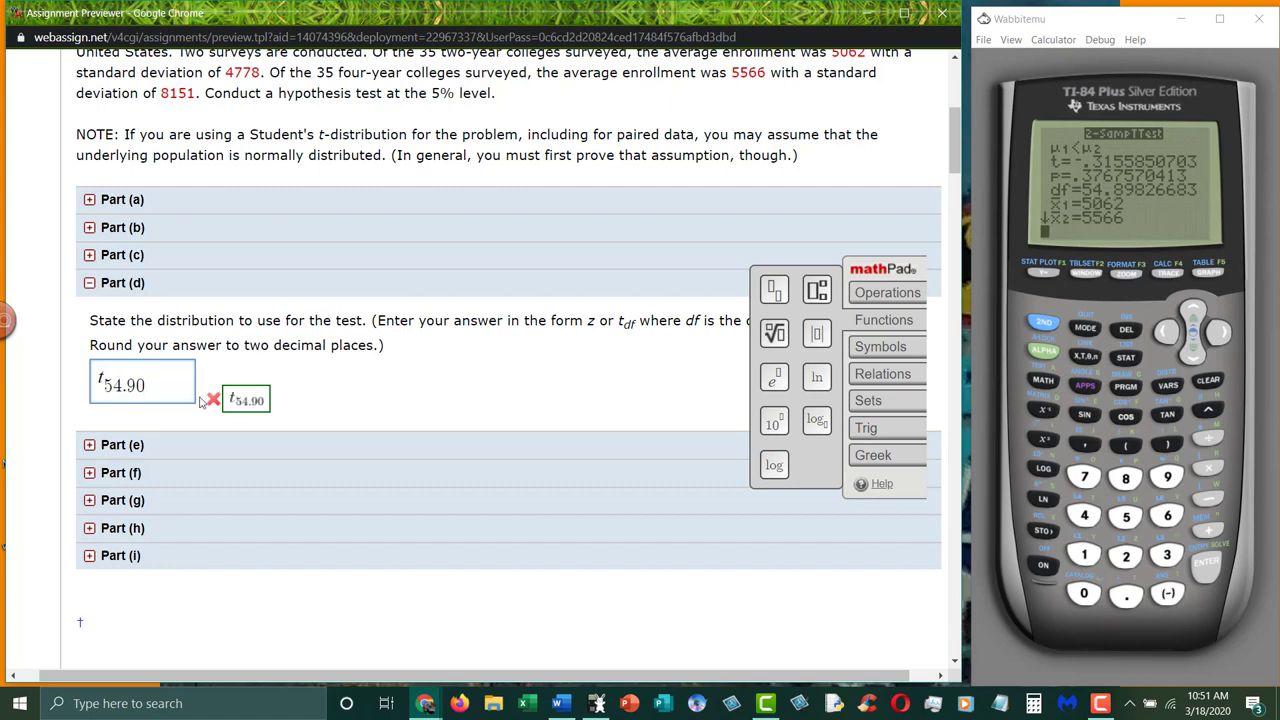
pyautogui.moveTo(105, 451)
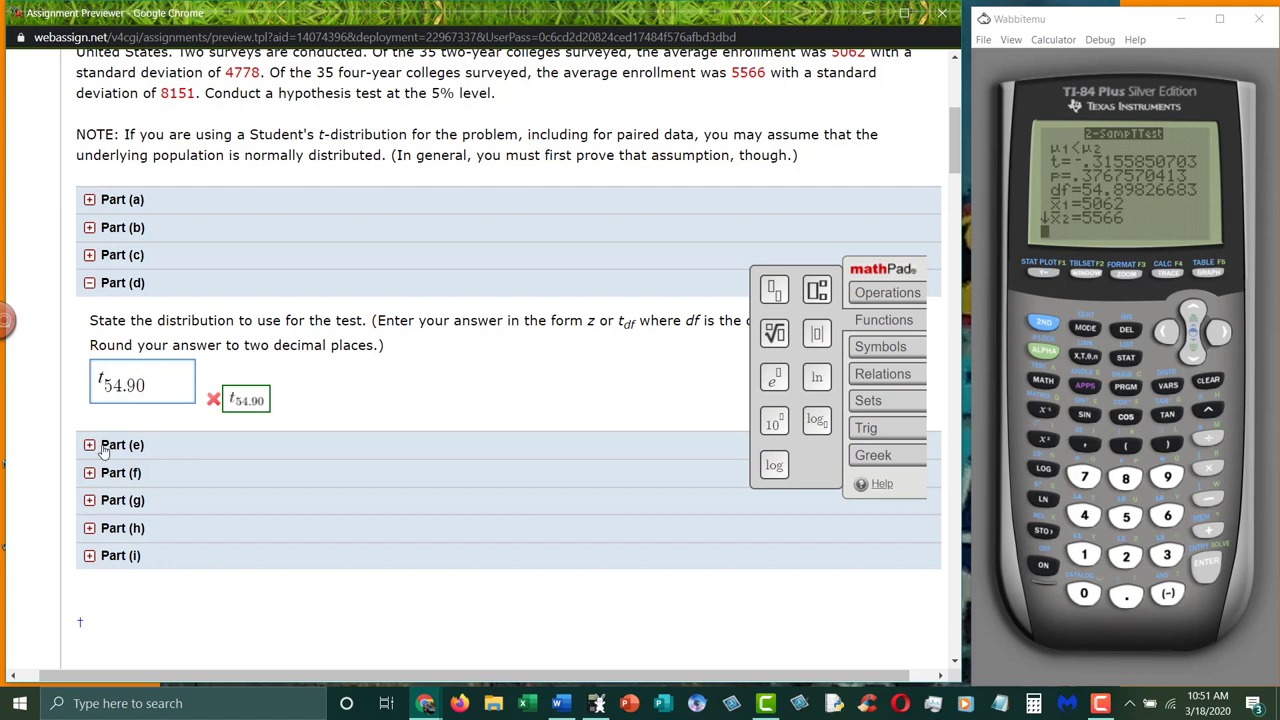
# - Answer Part (e) with statistic type t and value -.32, then expand Part (f)
pyautogui.click(122, 444)
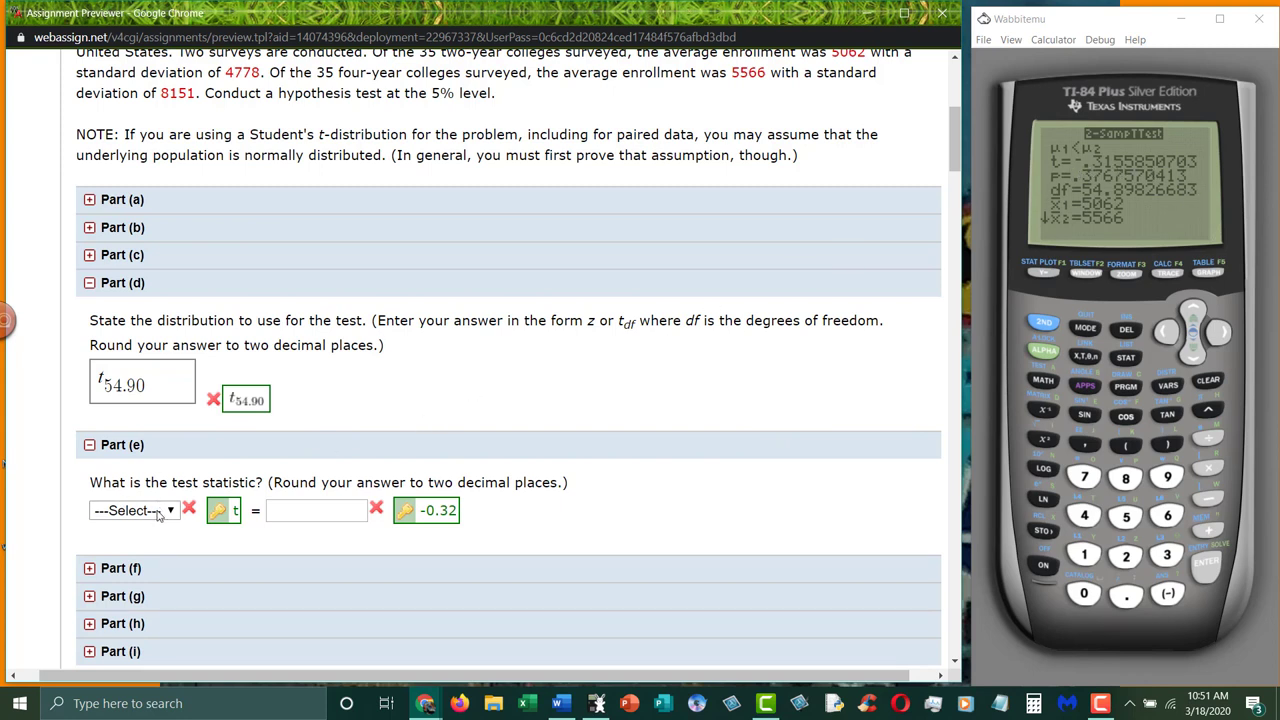
pyautogui.click(135, 510)
pyautogui.write('-')
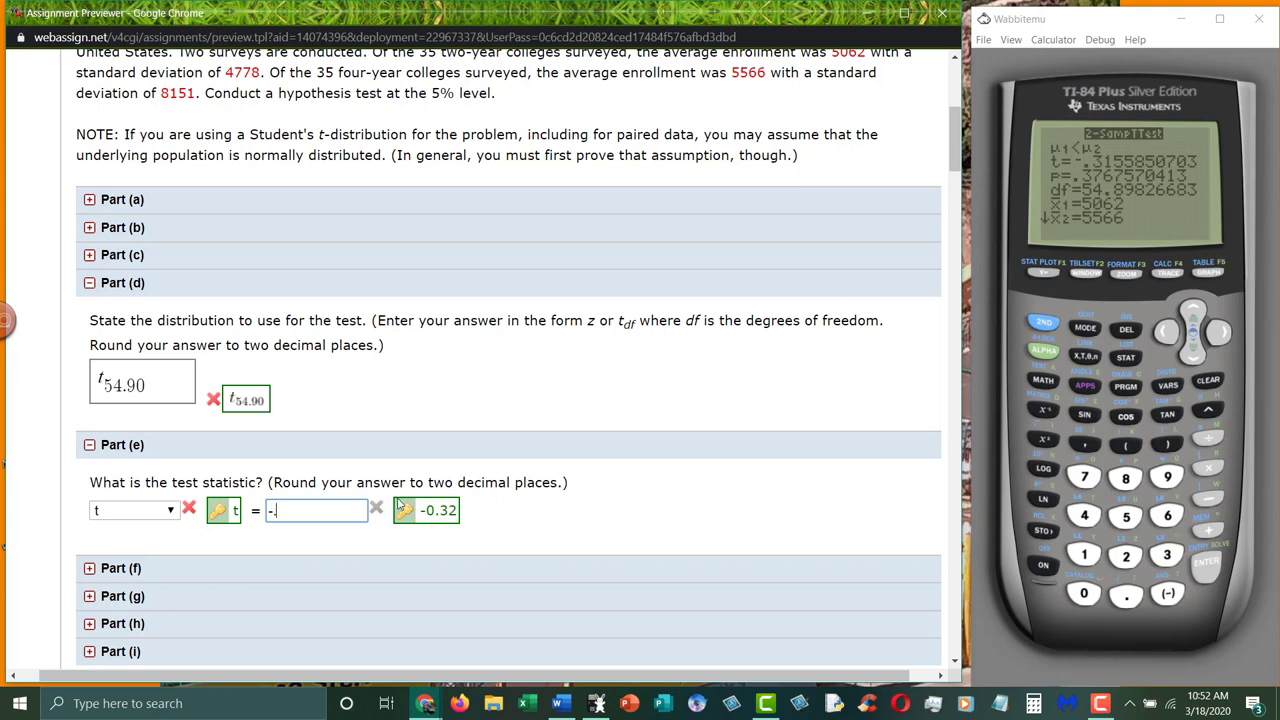
pyautogui.moveTo(1107, 172)
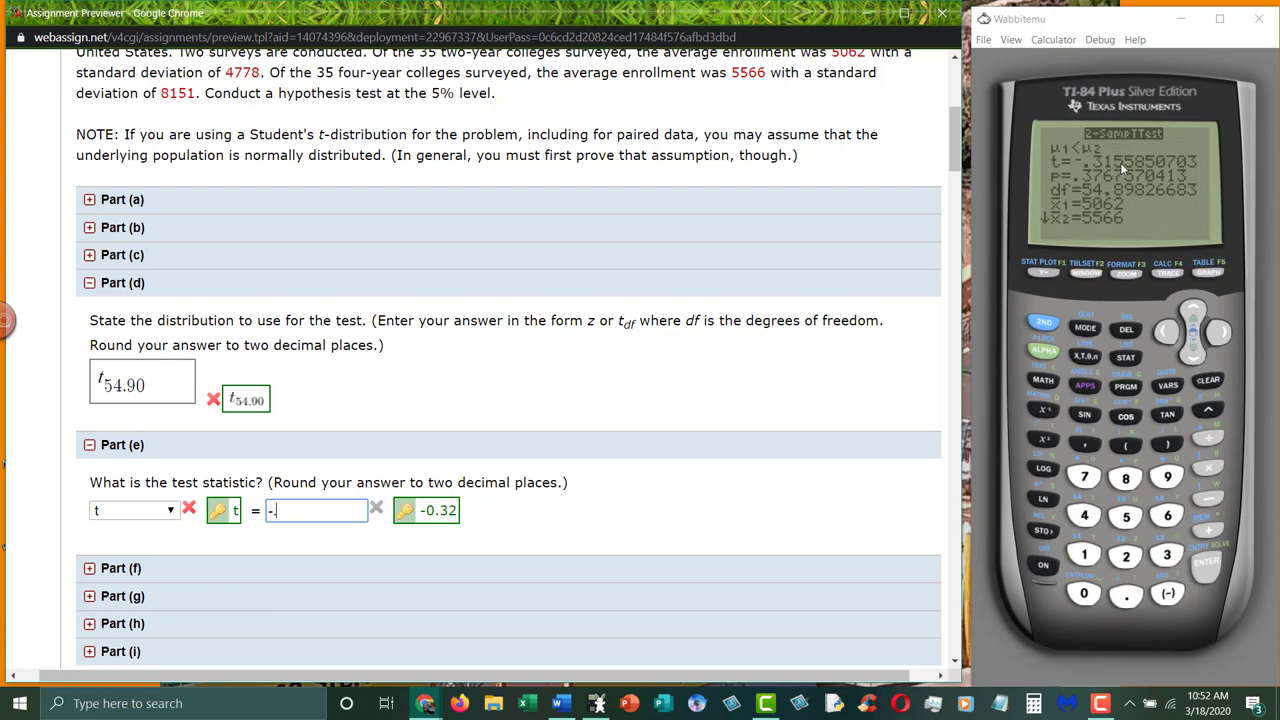
pyautogui.write('32')
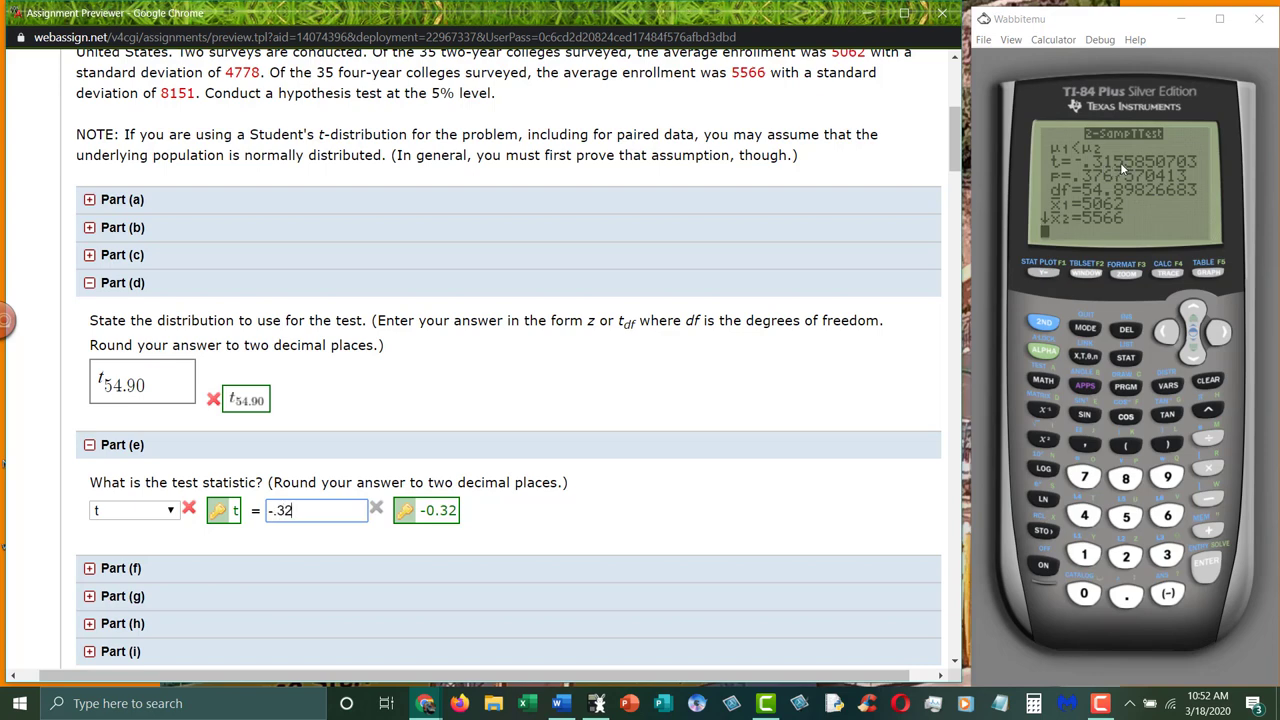
pyautogui.scroll(-3)
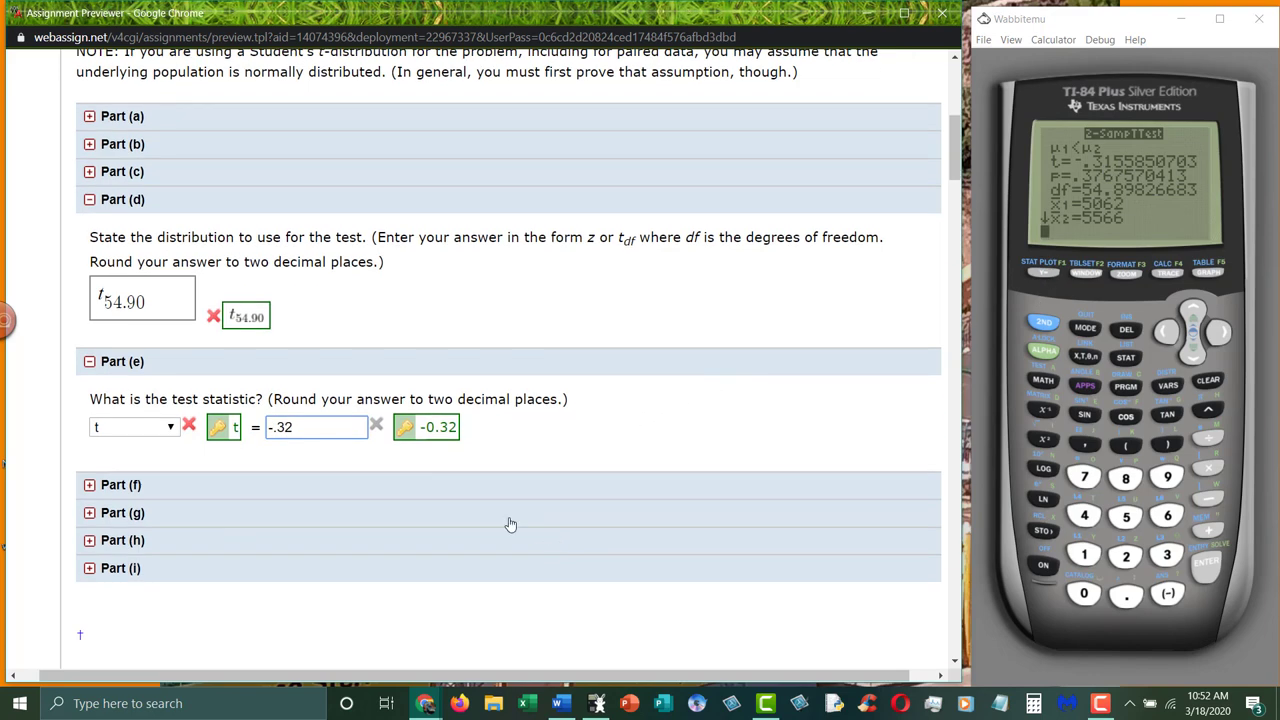
pyautogui.click(121, 484)
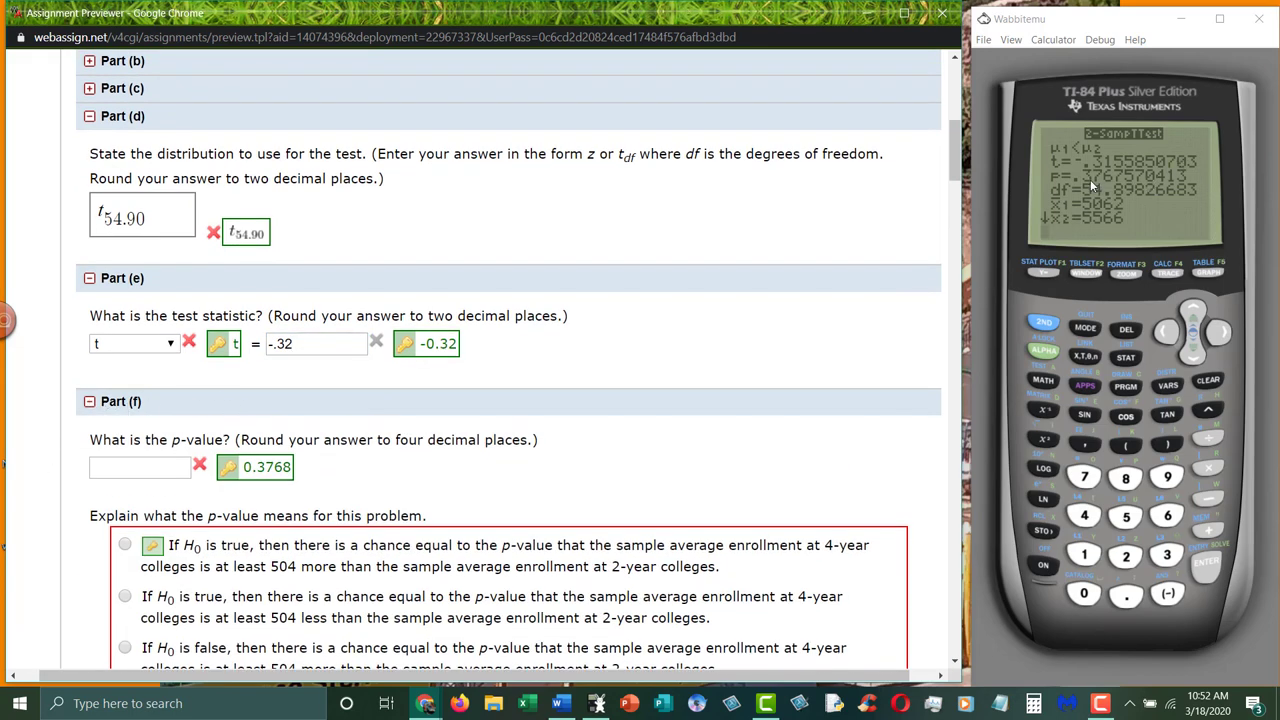
pyautogui.moveTo(1090, 185)
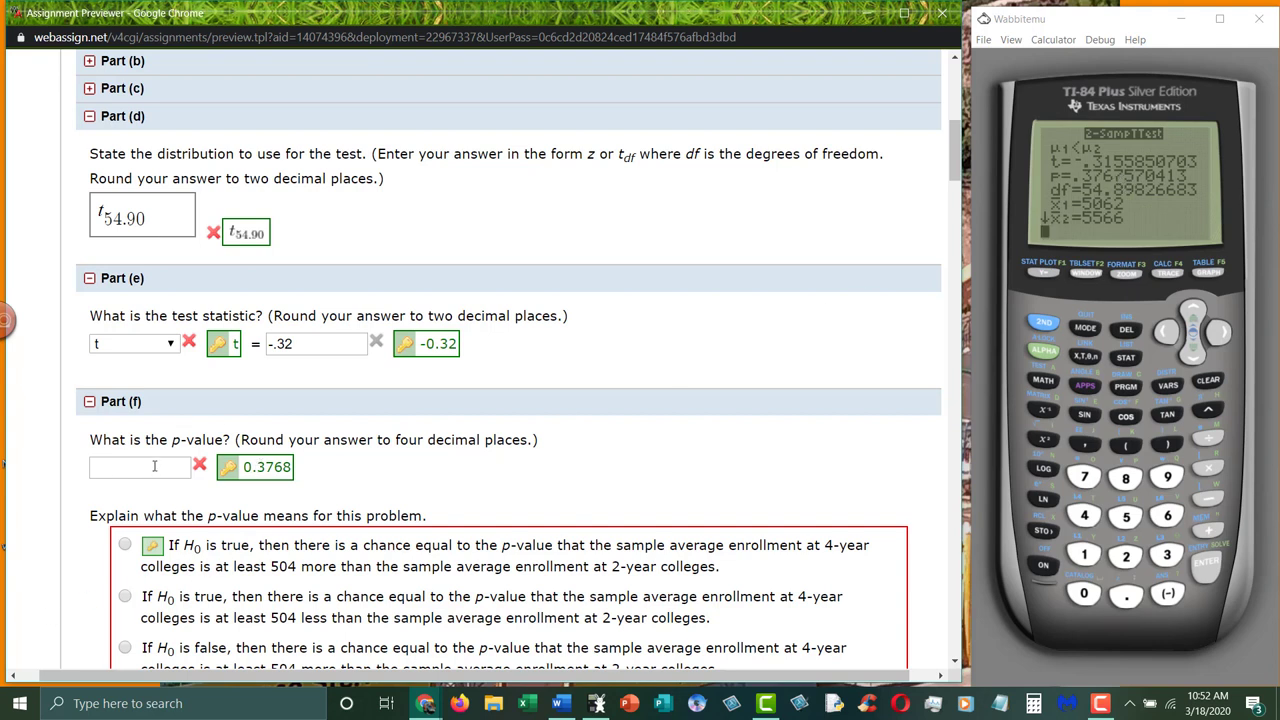
# - Enter .3768 from the calculator's p= output as the Part (f) p-value
pyautogui.write('.3768')
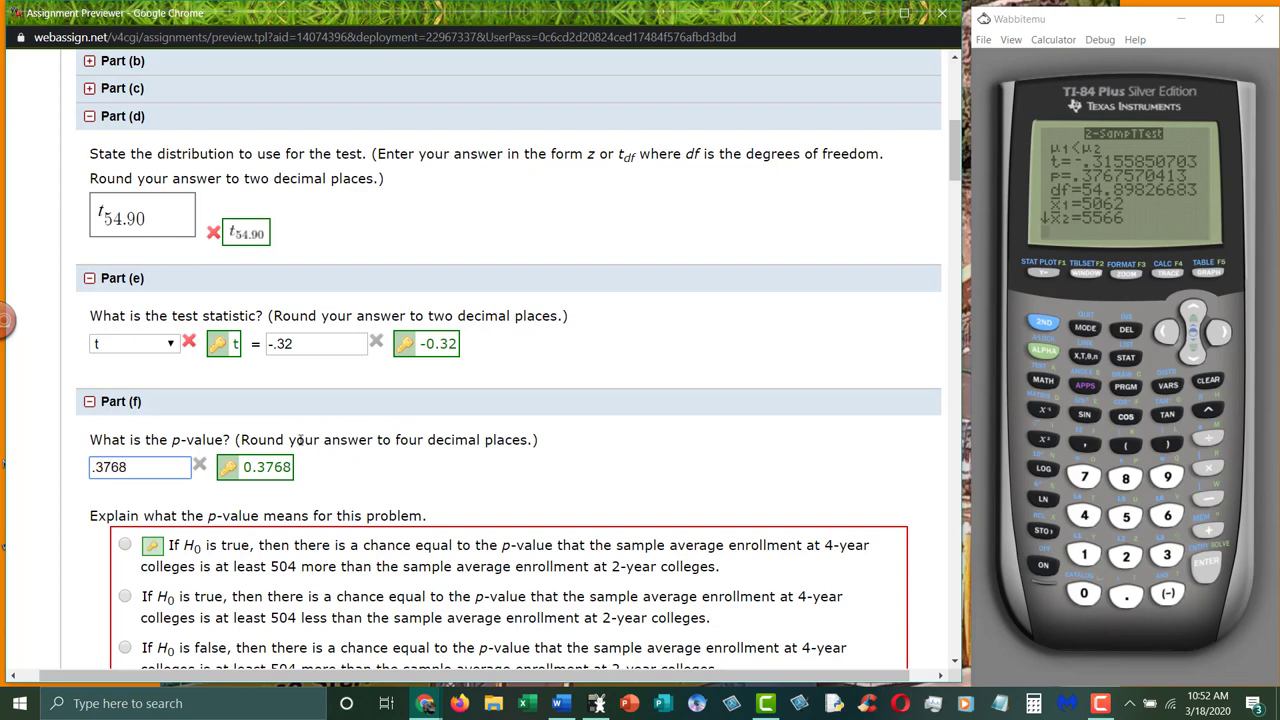
pyautogui.scroll(-3)
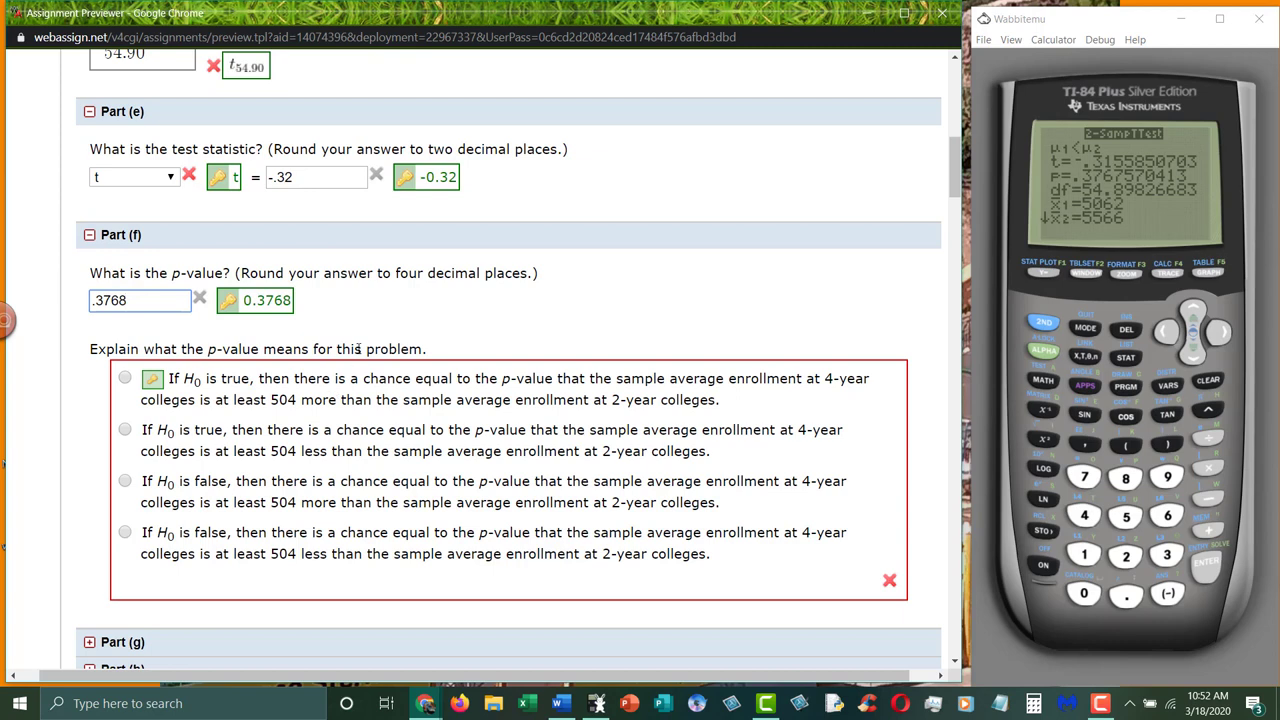
pyautogui.click(139, 300)
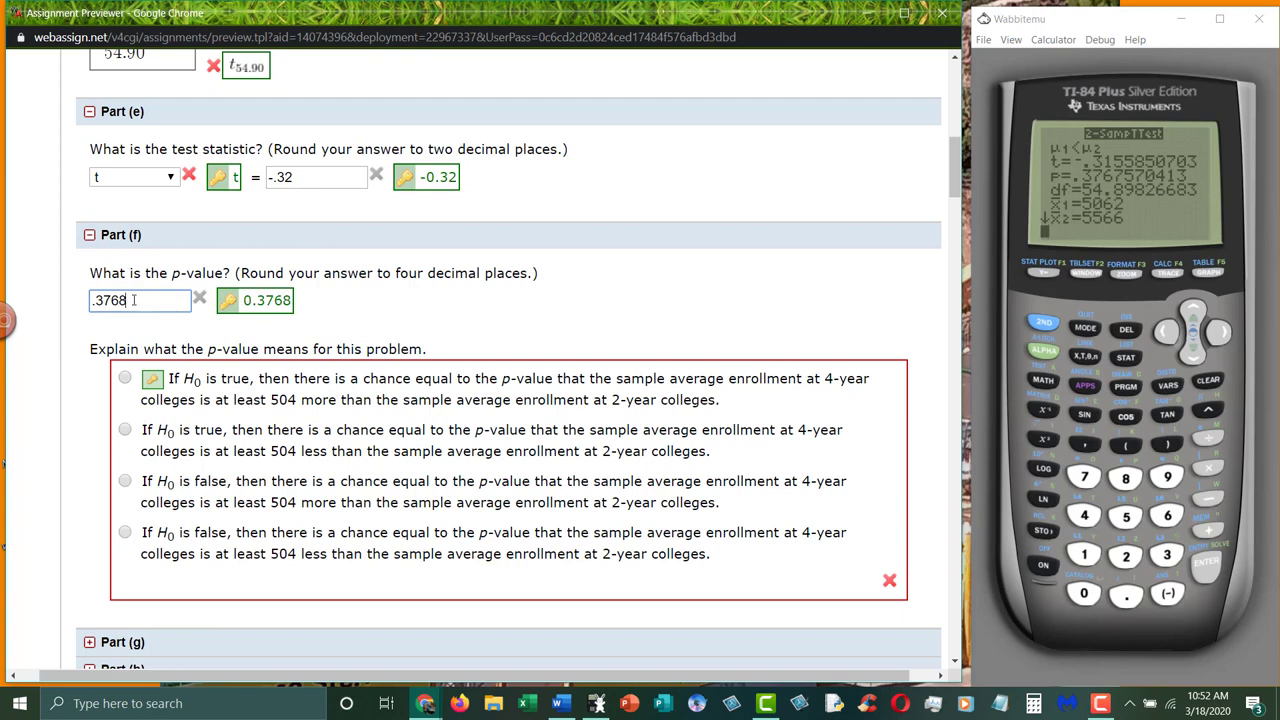
pyautogui.scroll(3)
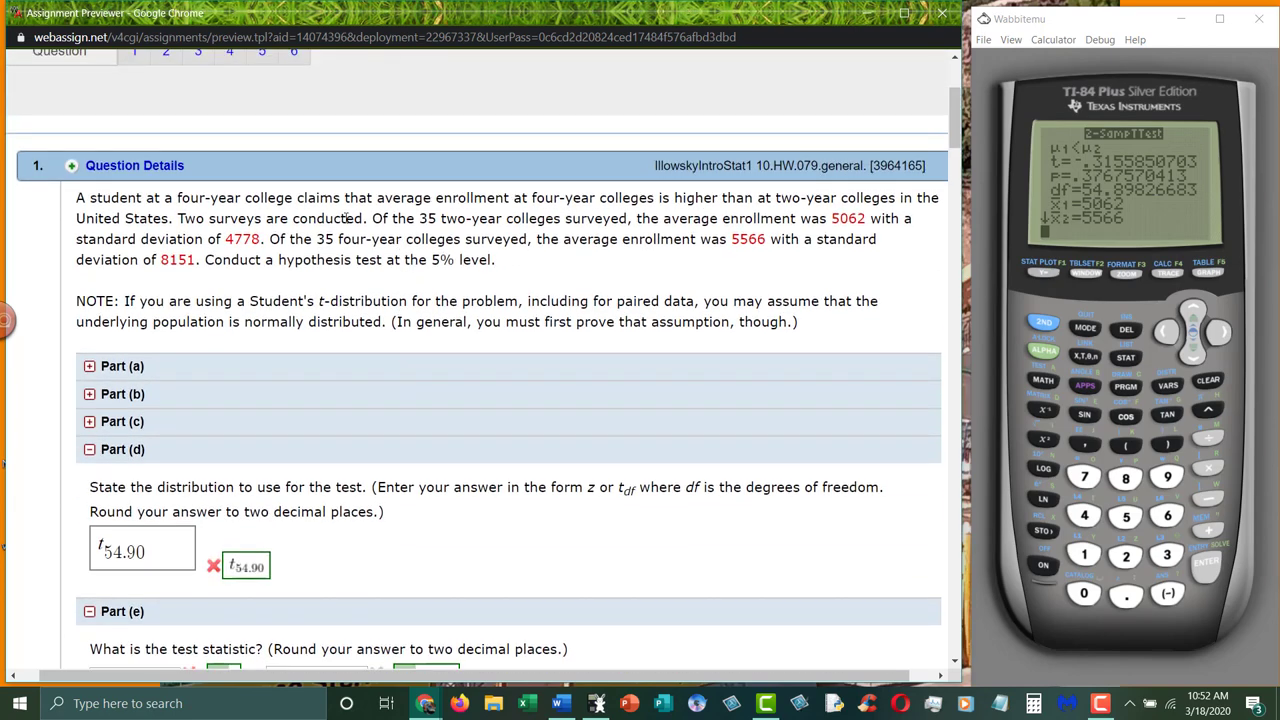
pyautogui.scroll(-3)
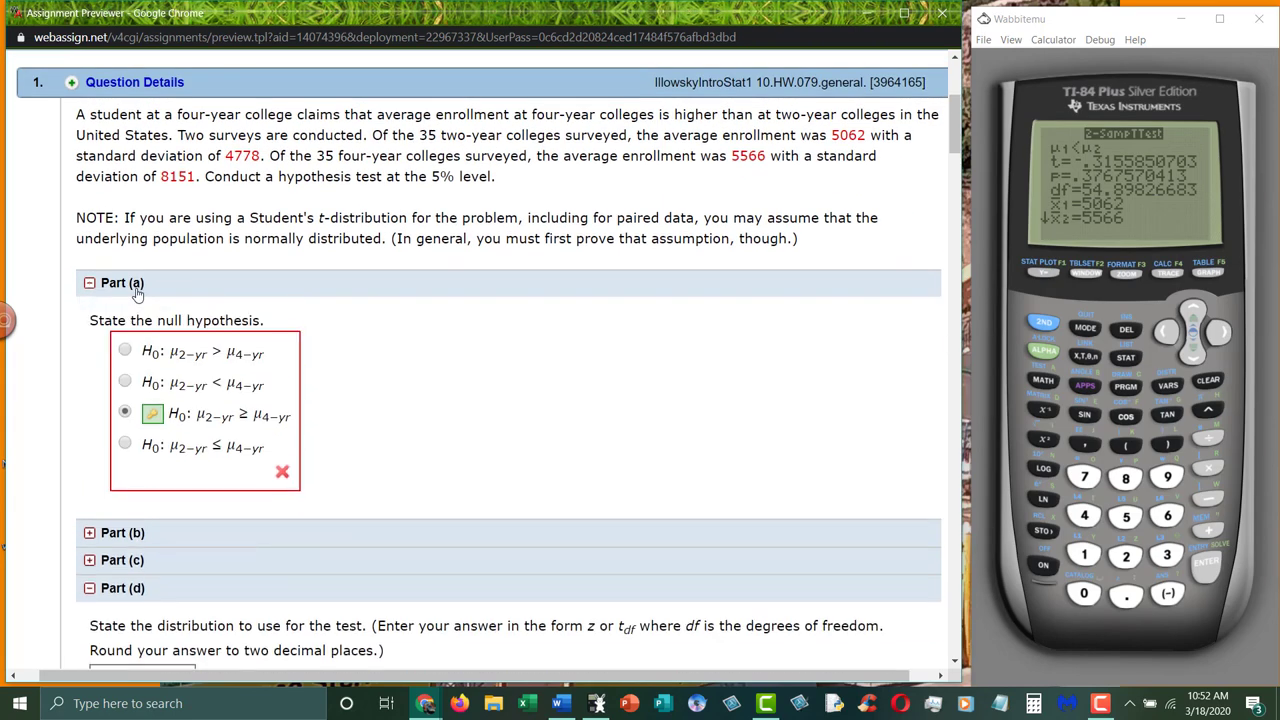
pyautogui.moveTo(640, 176)
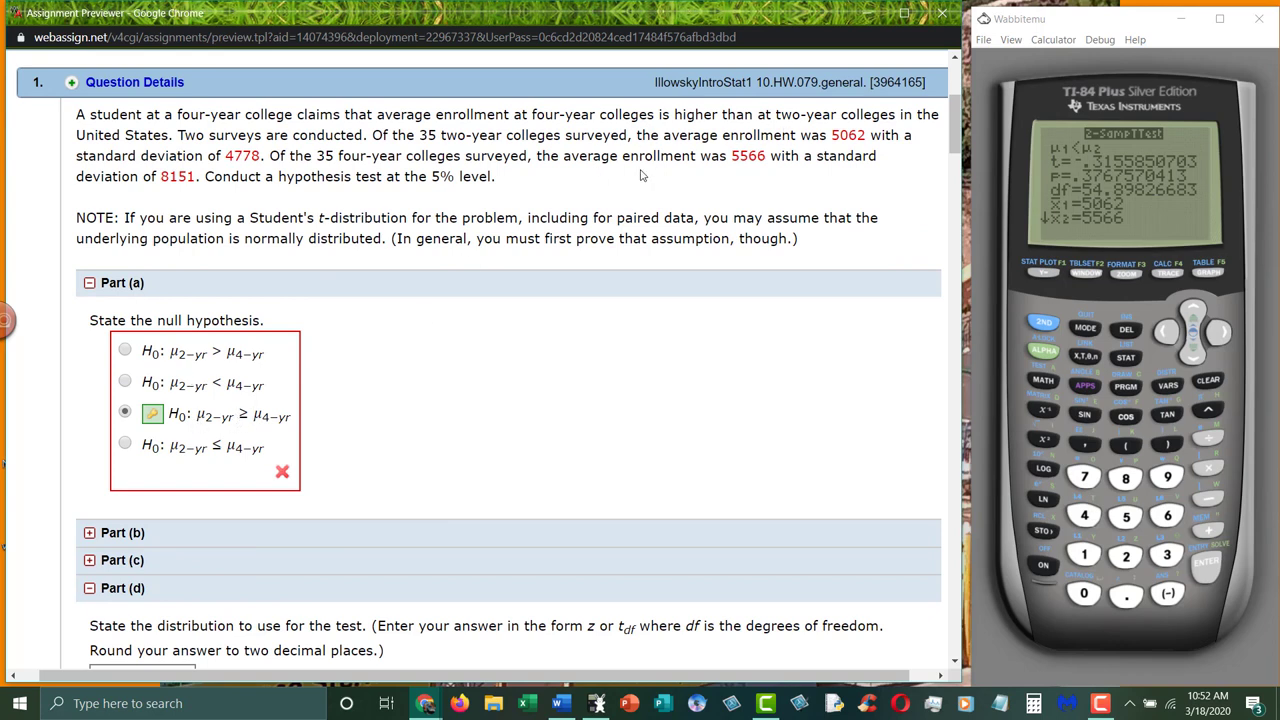
pyautogui.scroll(-3)
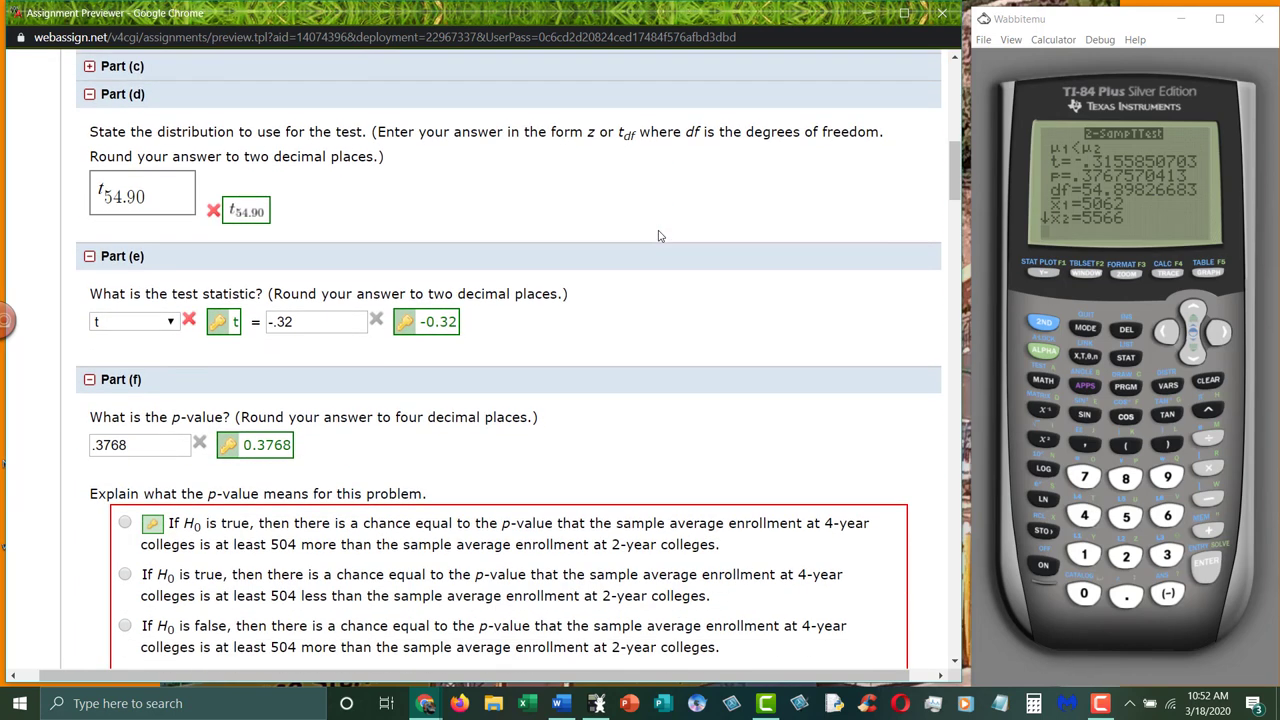
pyautogui.scroll(3)
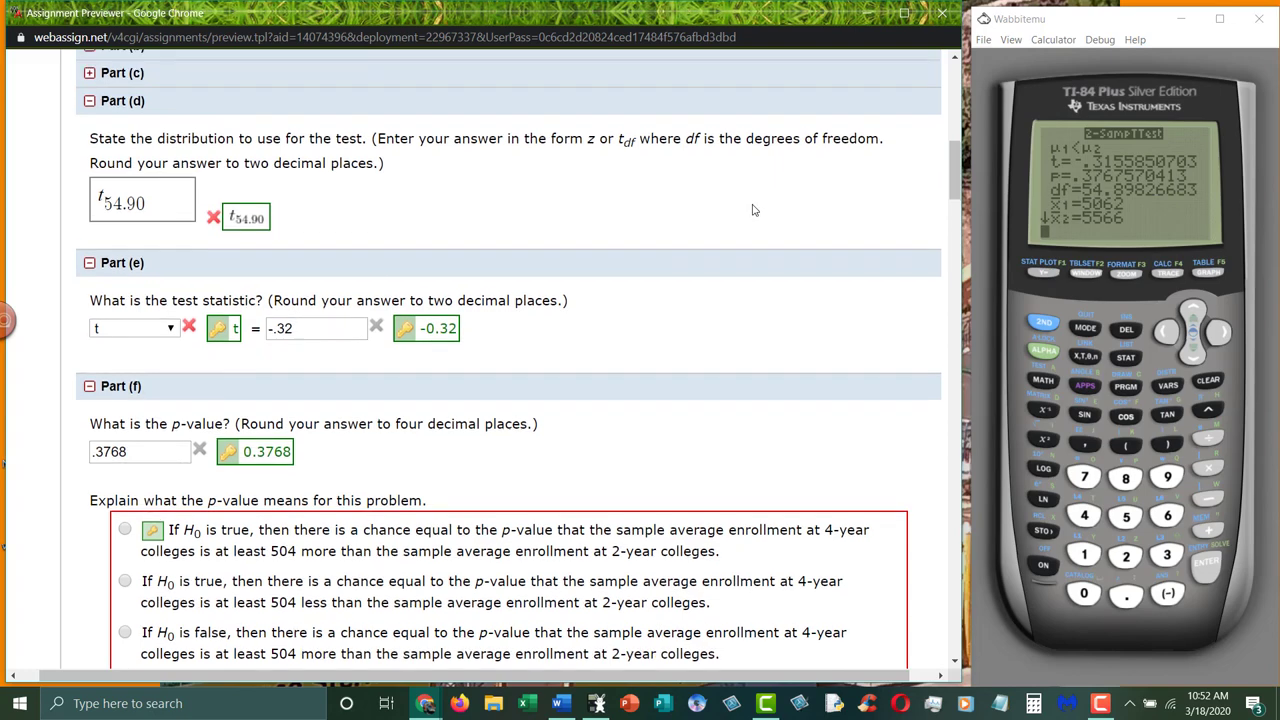
pyautogui.scroll(3)
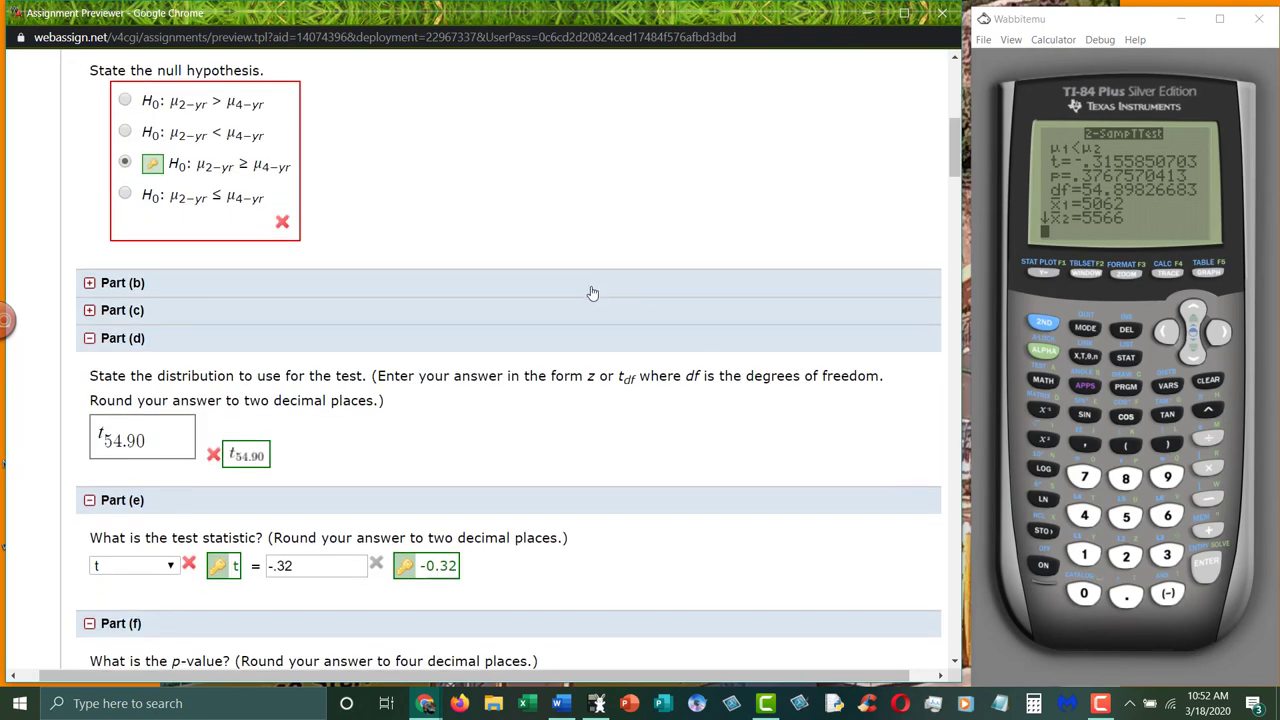
pyautogui.scroll(-3)
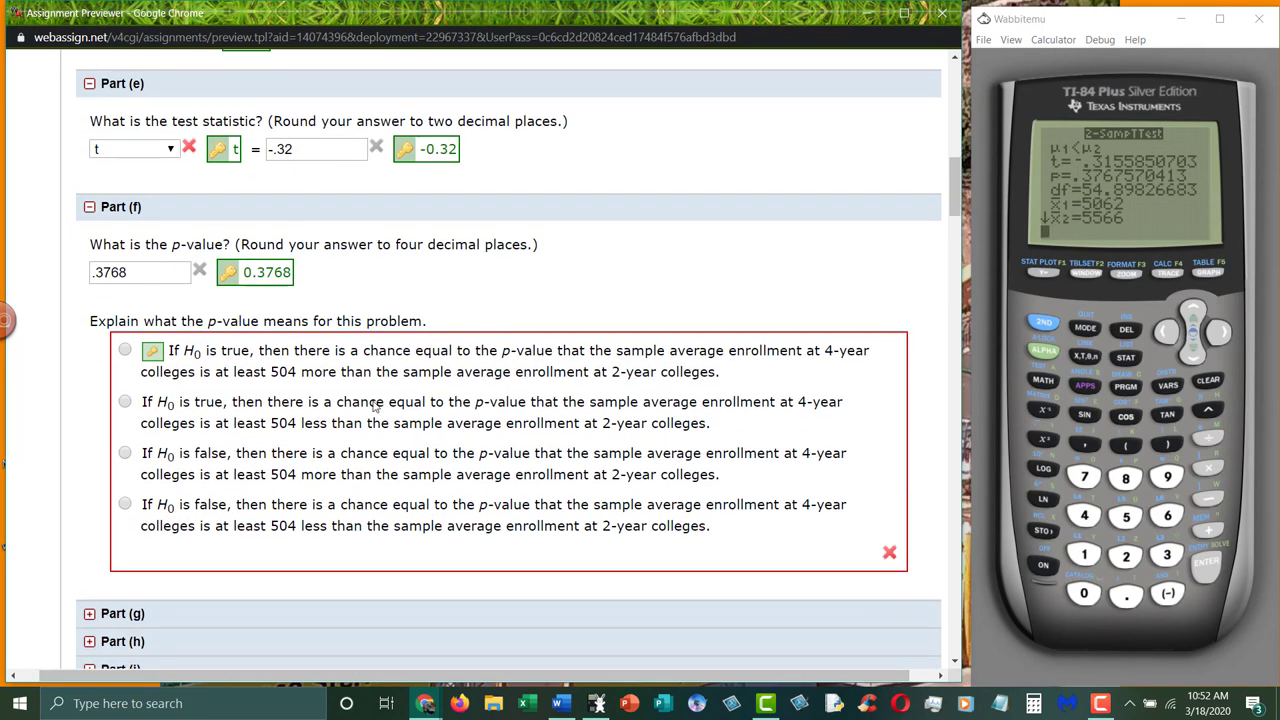
pyautogui.moveTo(456, 357)
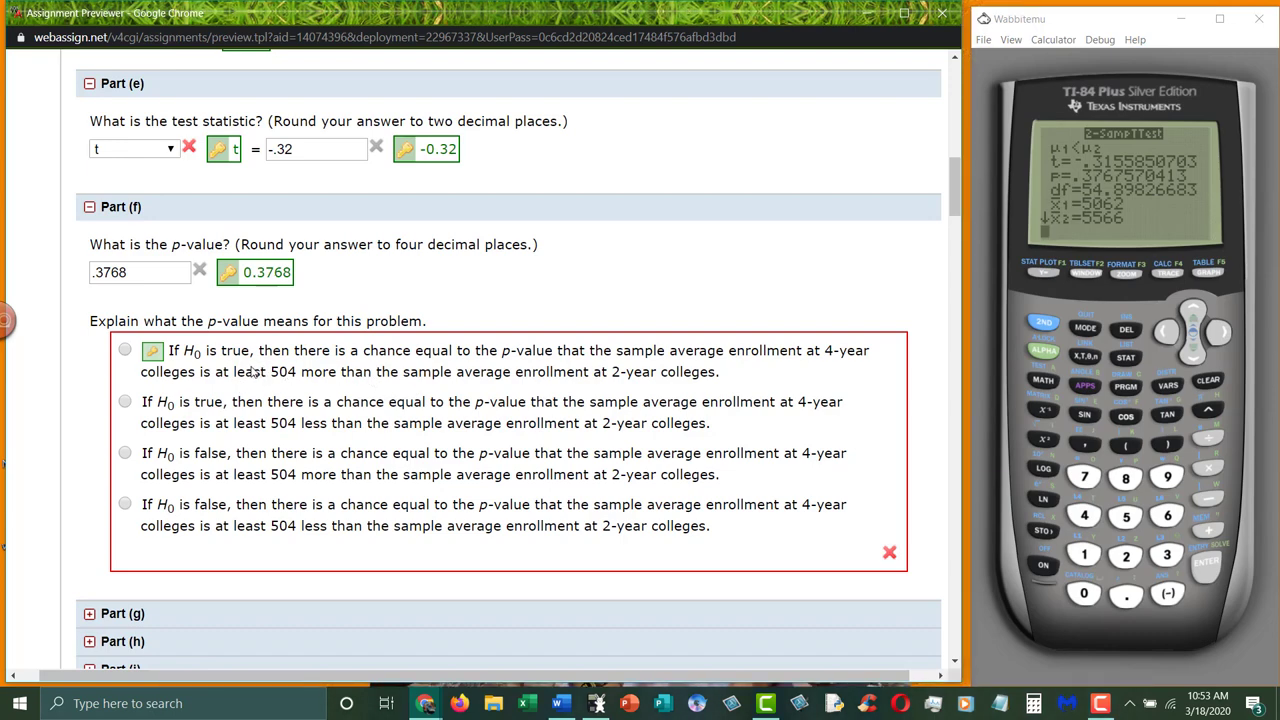
pyautogui.scroll(3)
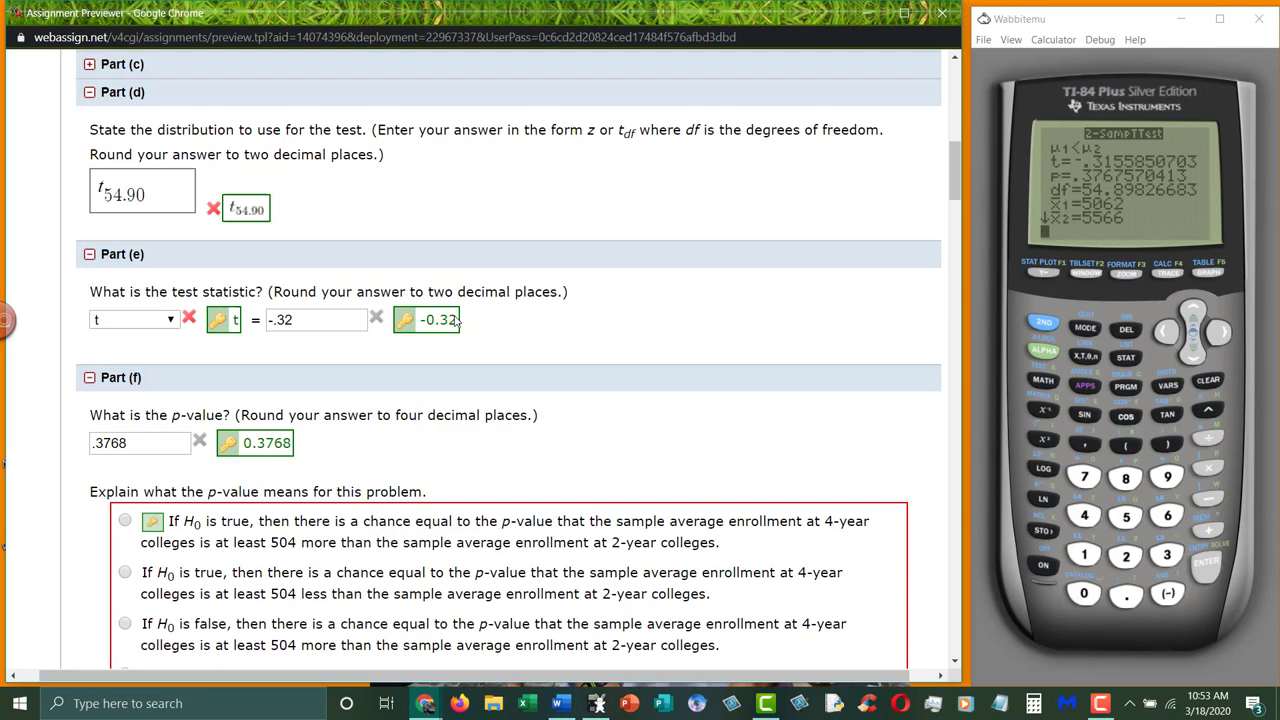
pyautogui.scroll(3)
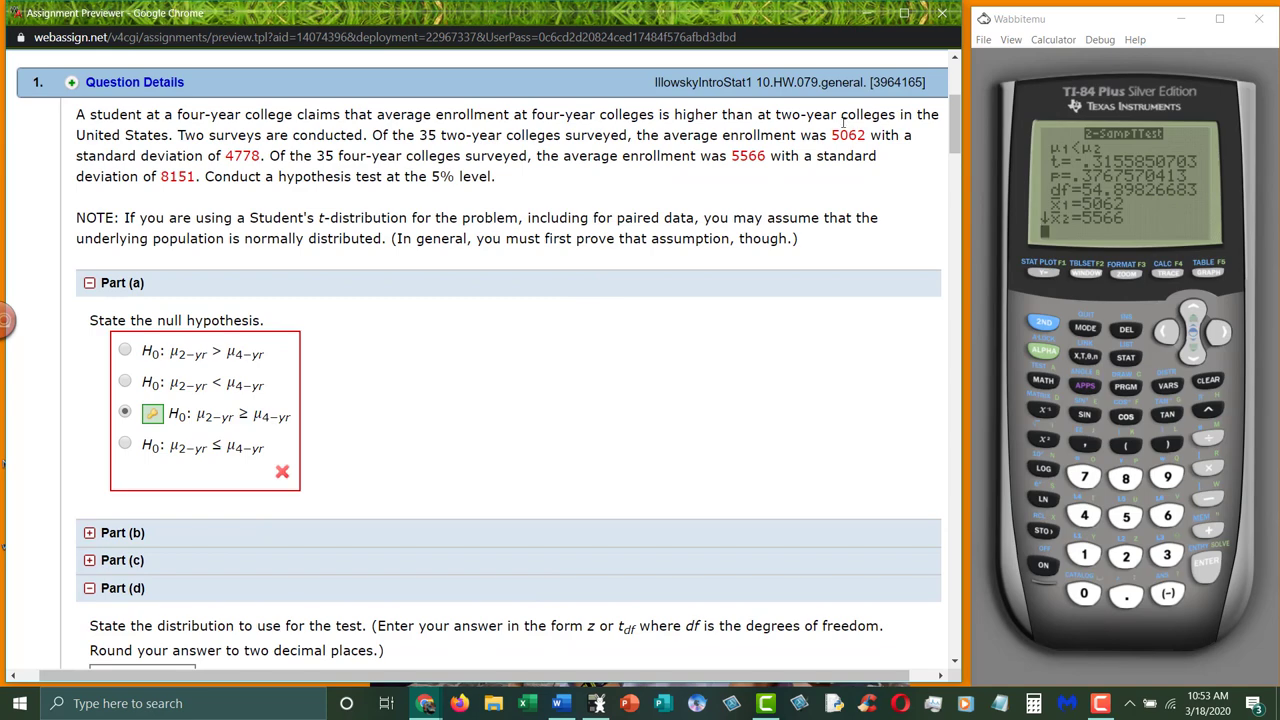
pyautogui.scroll(-3)
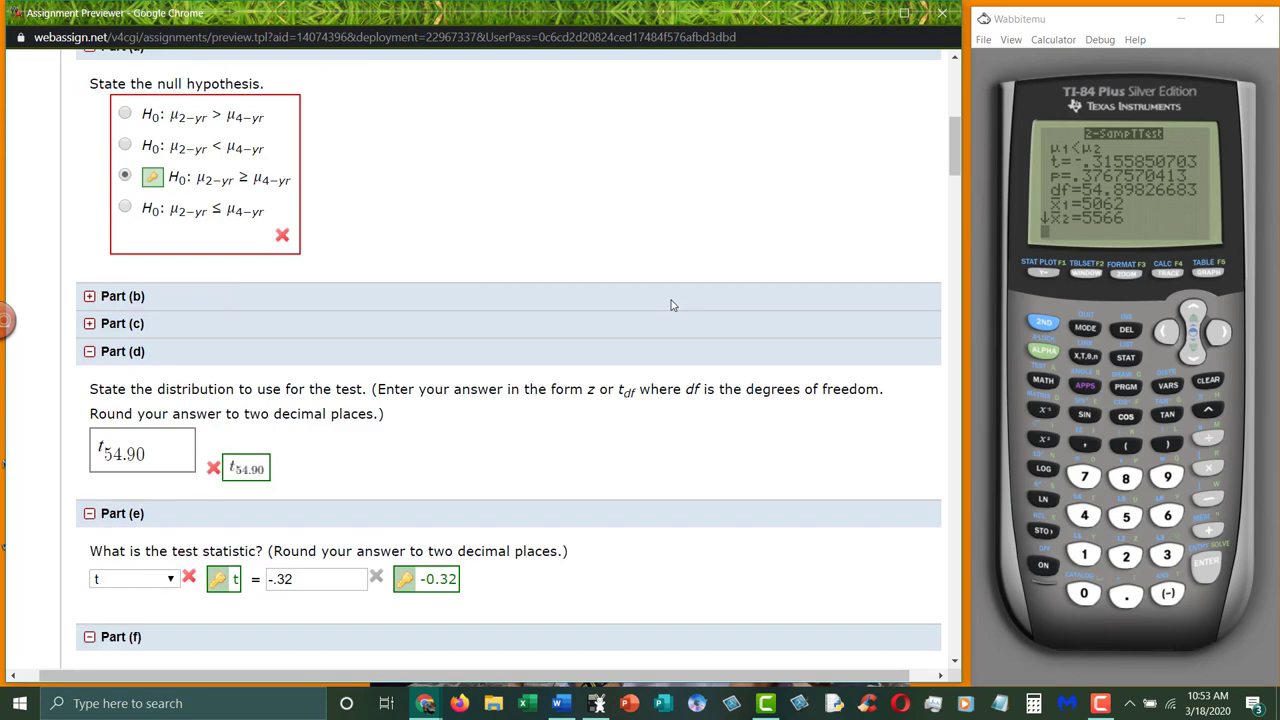
pyautogui.scroll(-3)
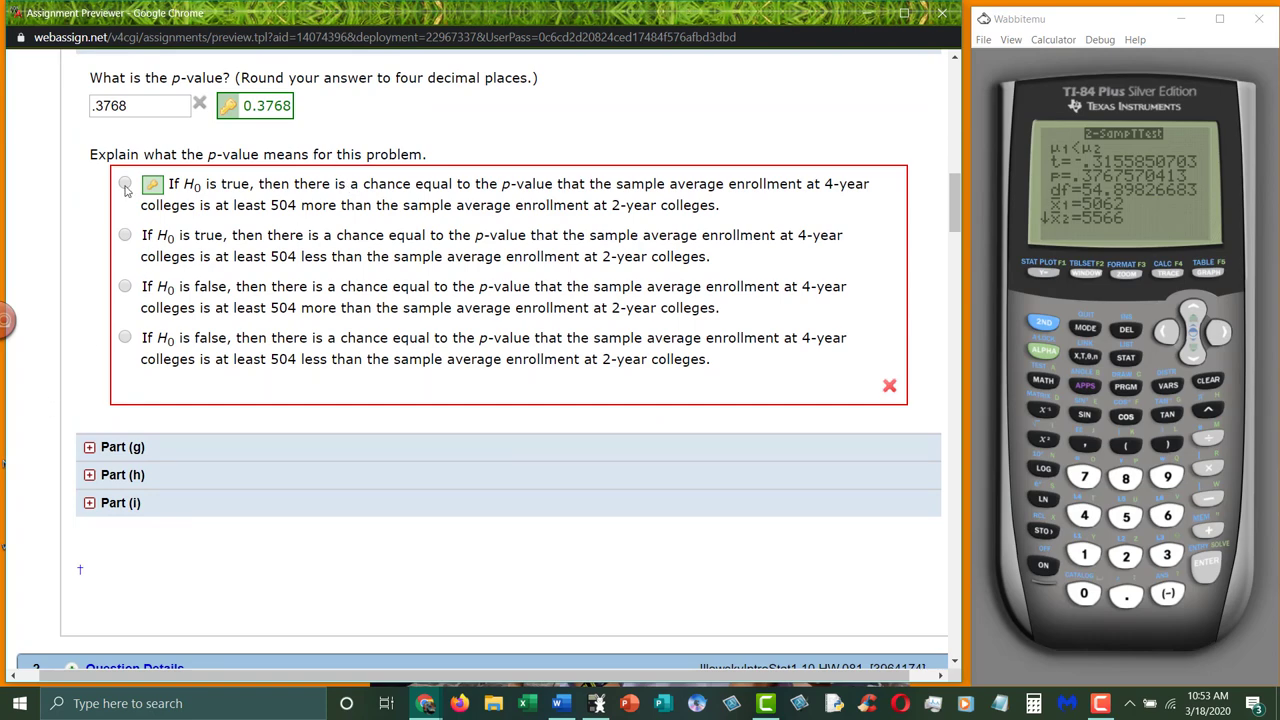
pyautogui.scroll(-3)
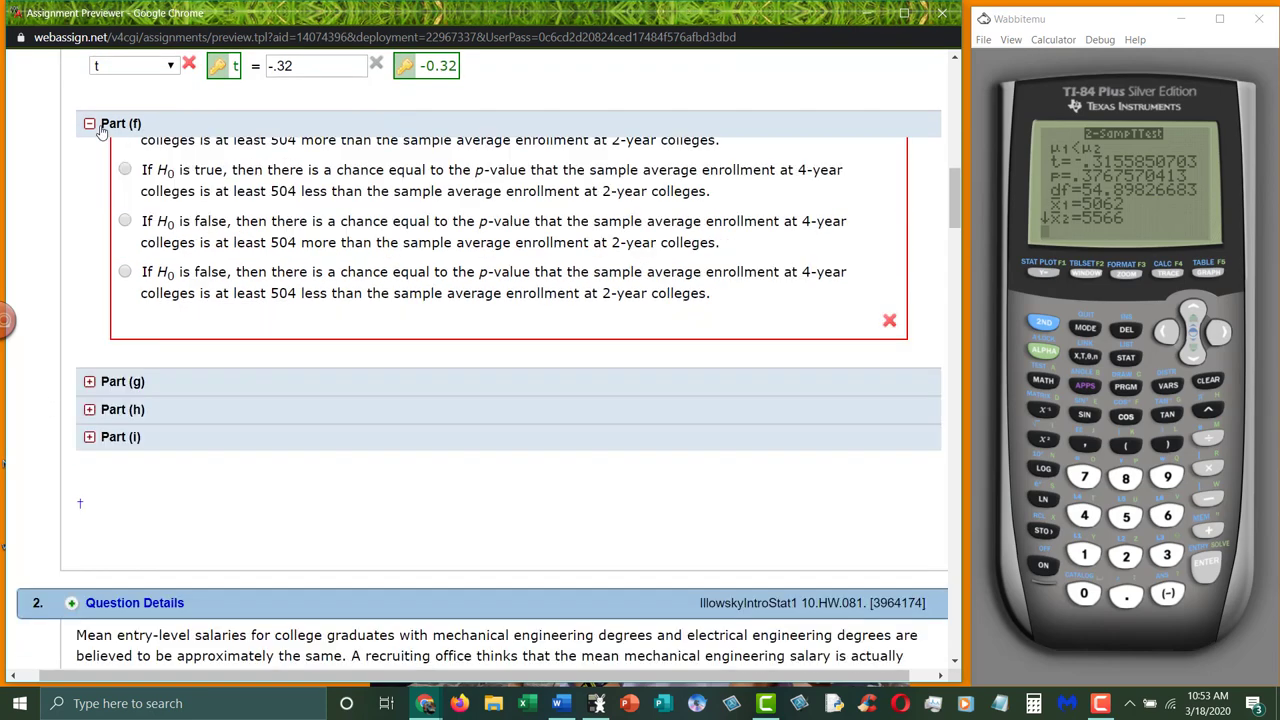
# - Collapse Part (f) and expand Part (g), showing the p-value sketch upload question
pyautogui.click(89, 123)
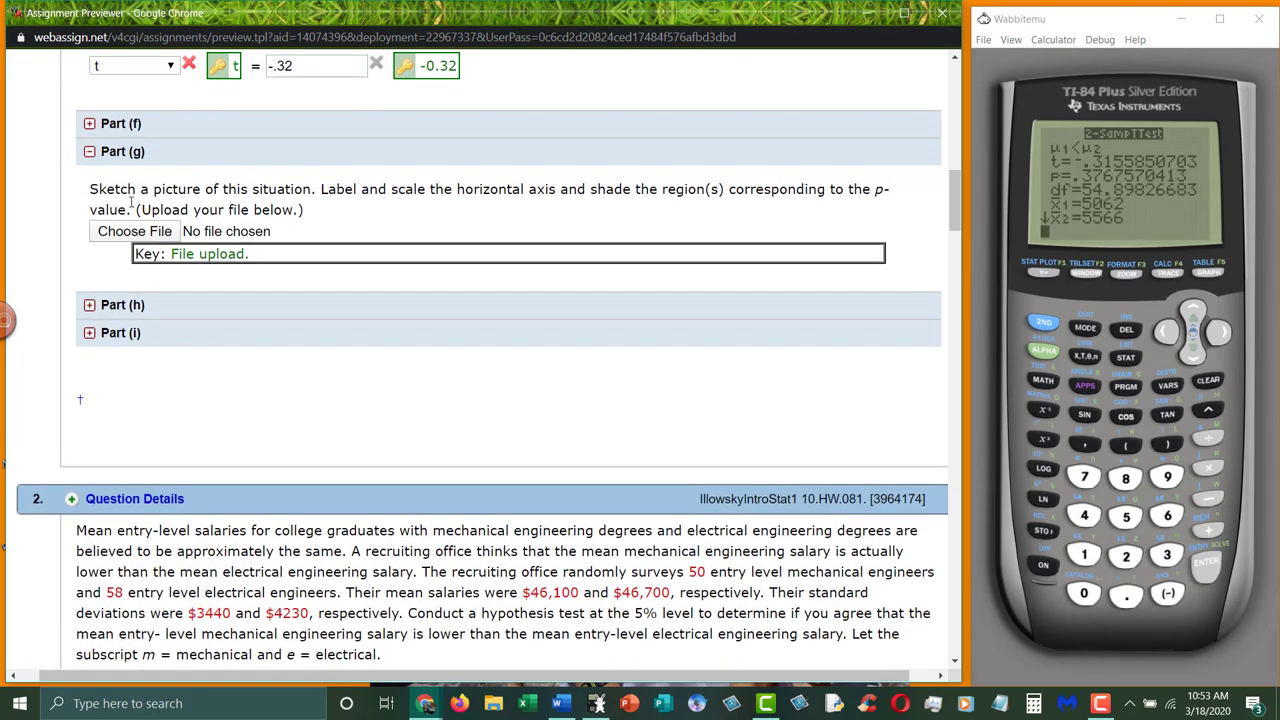
pyautogui.moveTo(315, 255)
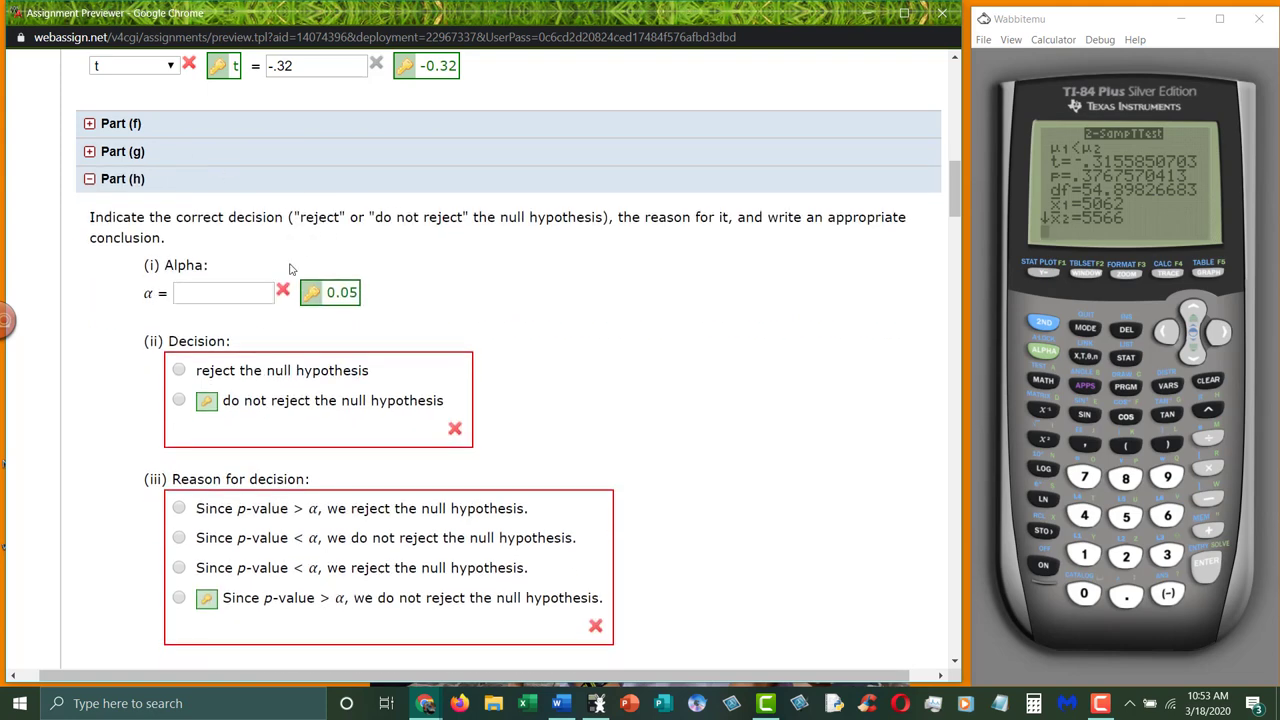
# - Reveal Part (g)'s sketch question and Part (f)'s p-value answer for review
pyautogui.scroll(3)
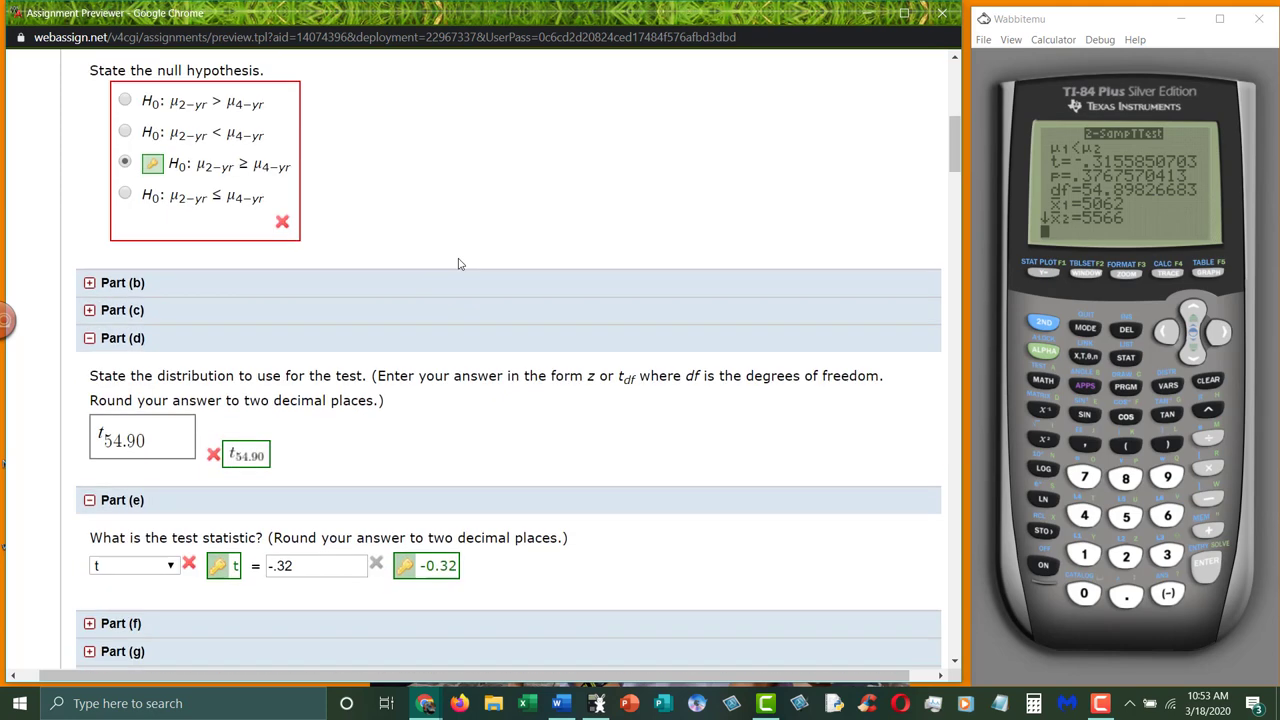
pyautogui.scroll(3)
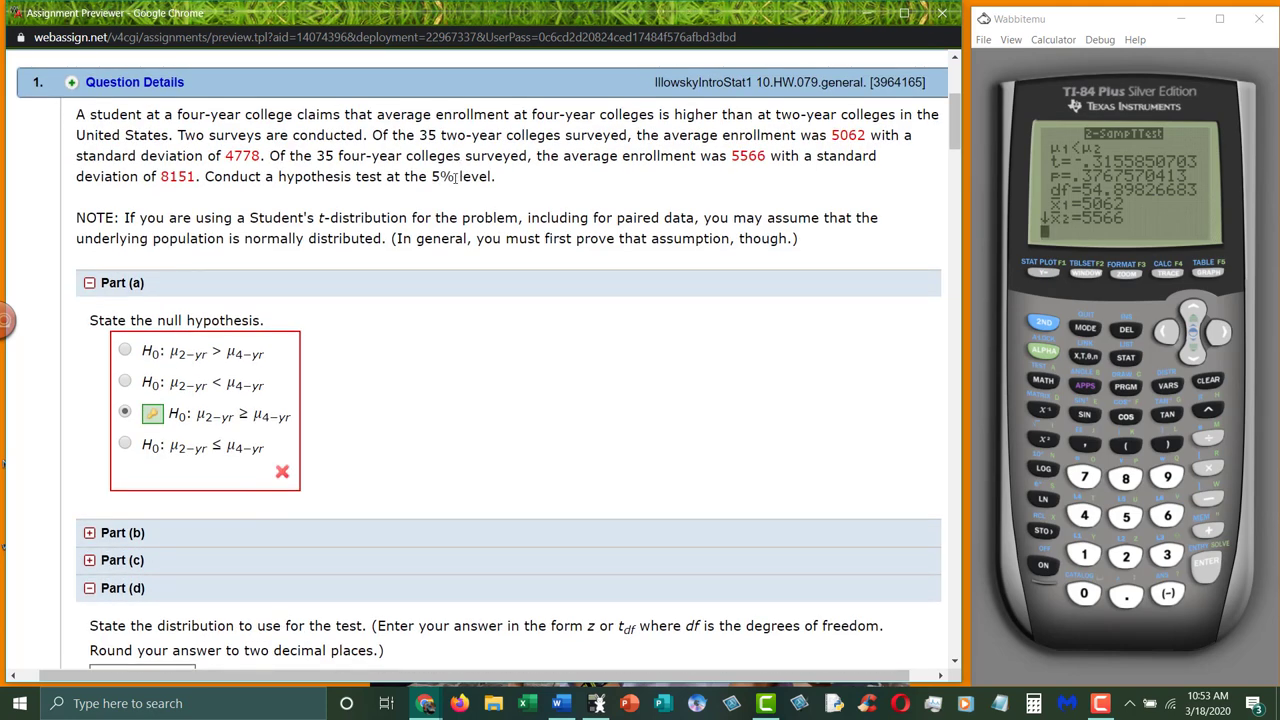
pyautogui.scroll(-3)
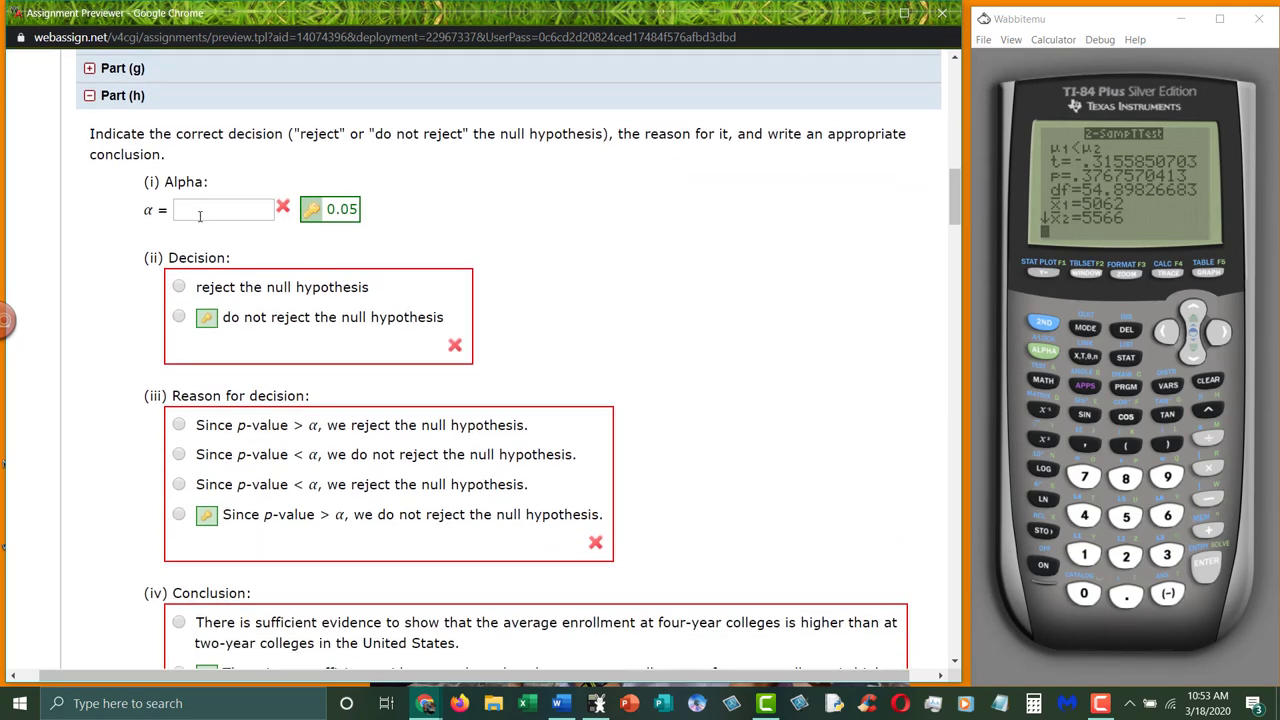
pyautogui.scroll(3)
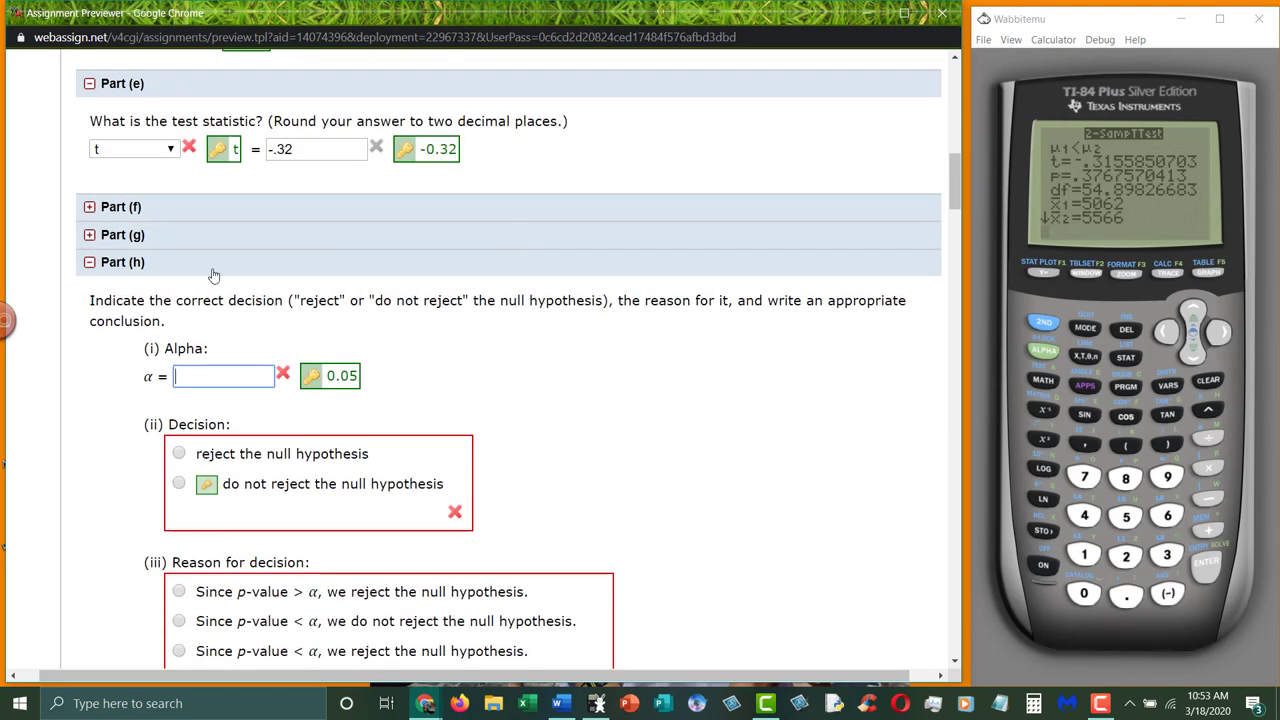
pyautogui.click(89, 234)
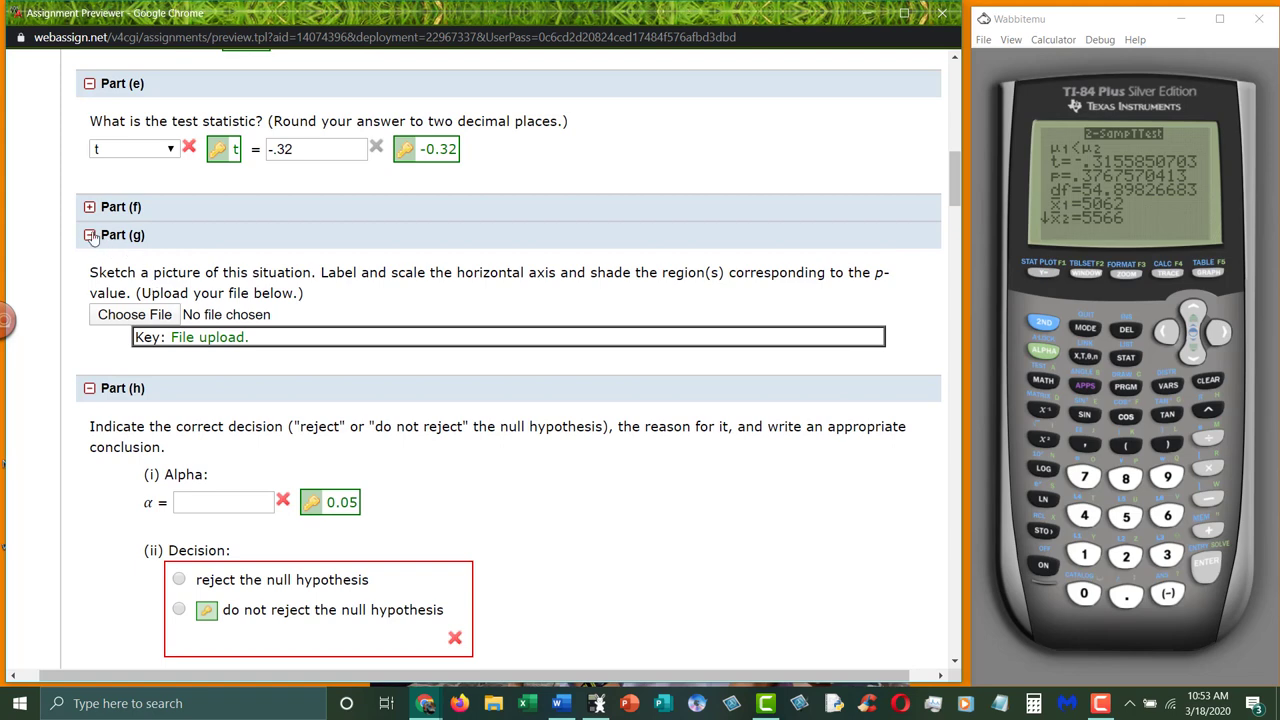
pyautogui.click(89, 206)
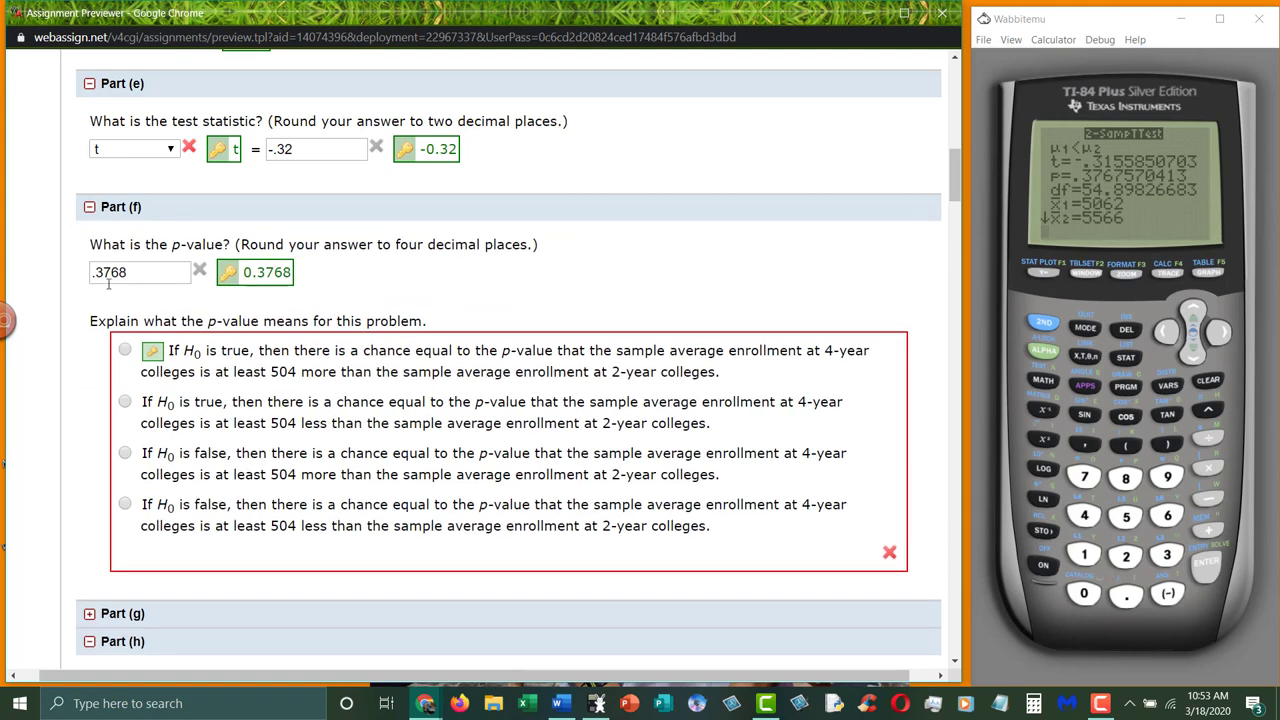
# - Move down to Part (h)'s keyed answers: alpha 0.05, do not reject, insufficient evidence
pyautogui.scroll(-3)
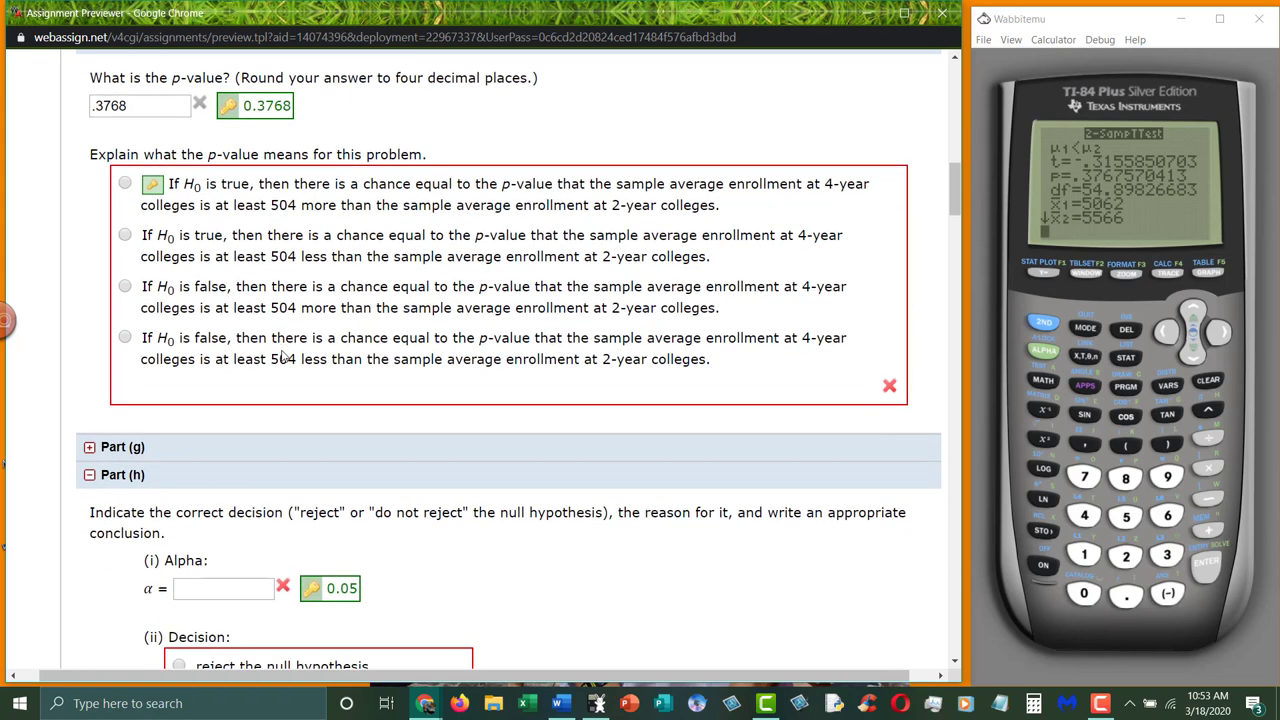
pyautogui.scroll(-3)
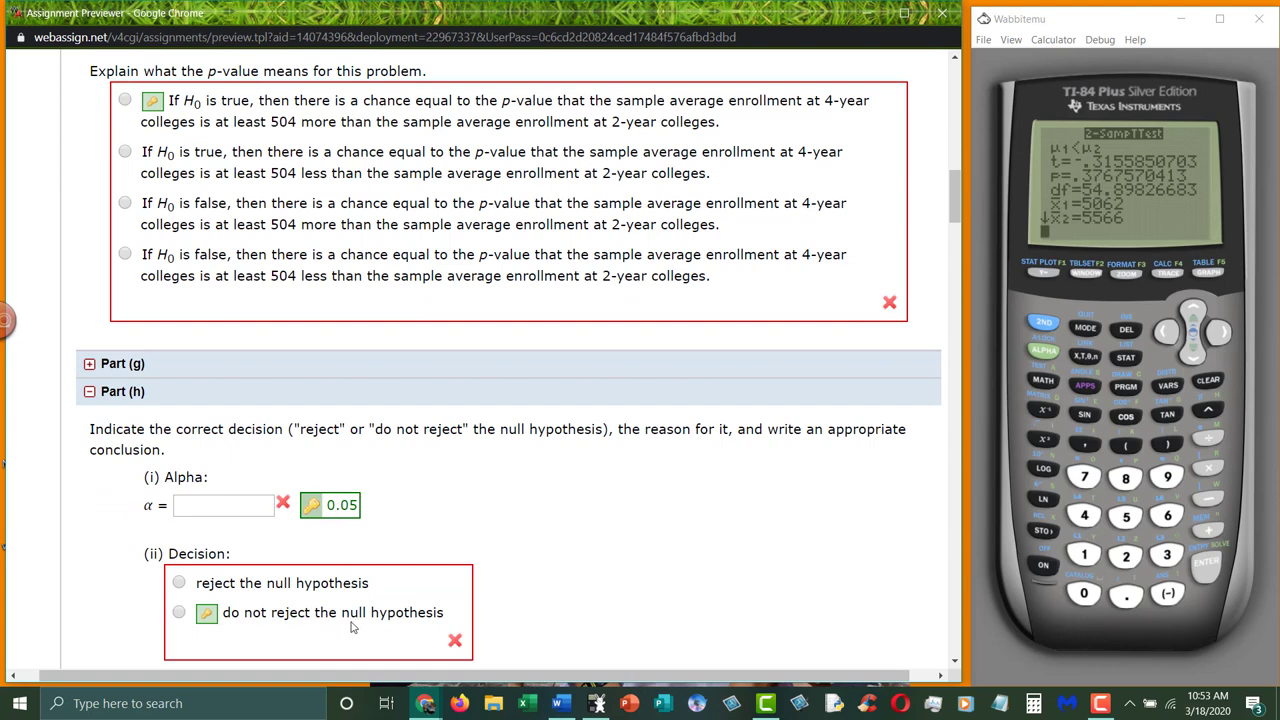
pyautogui.scroll(-3)
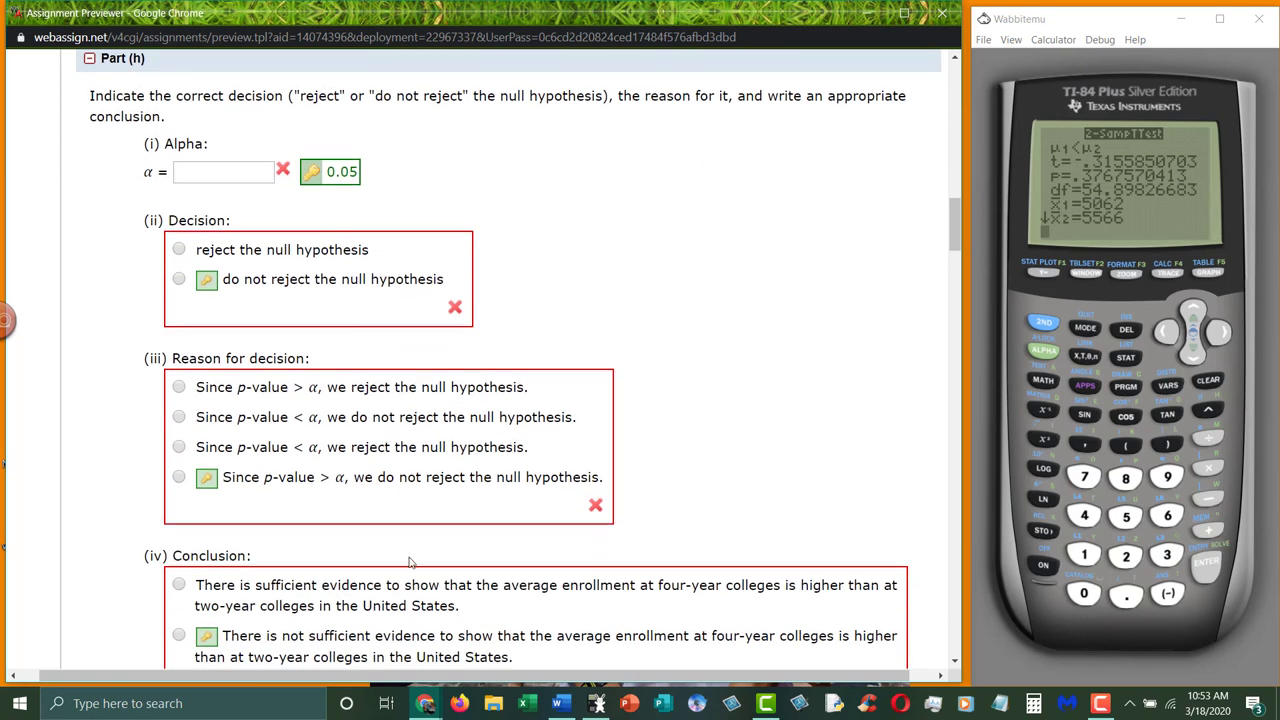
pyautogui.moveTo(312, 478)
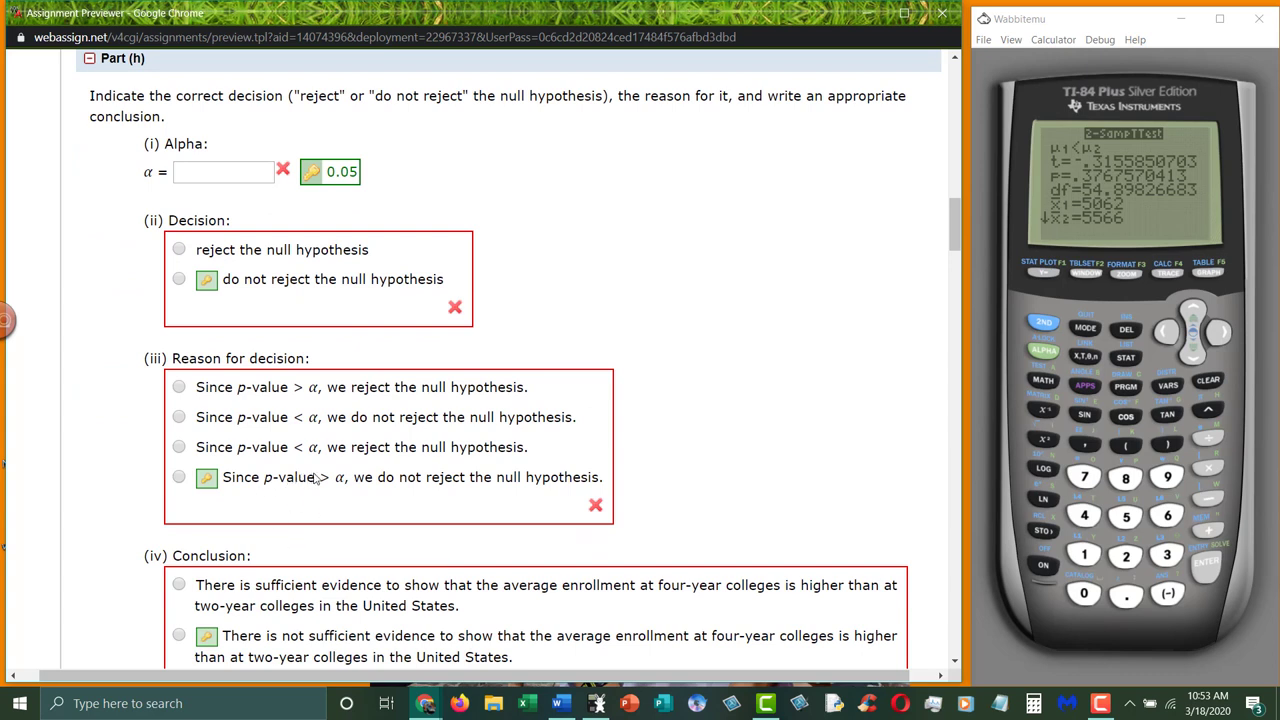
pyautogui.moveTo(358, 480)
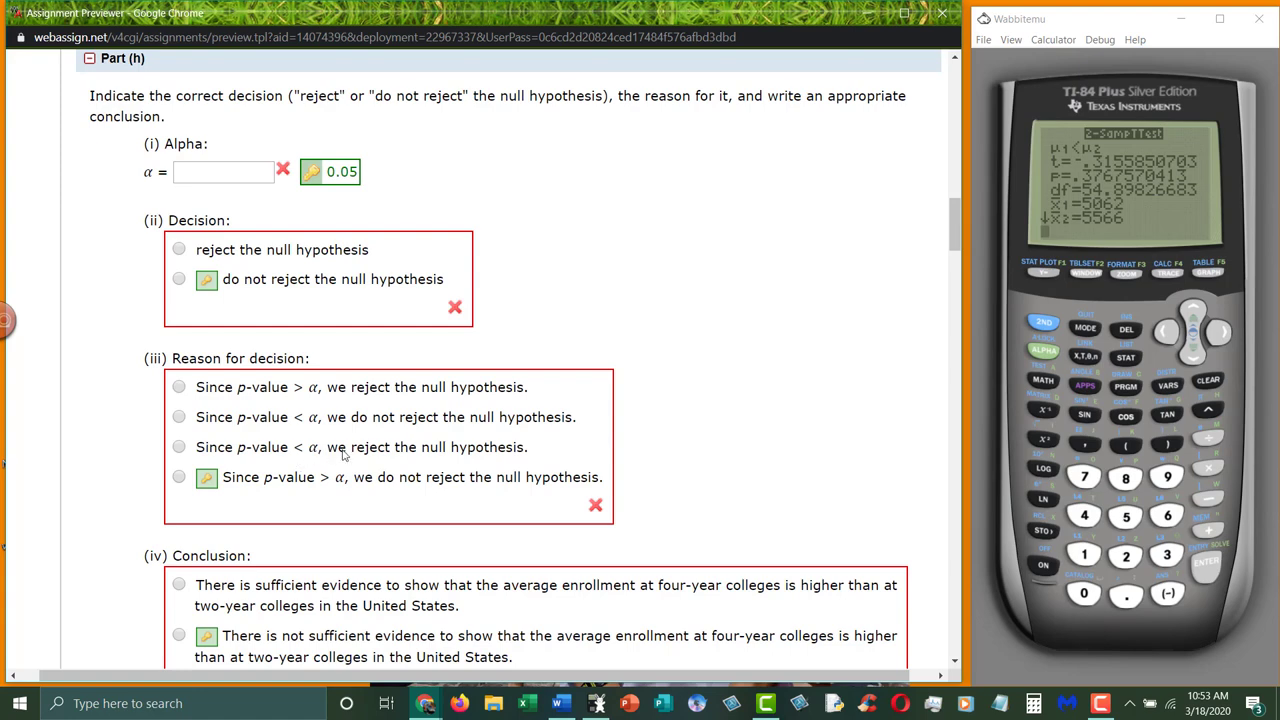
pyautogui.moveTo(678, 370)
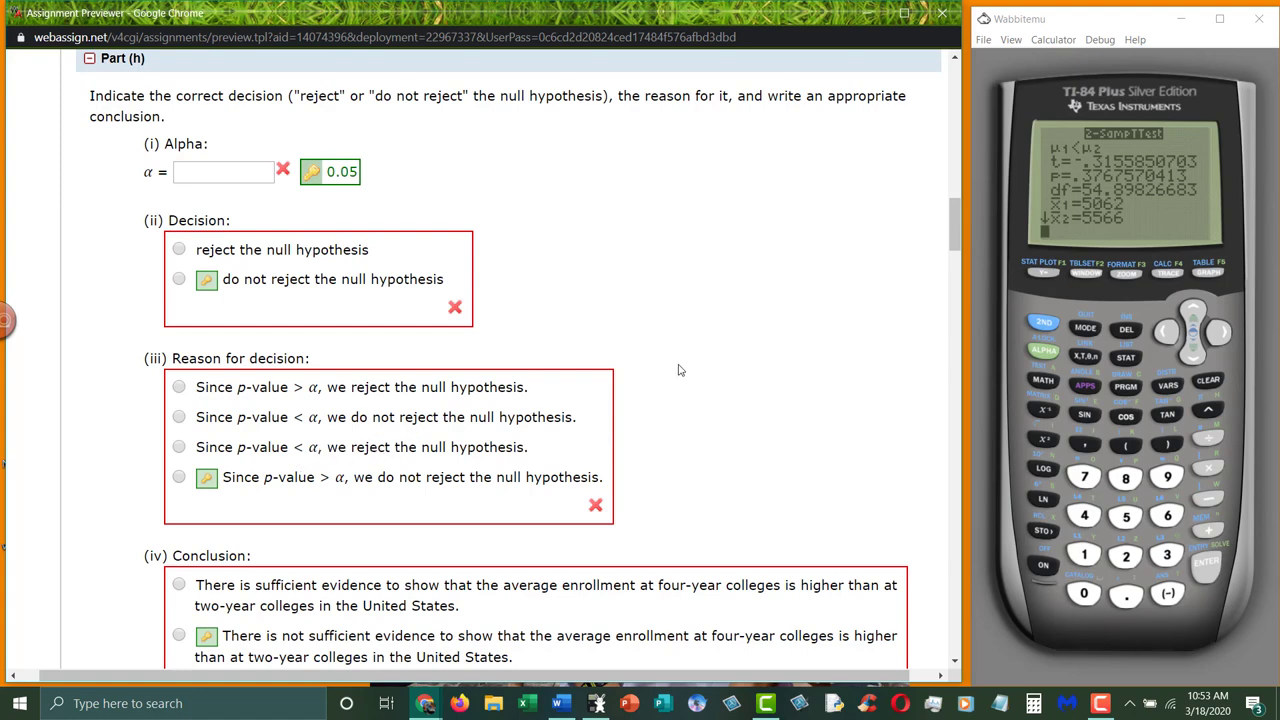
# - Scroll back up to Part (a)'s null hypothesis μ2-yr ≥ μ4-yr and Part (d)'s t54.90, t = -.32 answers
pyautogui.scroll(-3)
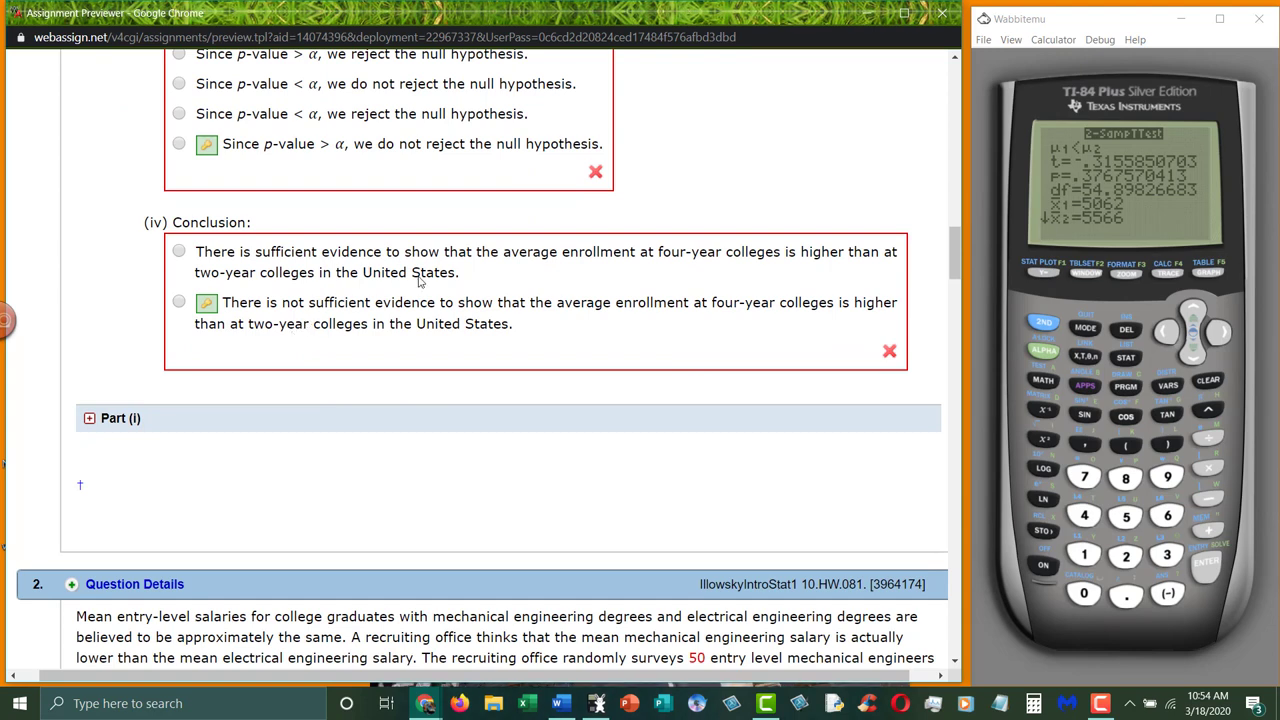
pyautogui.scroll(3)
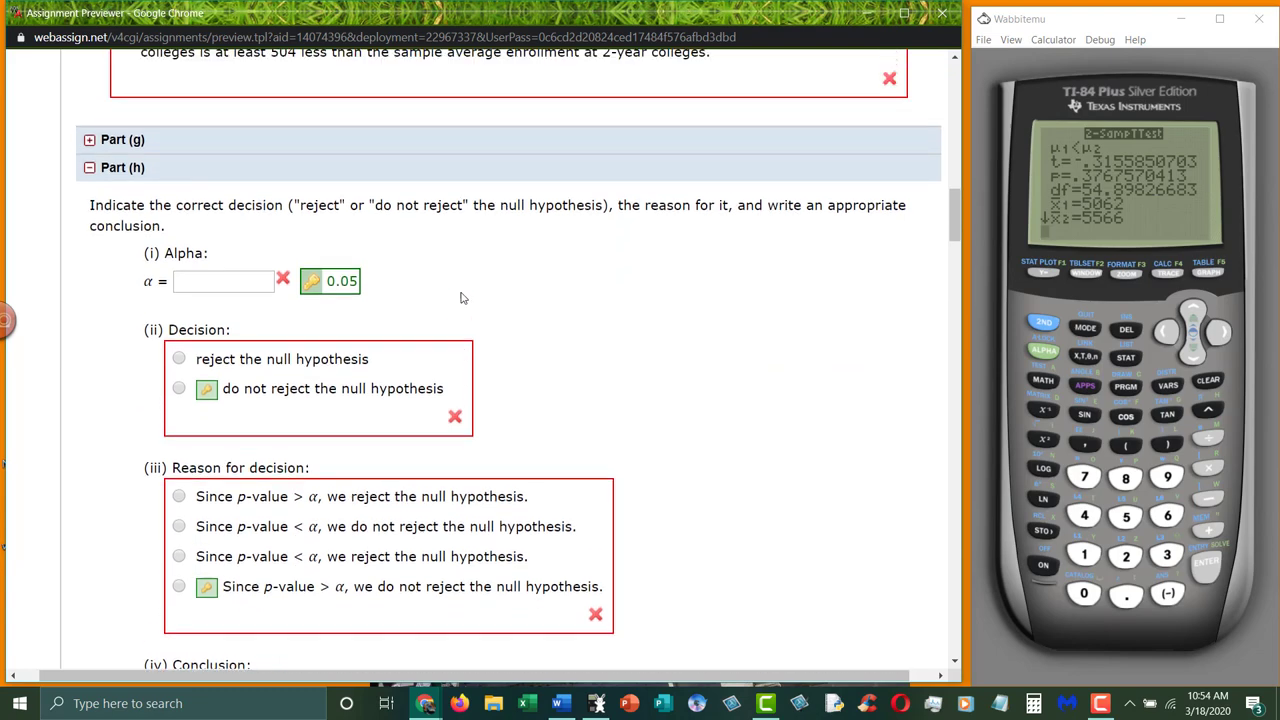
pyautogui.scroll(3)
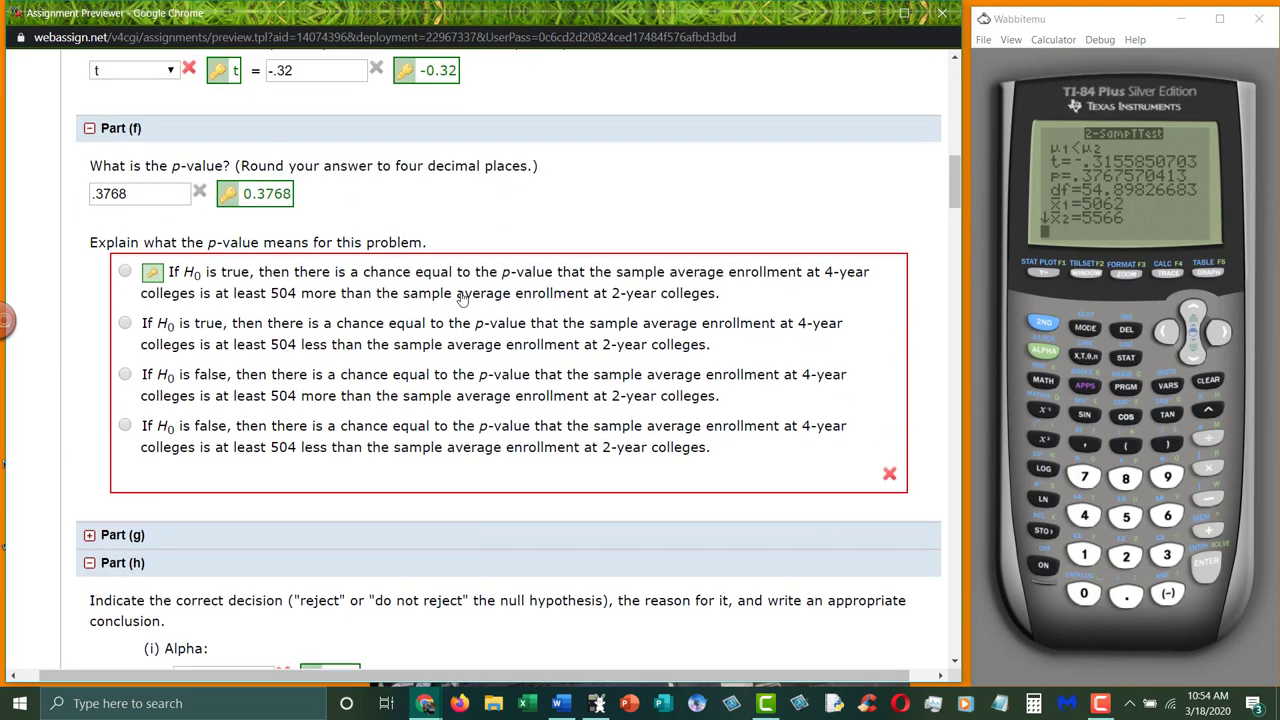
pyautogui.scroll(3)
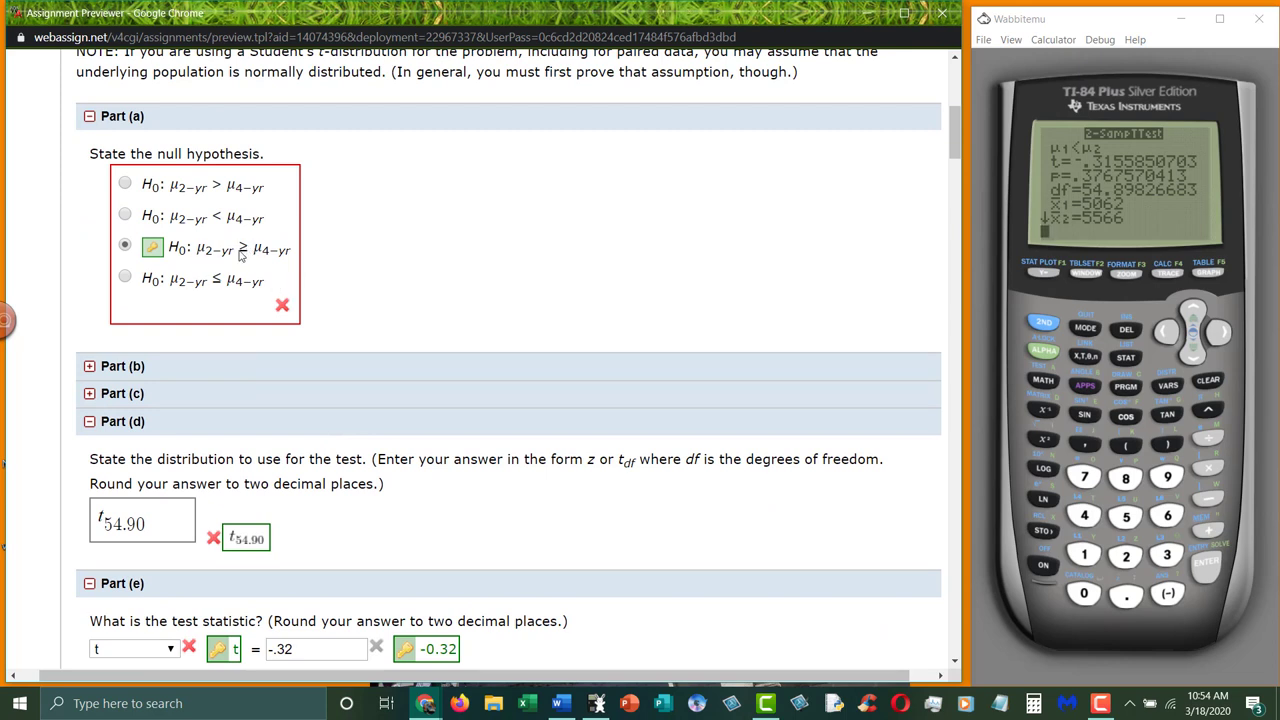
pyautogui.moveTo(268, 256)
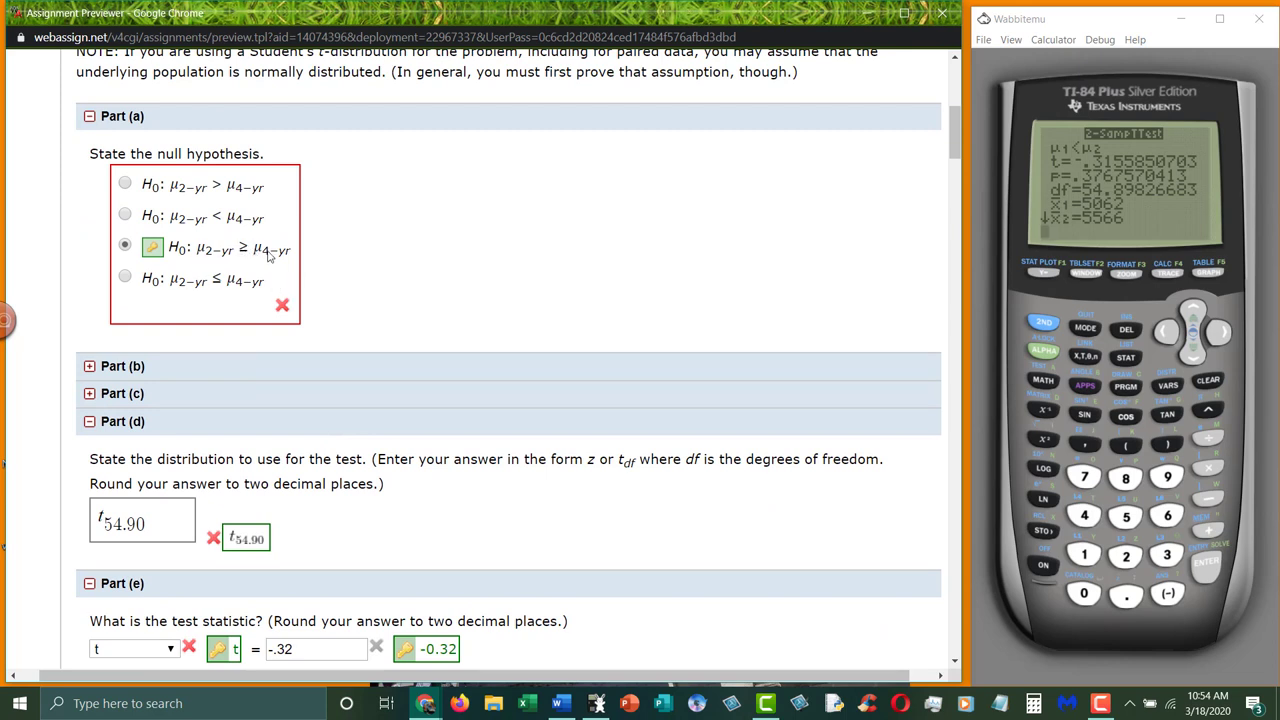
pyautogui.moveTo(467, 309)
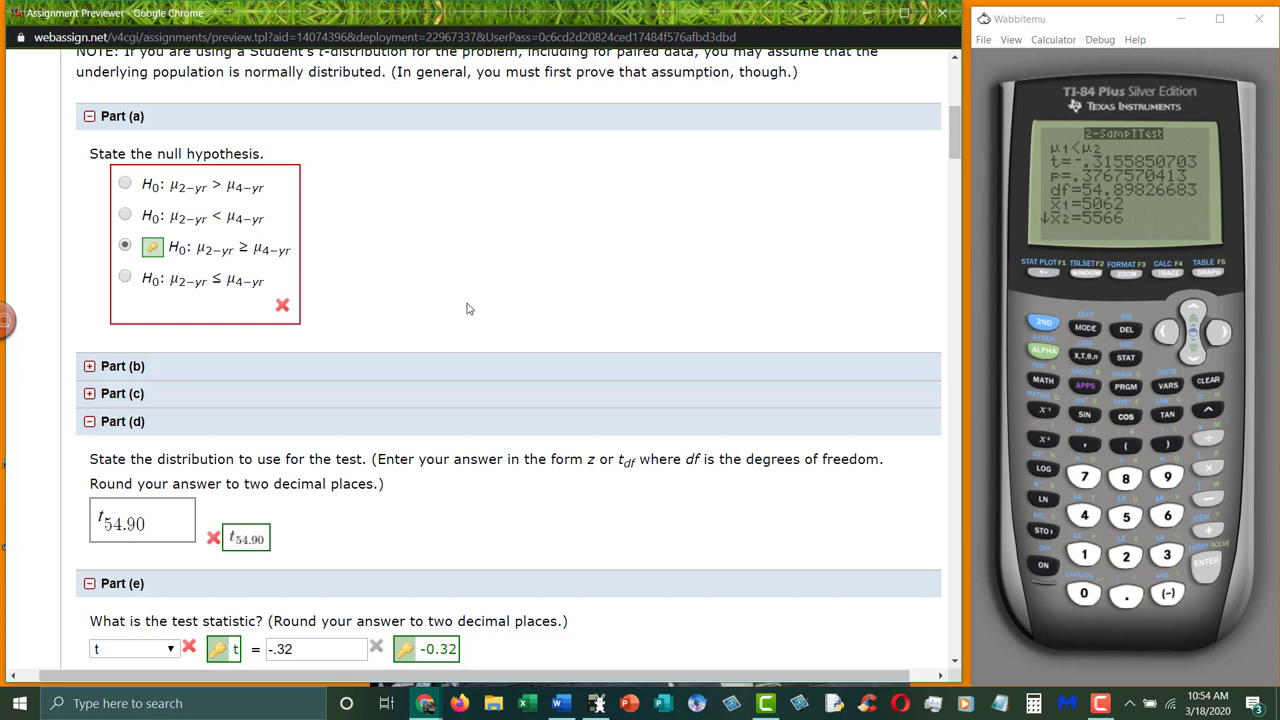
pyautogui.moveTo(218, 257)
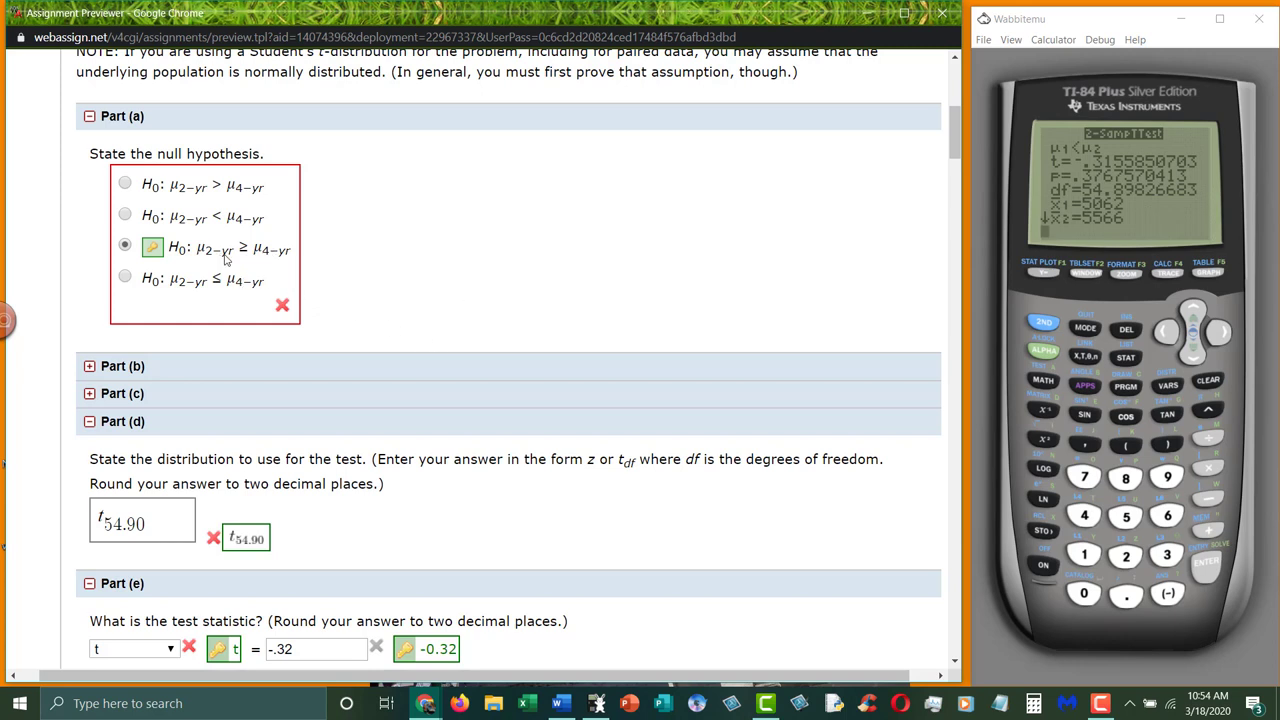
pyautogui.moveTo(408, 280)
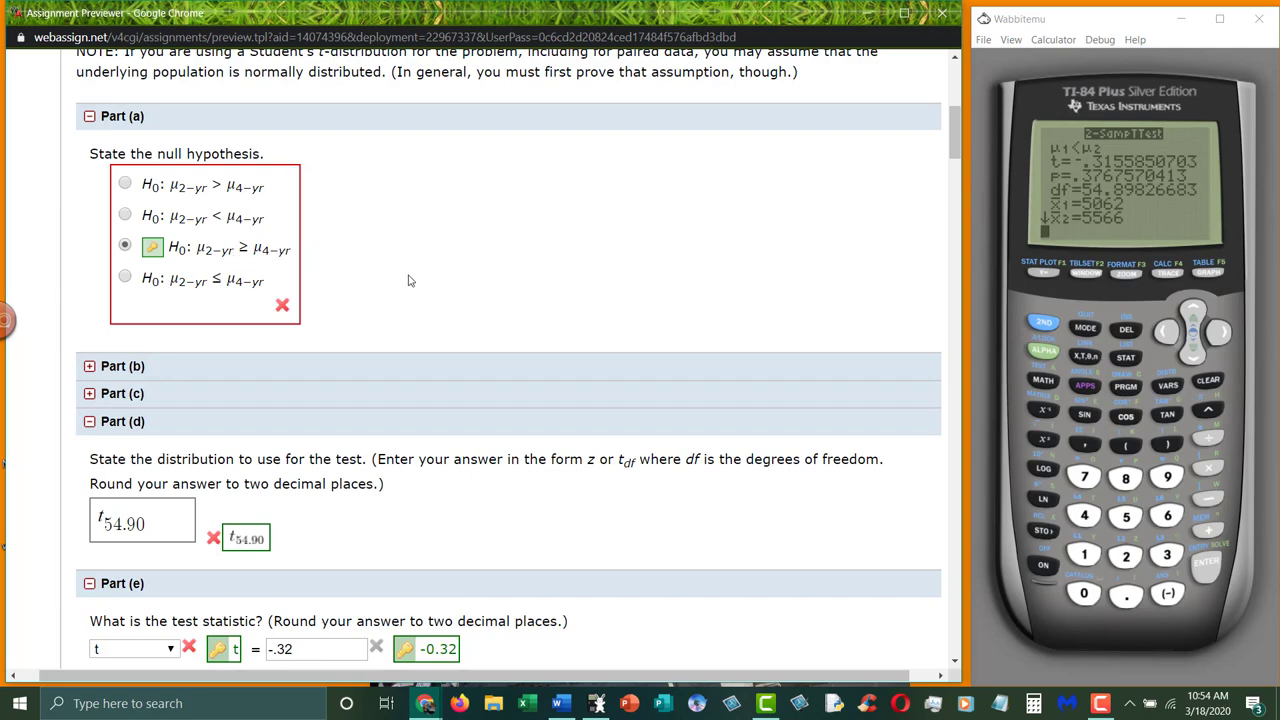
# - Scroll to Part (i)'s distribution choice: independent samples, unknown population standard deviation
pyautogui.scroll(-3)
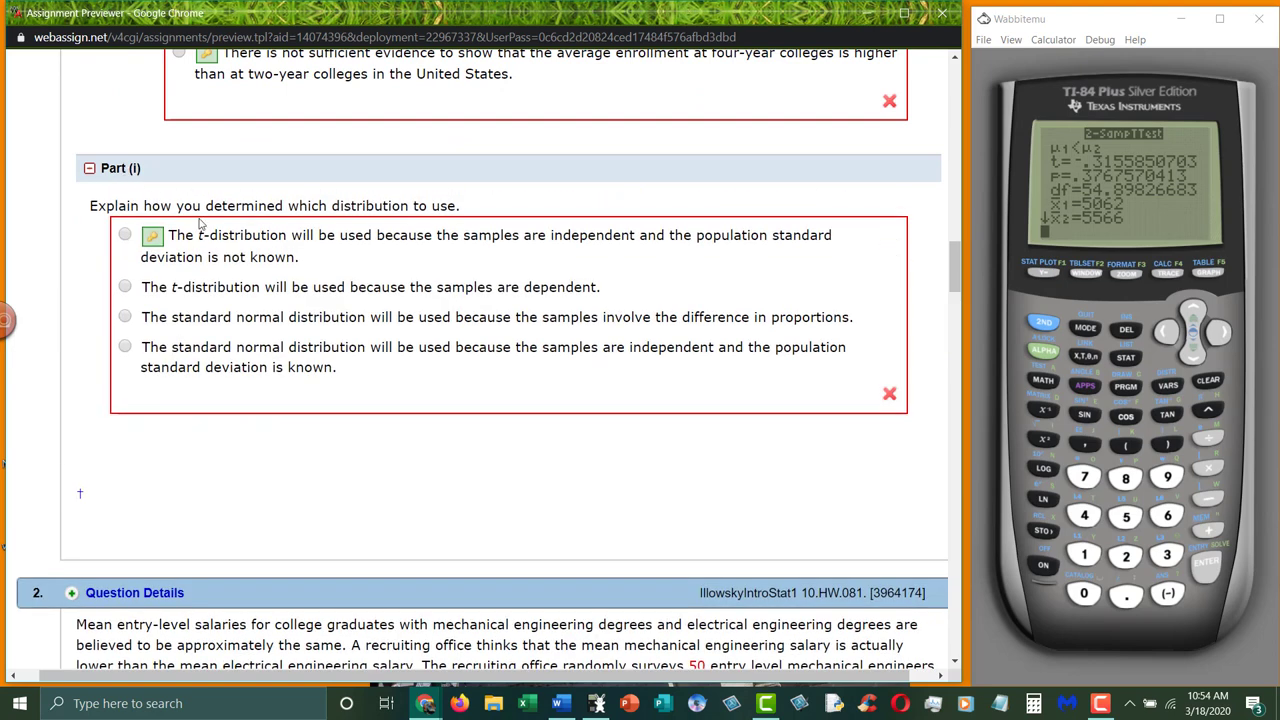
pyautogui.moveTo(360, 247)
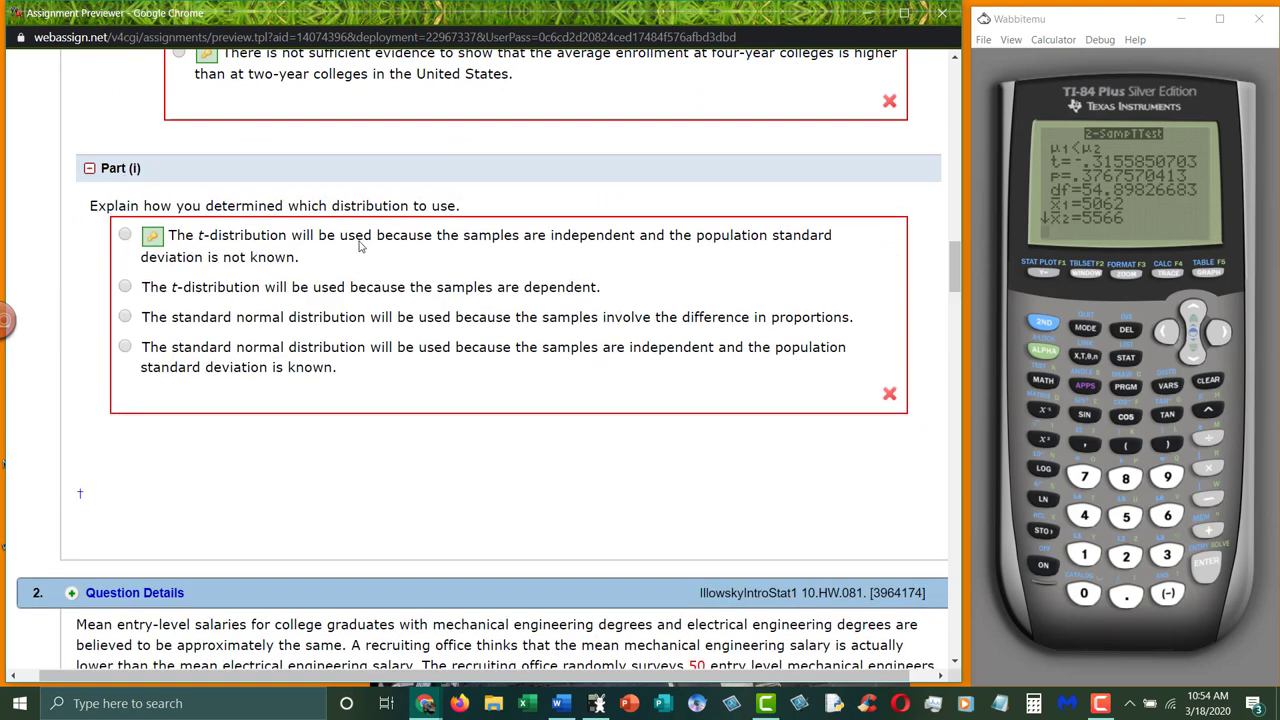
pyautogui.moveTo(425, 244)
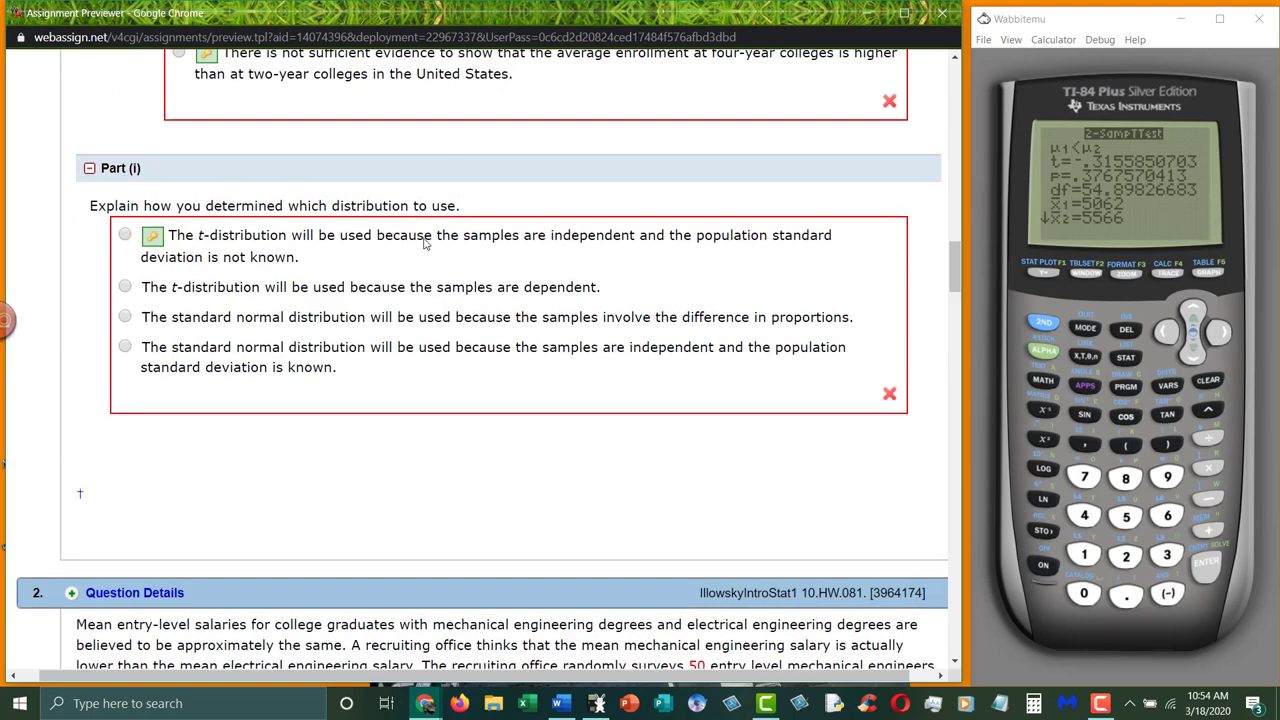
pyautogui.moveTo(510, 247)
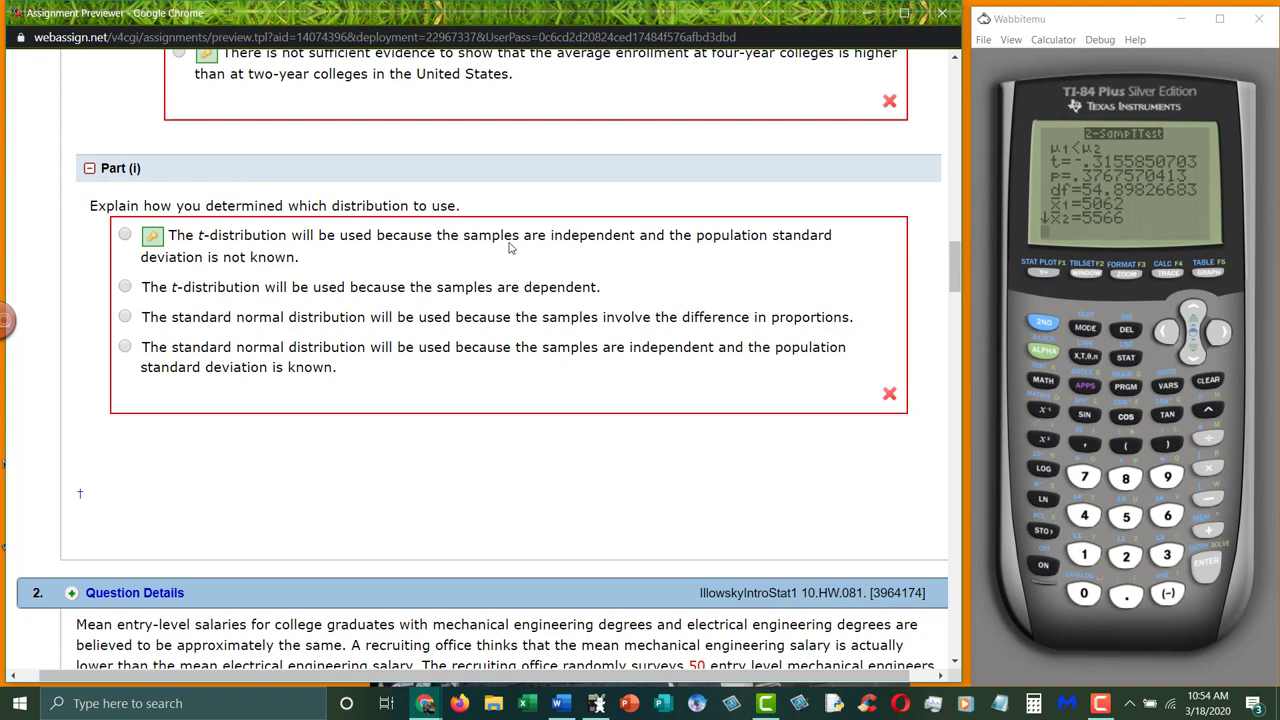
pyautogui.moveTo(594, 240)
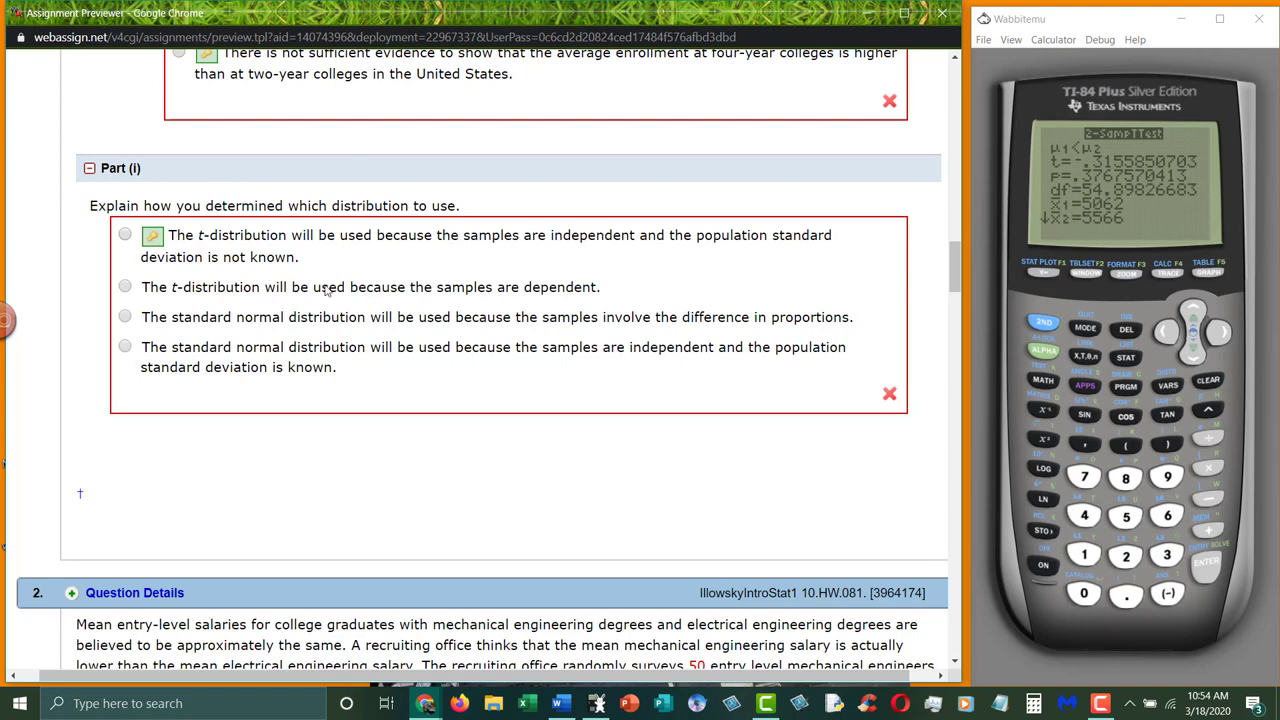
pyautogui.scroll(3)
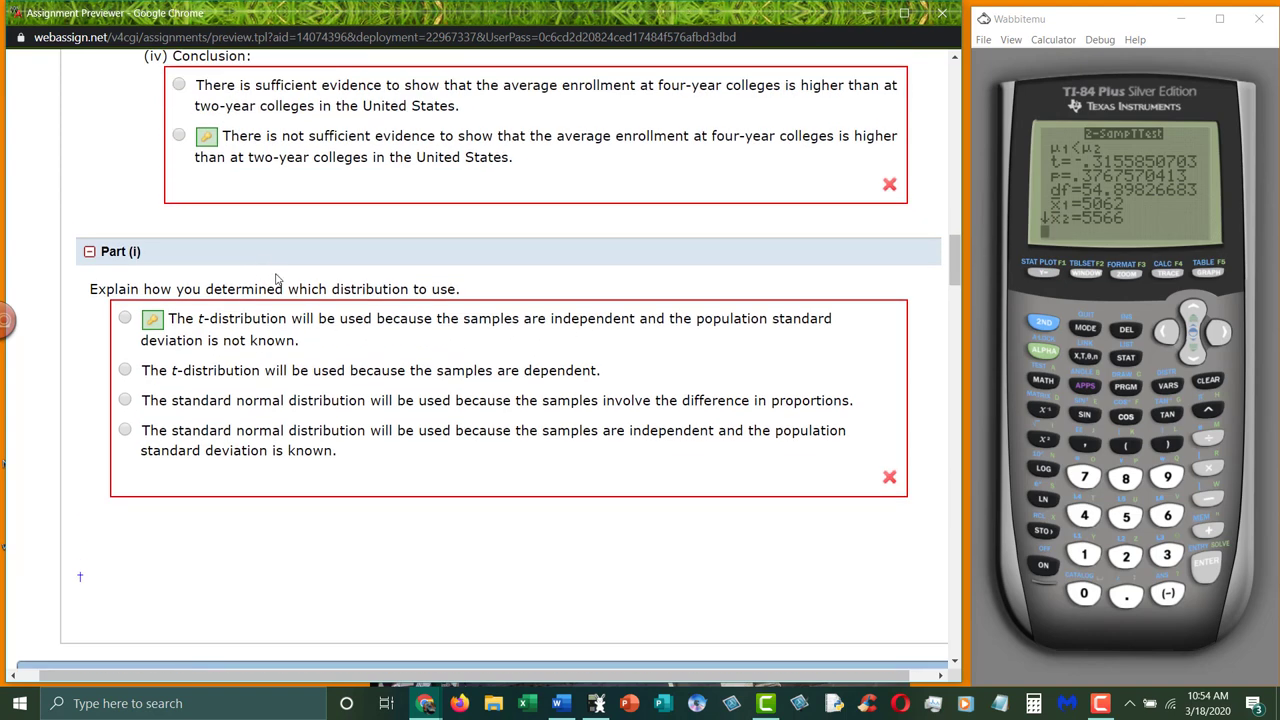